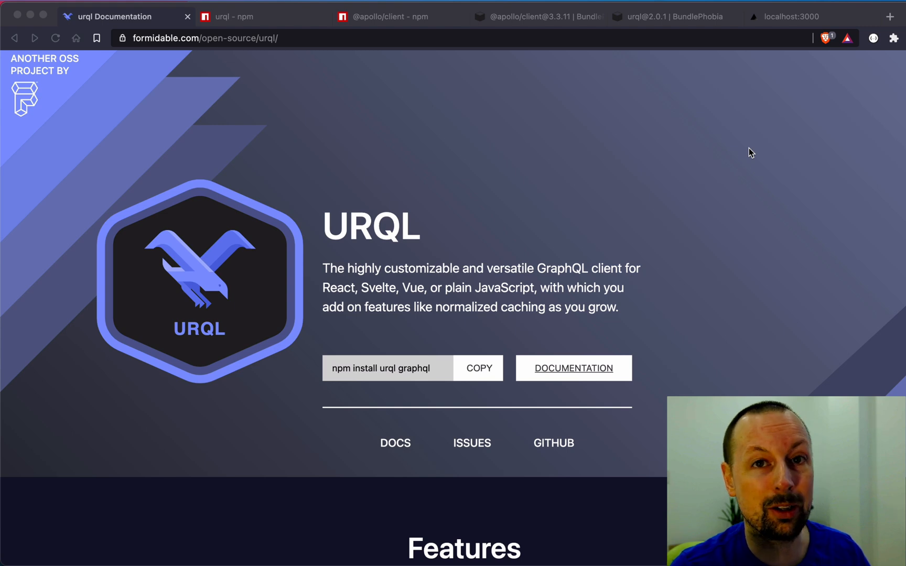
mouse_move(381, 99)
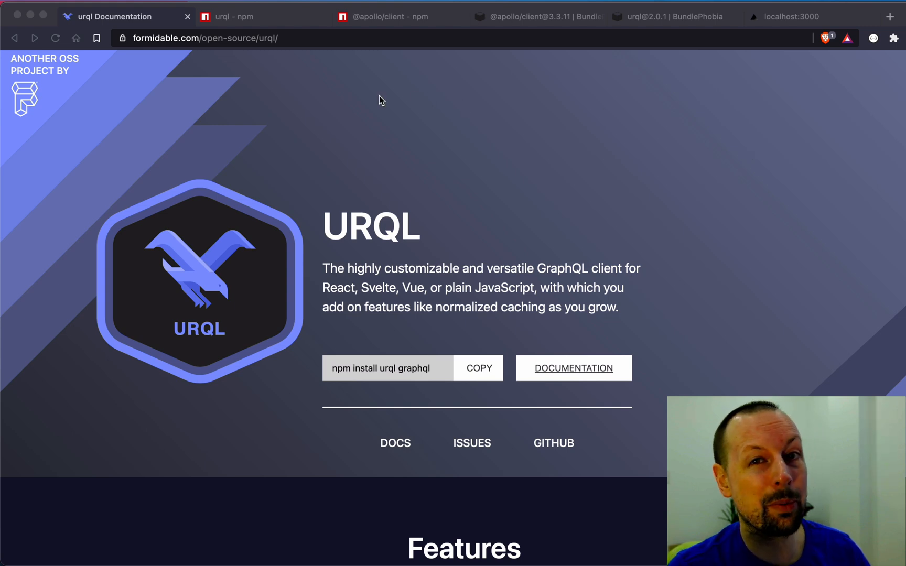
mouse_move(374, 24)
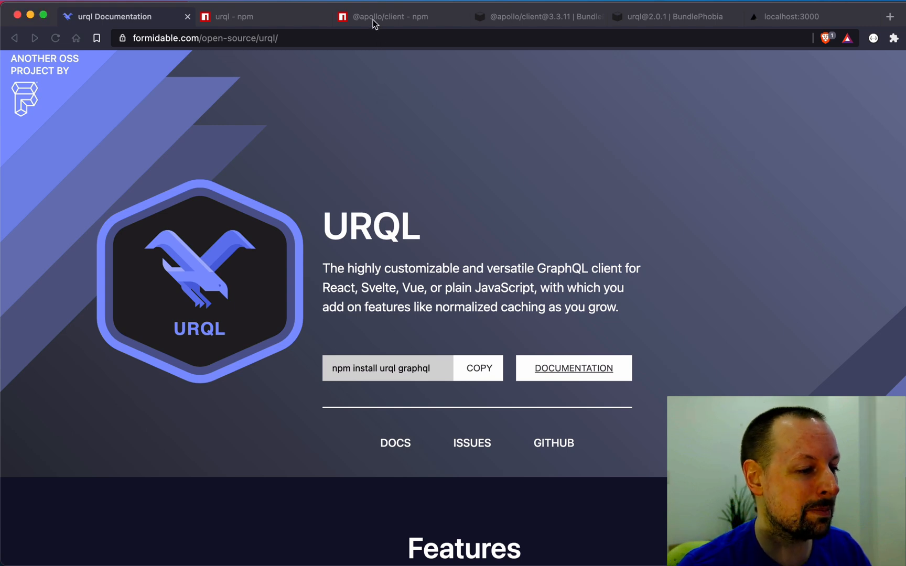
click(390, 16)
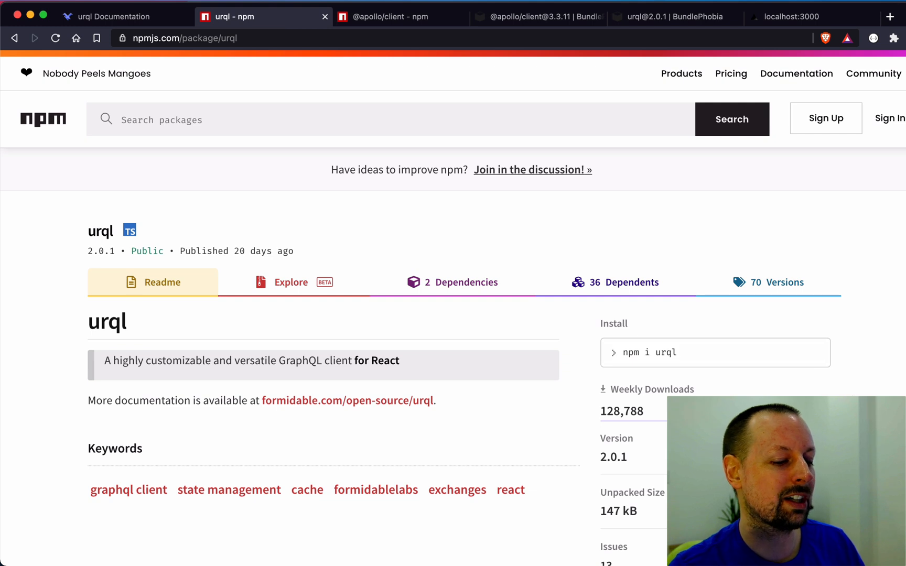
mouse_move(779, 282)
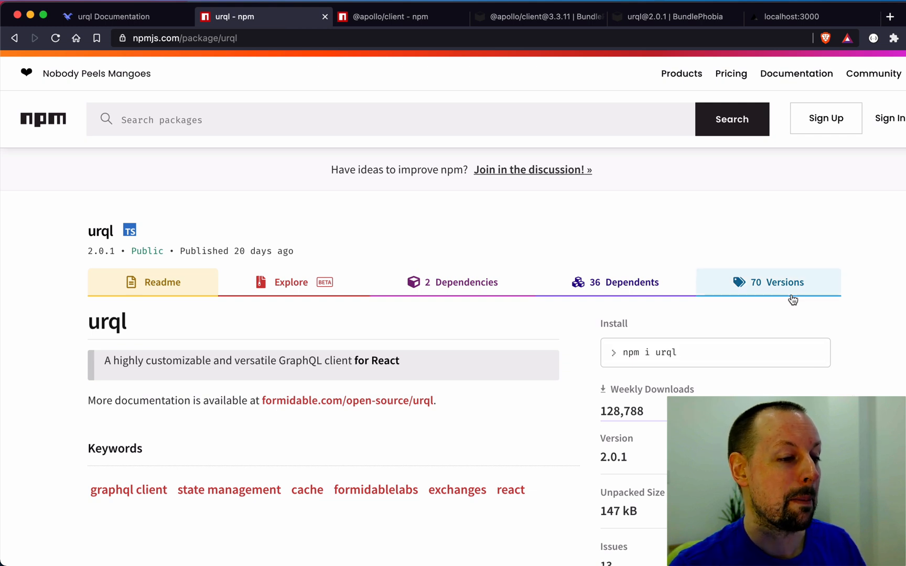
mouse_move(607, 45)
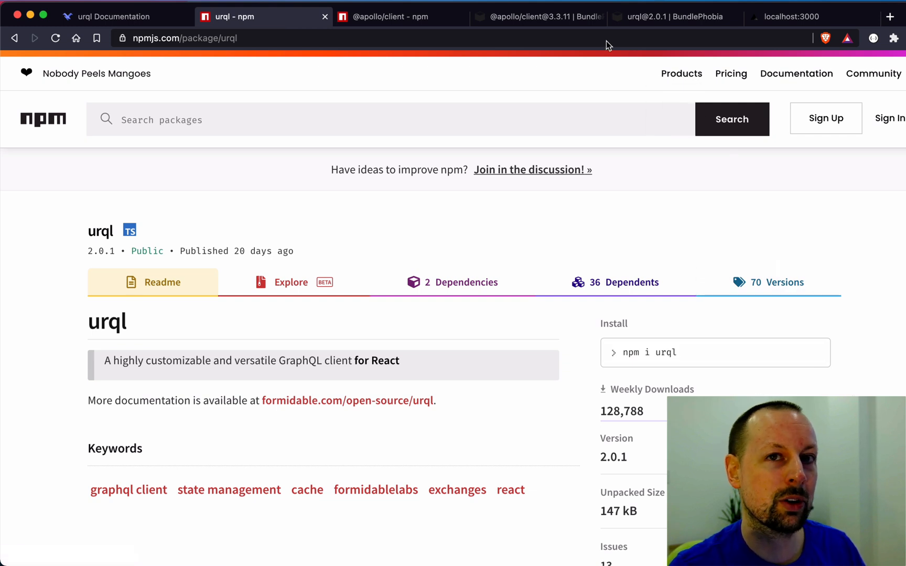
click(670, 16)
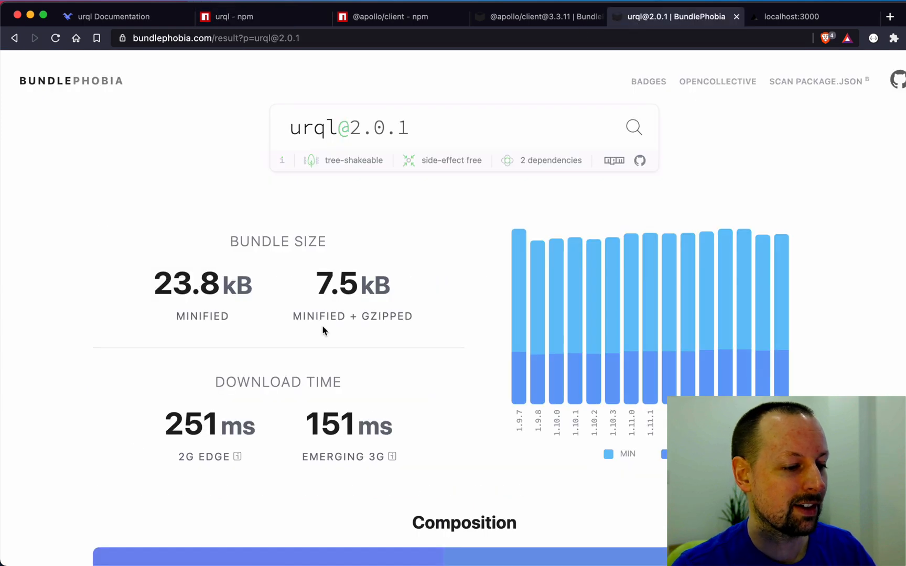
mouse_move(331, 329)
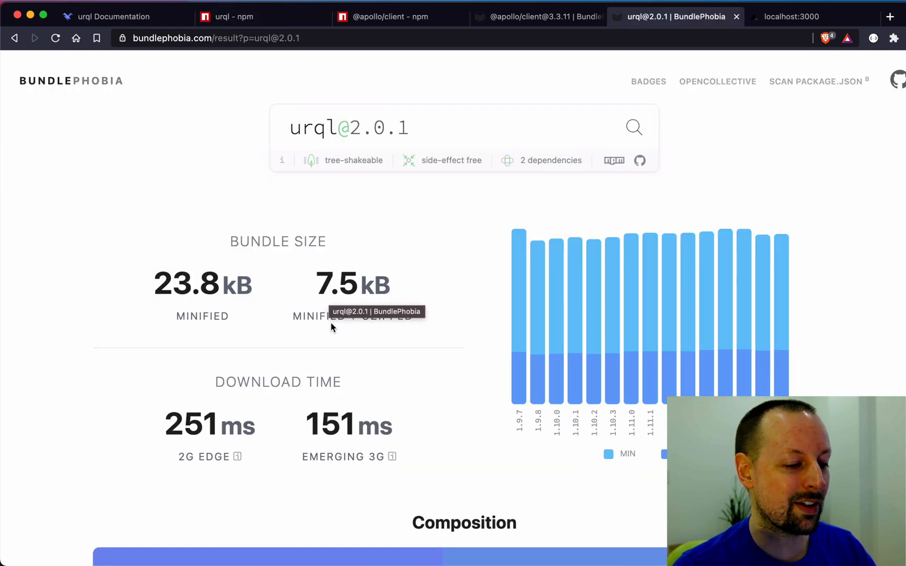
click(537, 16)
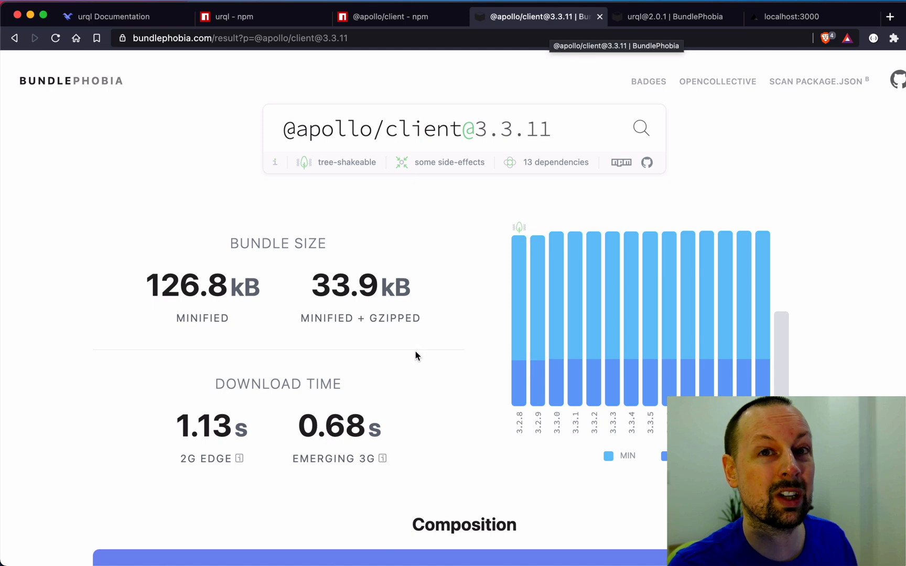
mouse_move(774, 100)
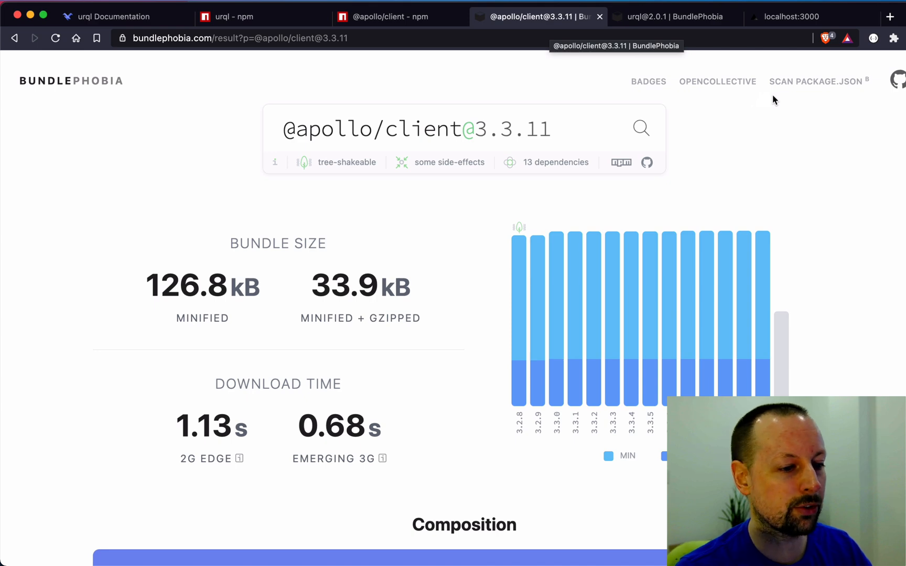
mouse_move(777, 38)
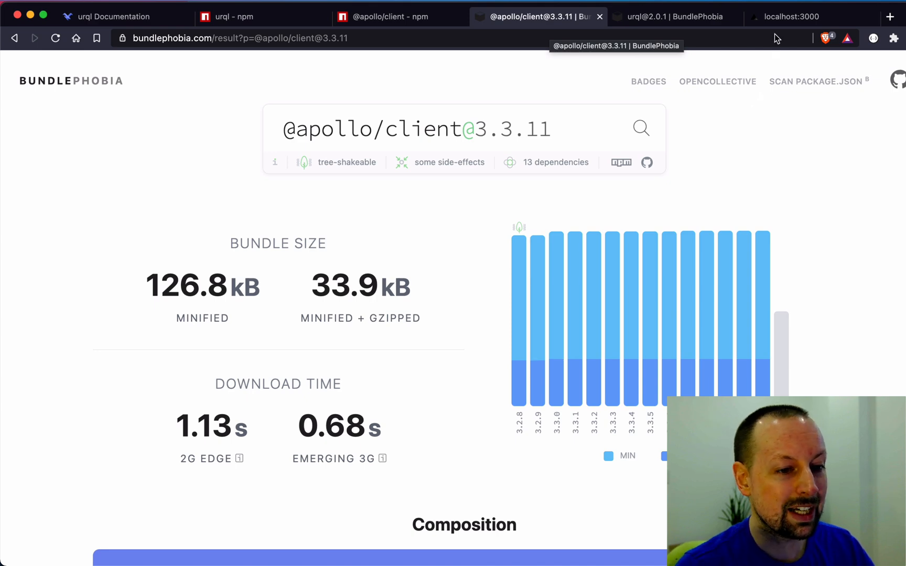
Check localhost:3000, then show package.json with graphql ^15.5.0 and urql ^2.0.1 in VS Code.
click(792, 15)
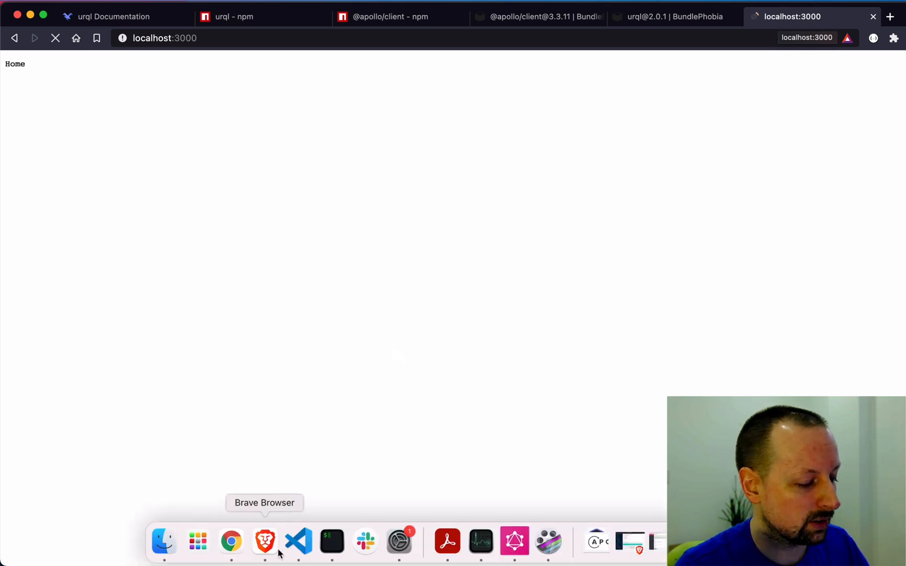
click(298, 541)
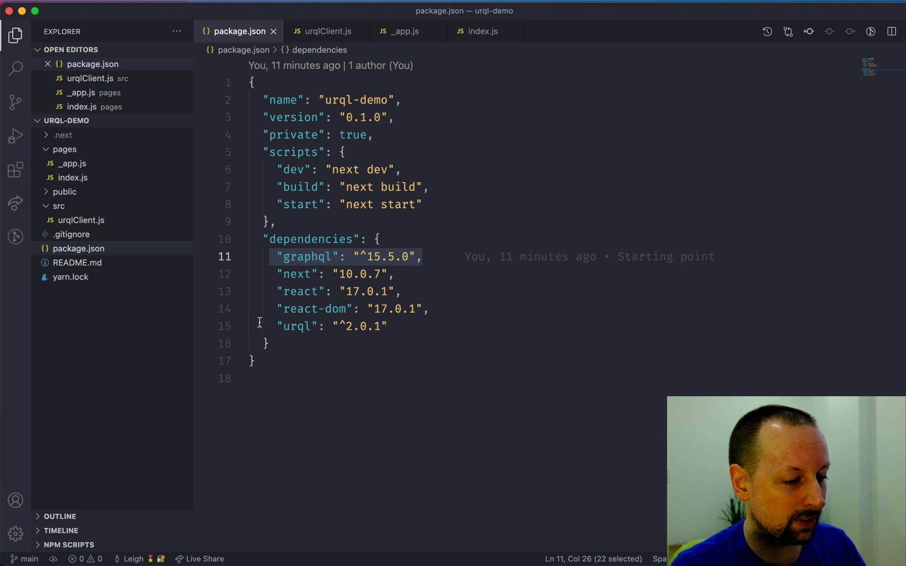
click(329, 326)
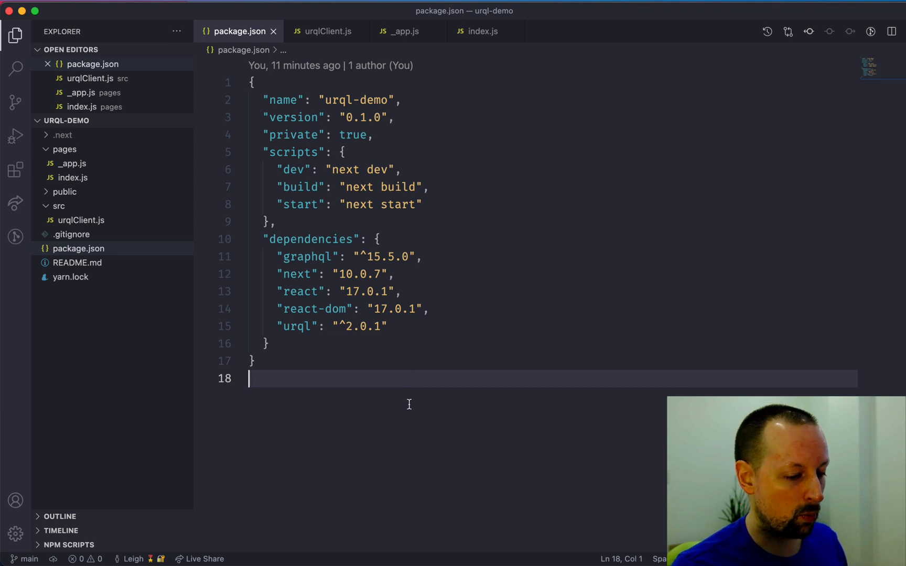
Bring up GraphQL Playground with the TorontoWeather query and its clear-sky JSON result.
click(513, 541)
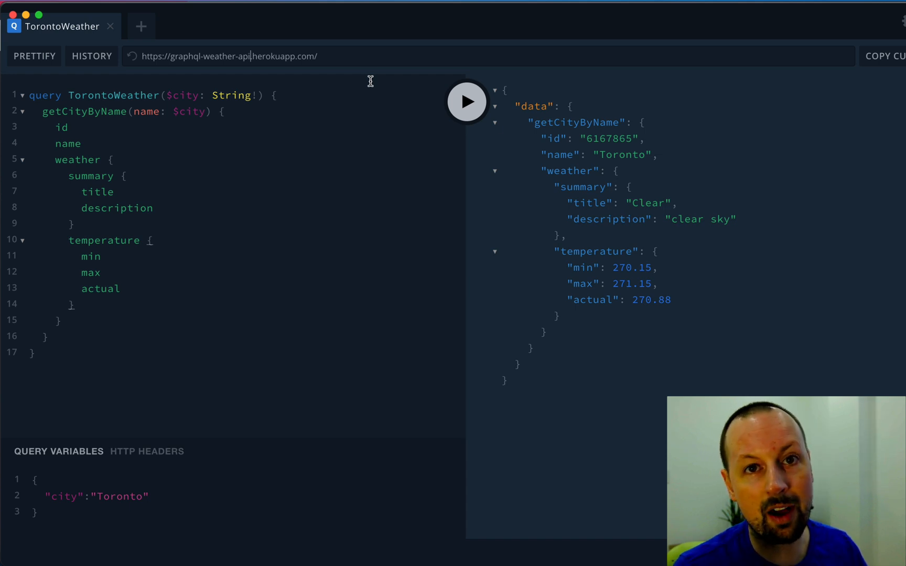
mouse_move(97, 180)
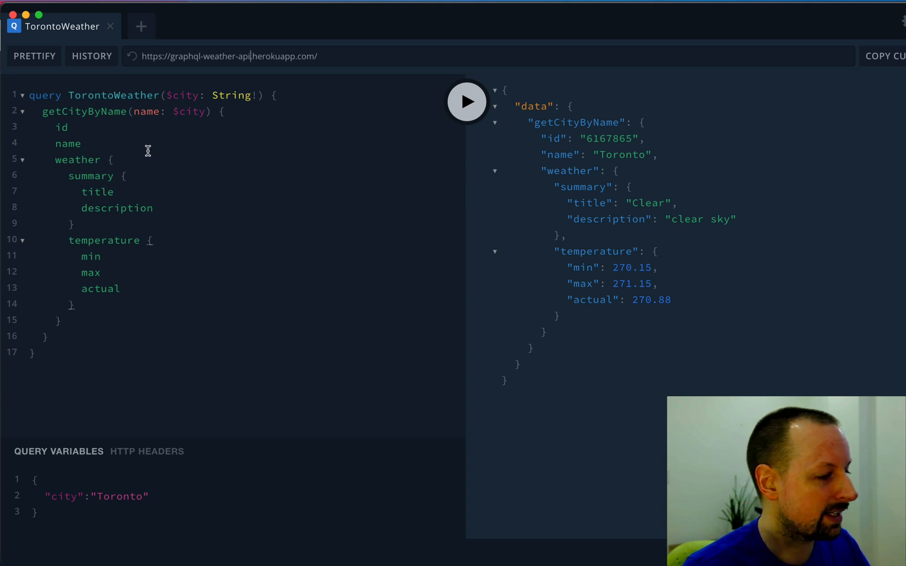
mouse_move(86, 127)
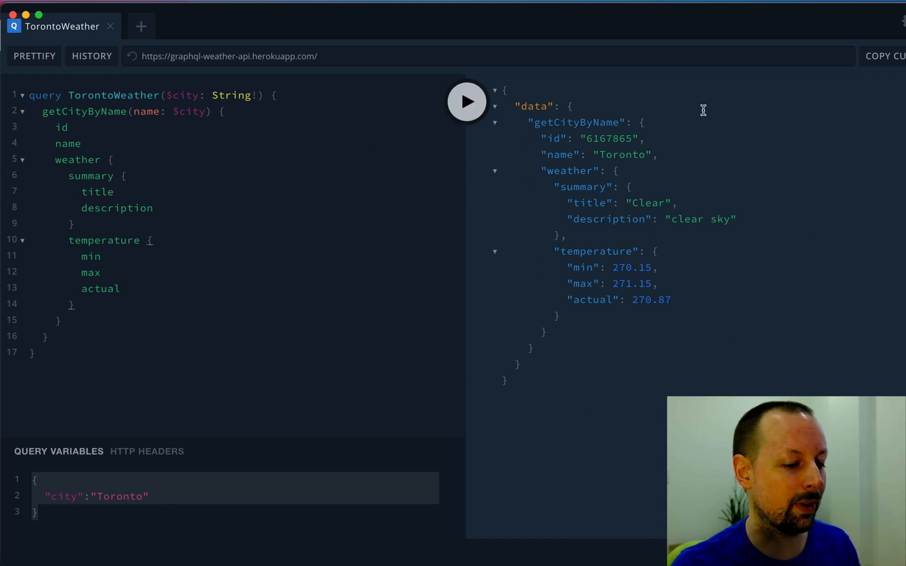
In urqlClient.js define const isServerSide = typeof window === "undefined".
click(298, 541)
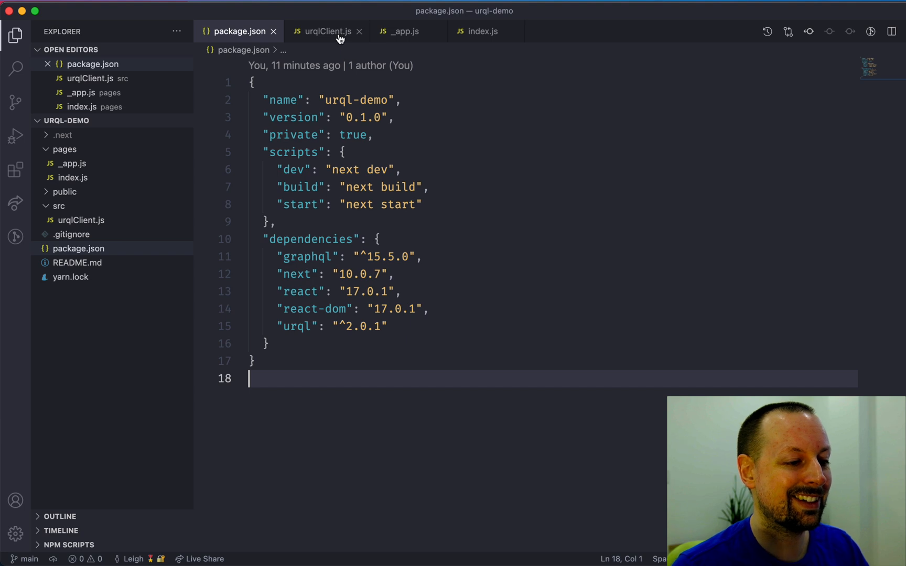
mouse_move(326, 31)
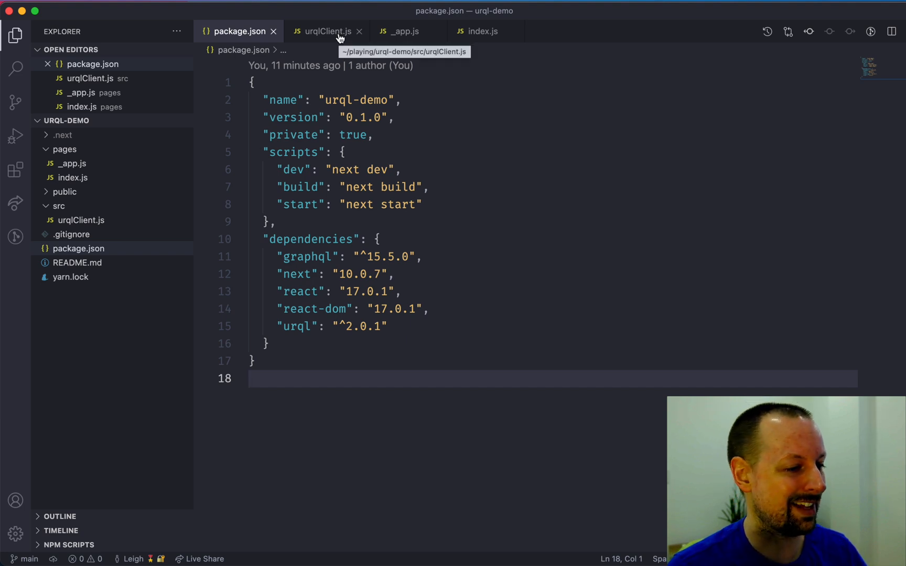
click(324, 32)
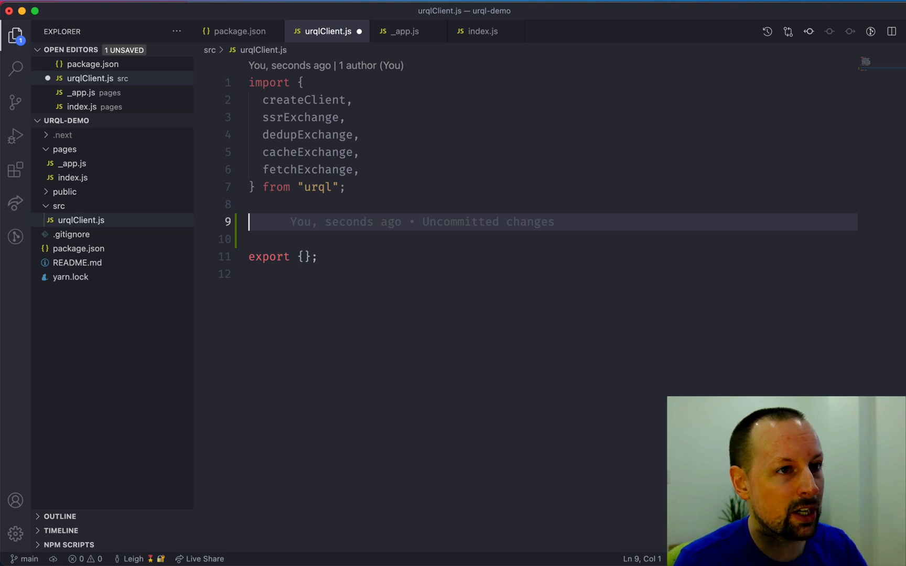
text(const)
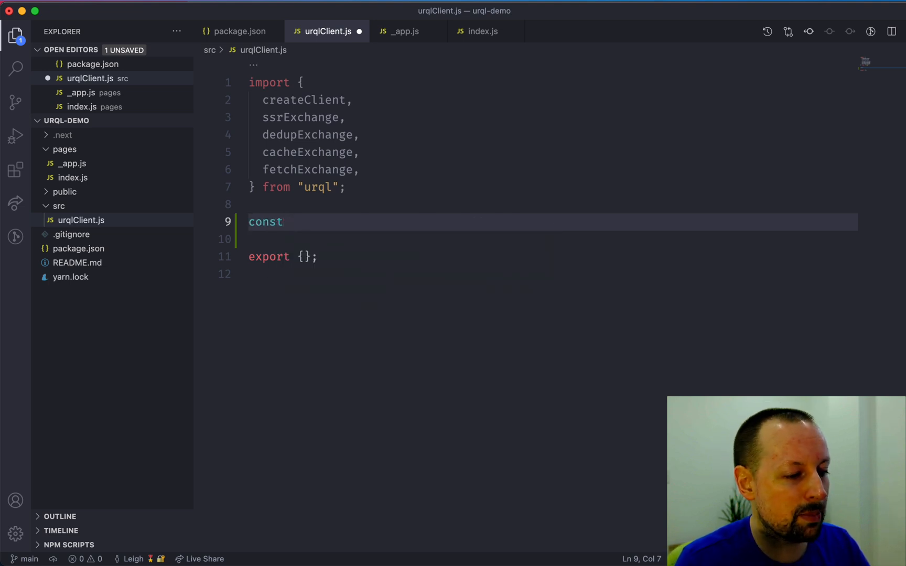
text(isServ)
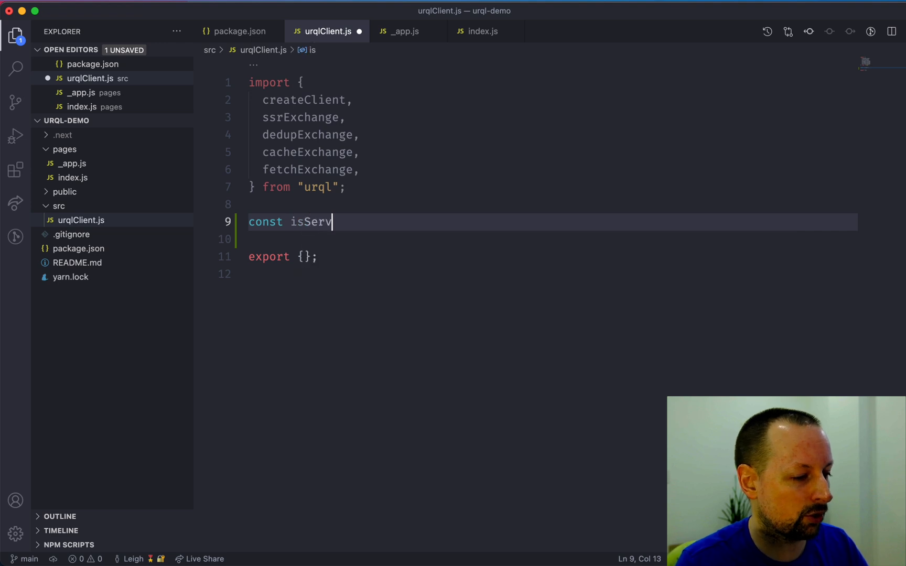
text(erSide =)
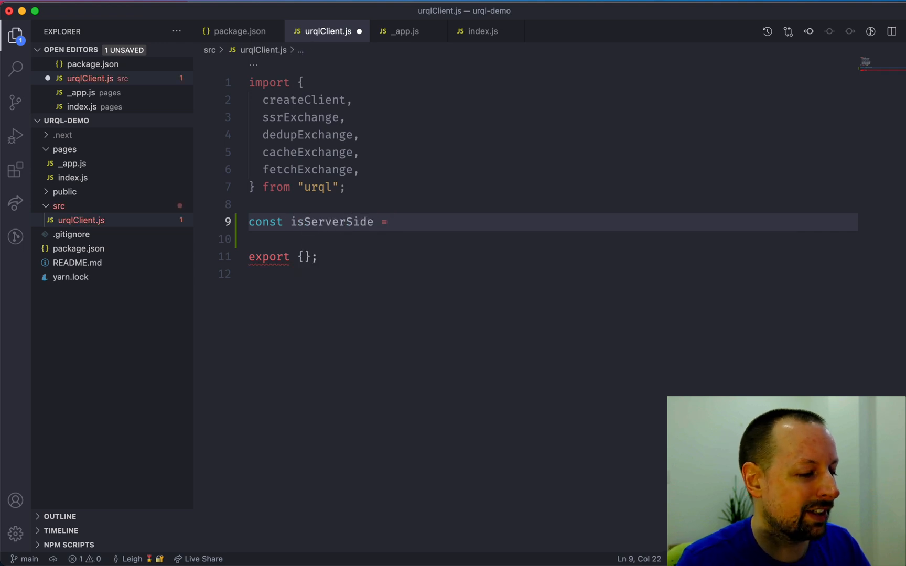
text(typeof)
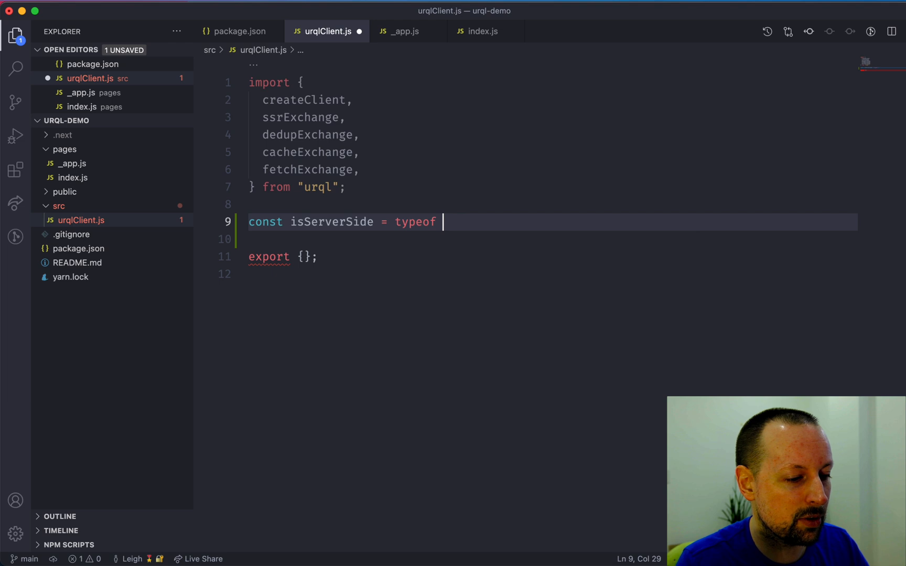
text(window === ")
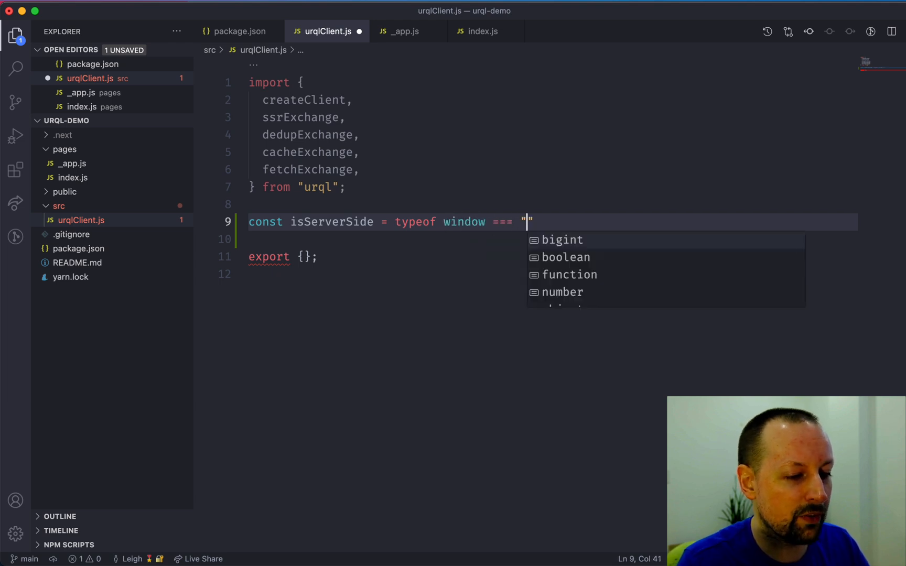
text(undefined)
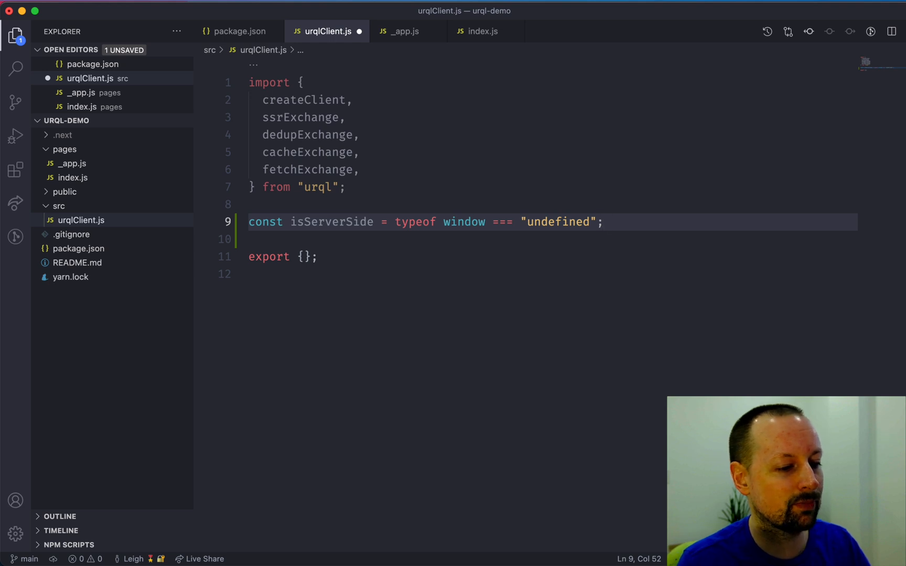
key(Enter)
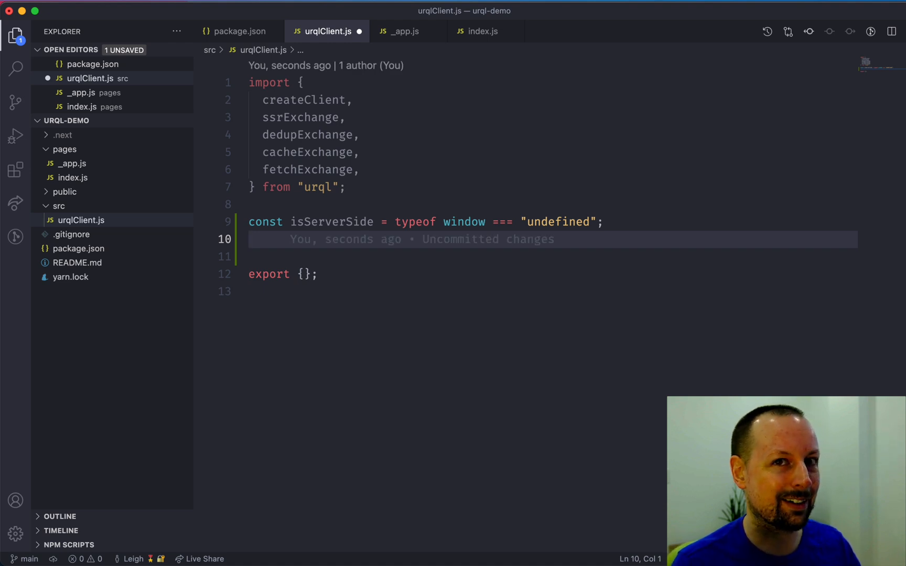
Define const ssrCache = ssrExchange({ isClient: !isServerSide }).
text(const ssr)
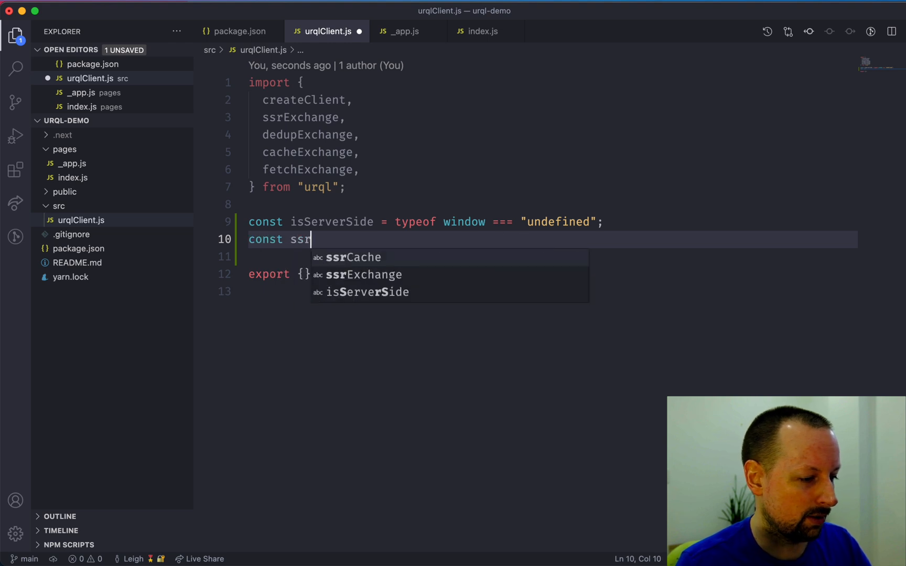
text(Cache =)
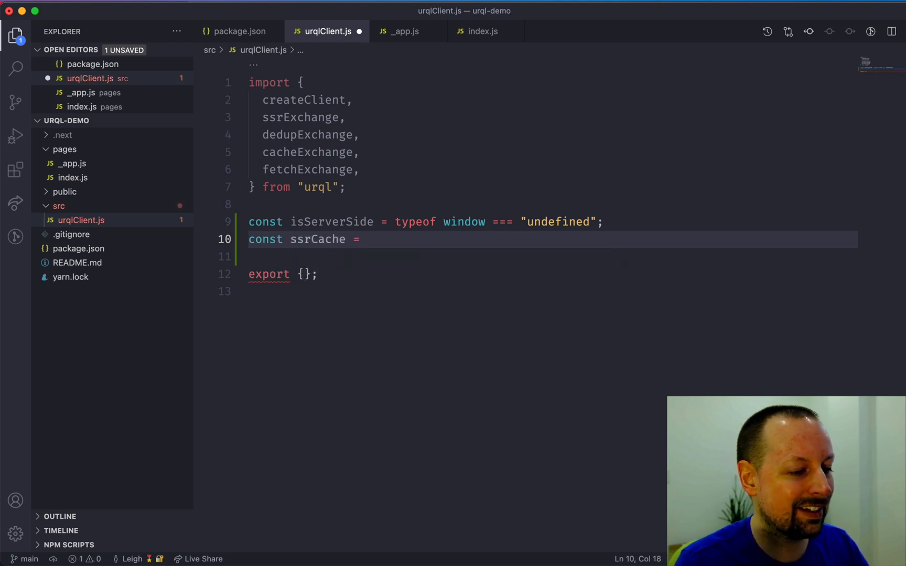
text(ssrExc)
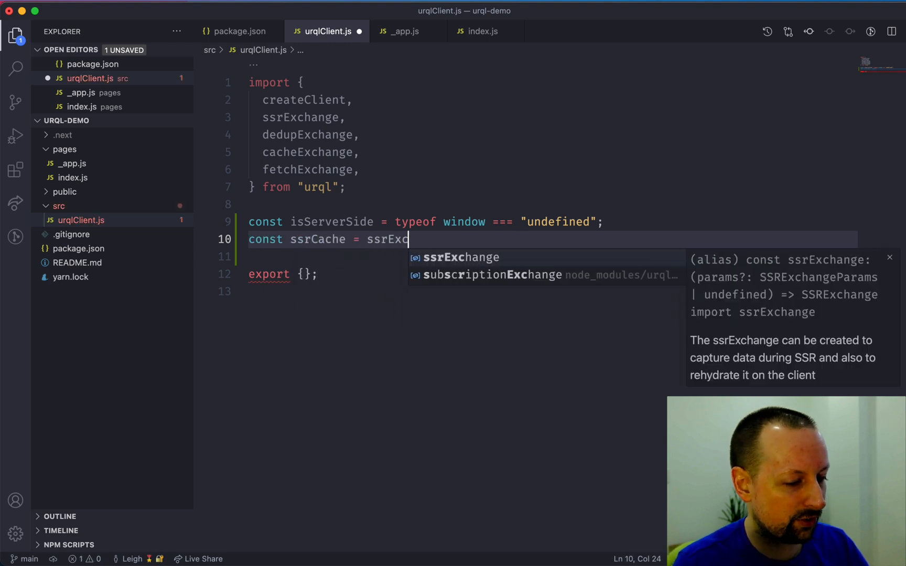
text(hange({isClient:)
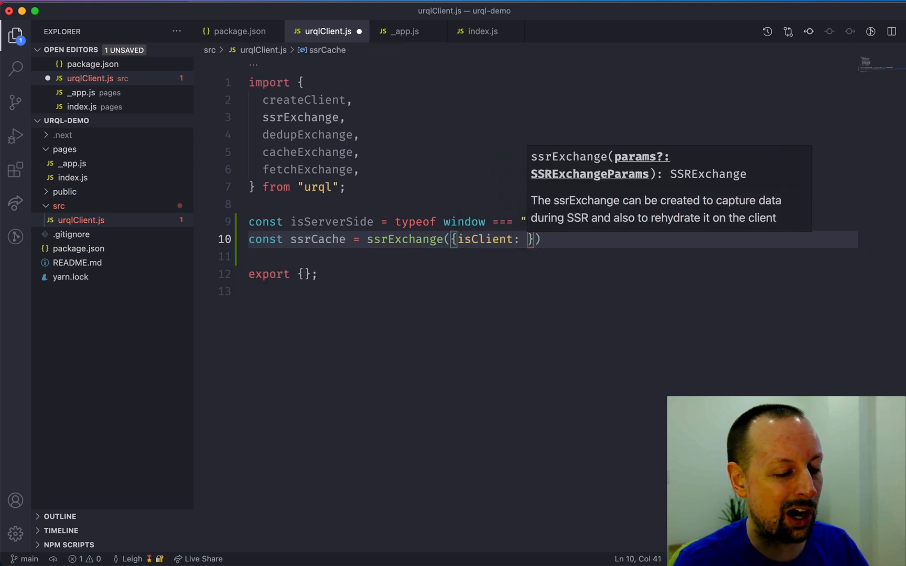
text(!)
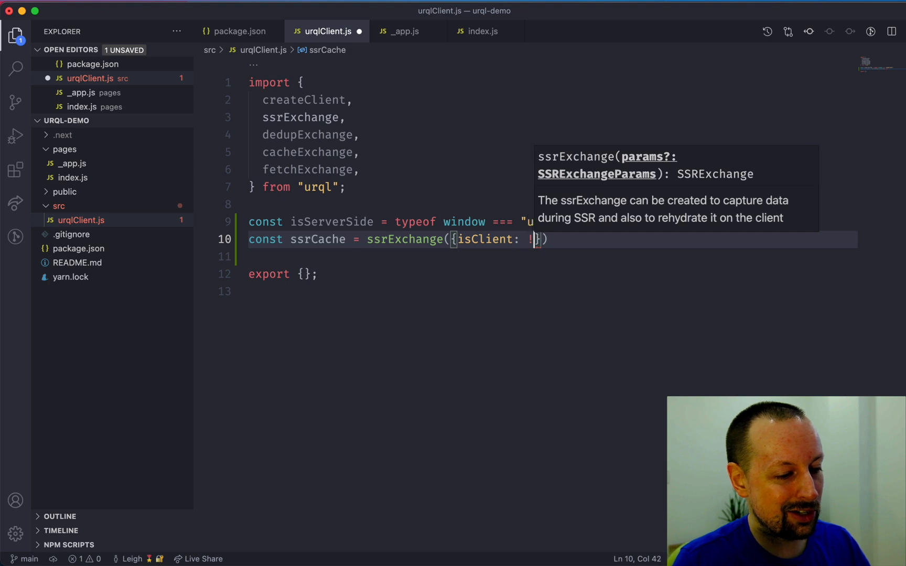
text(isServerSide)
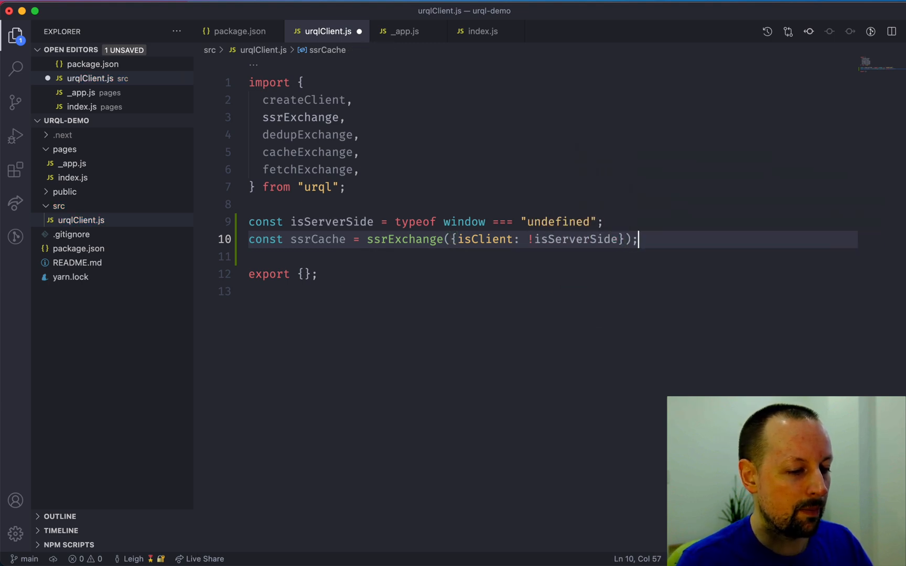
key(enter)
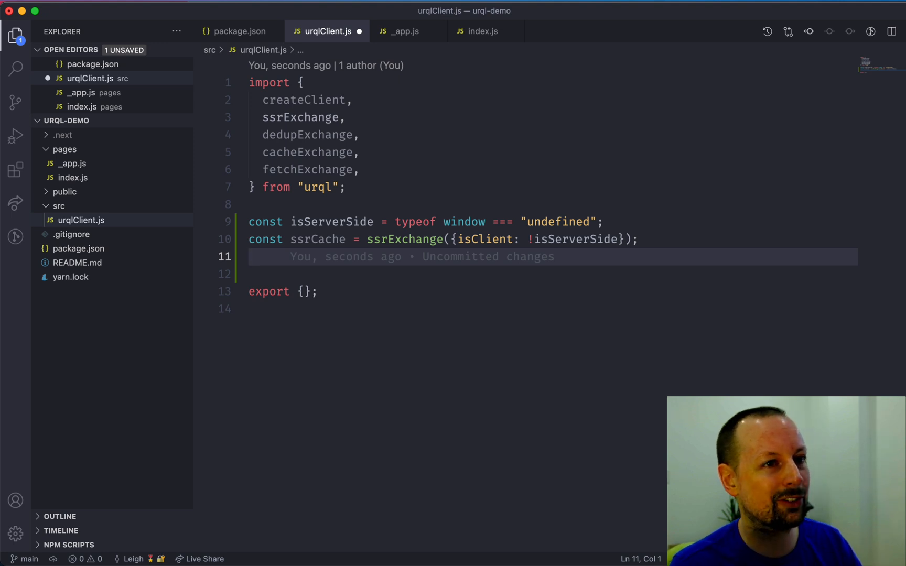
Create the client with the weather API url and exchanges dedup, cache, ssrCache and fetch.
text(const clie)
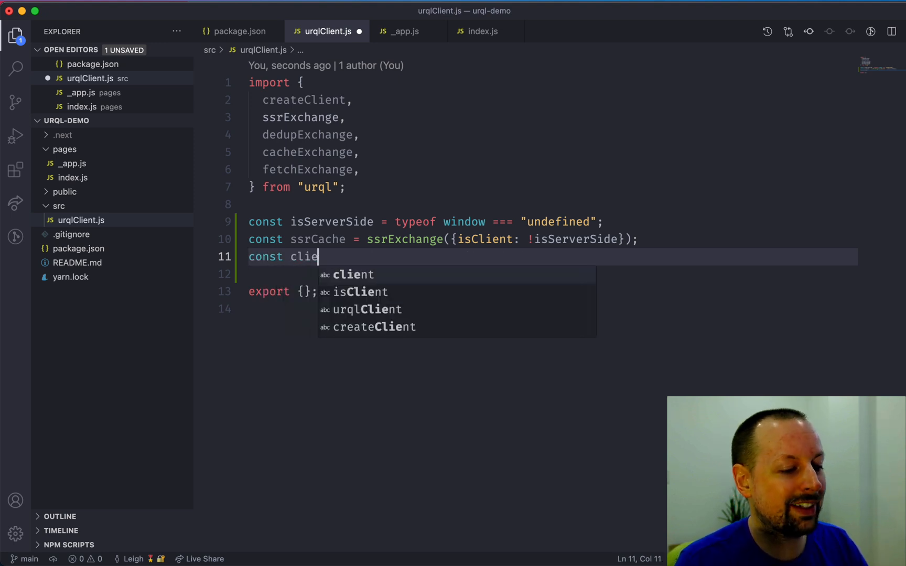
text(nt =)
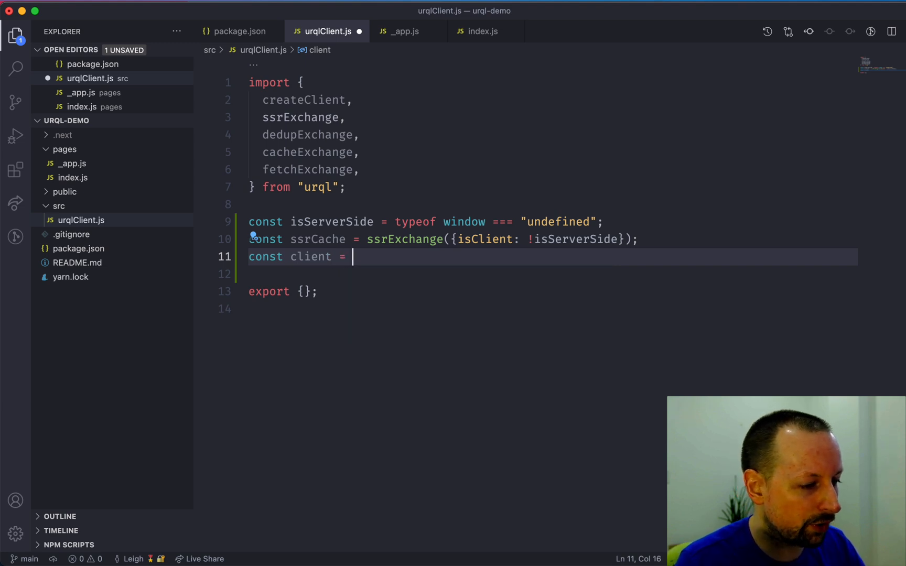
text(createClient({}))
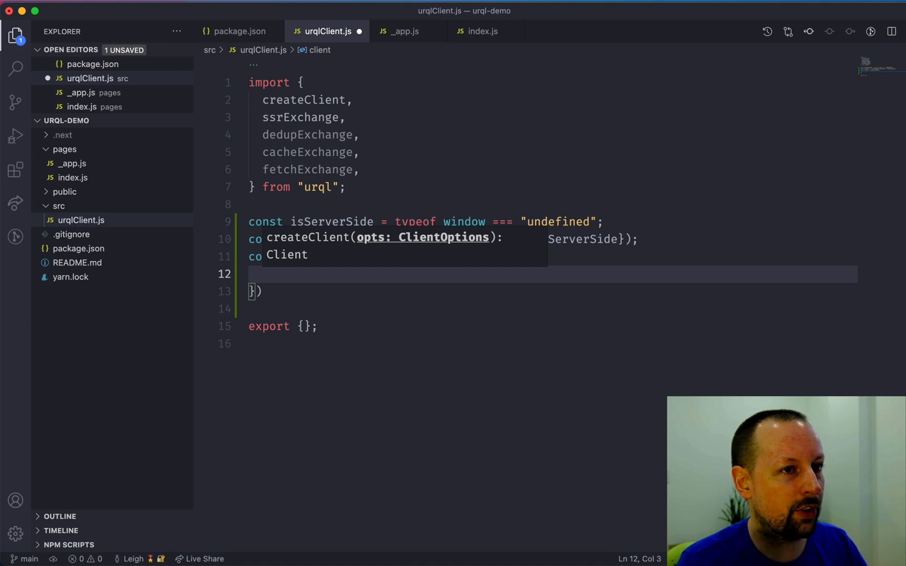
text(url: ")
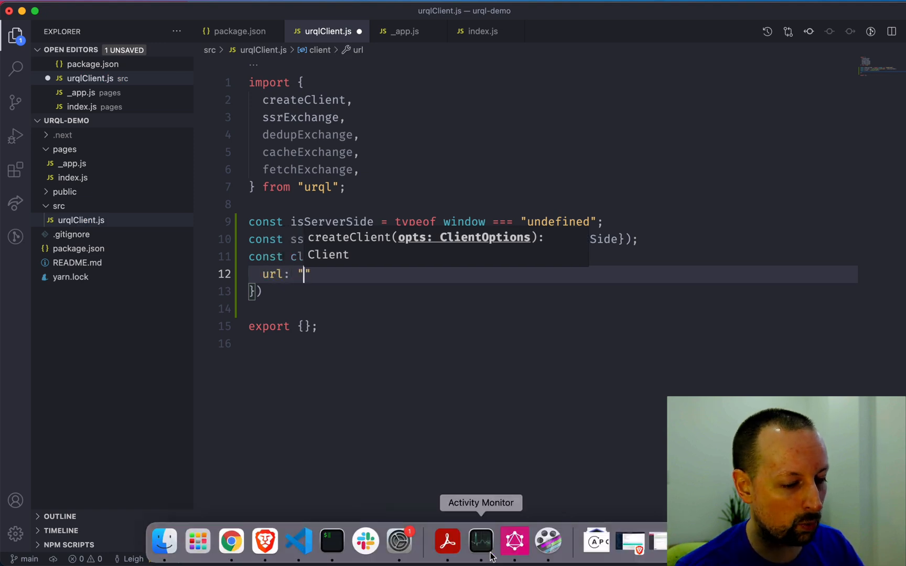
click(512, 541)
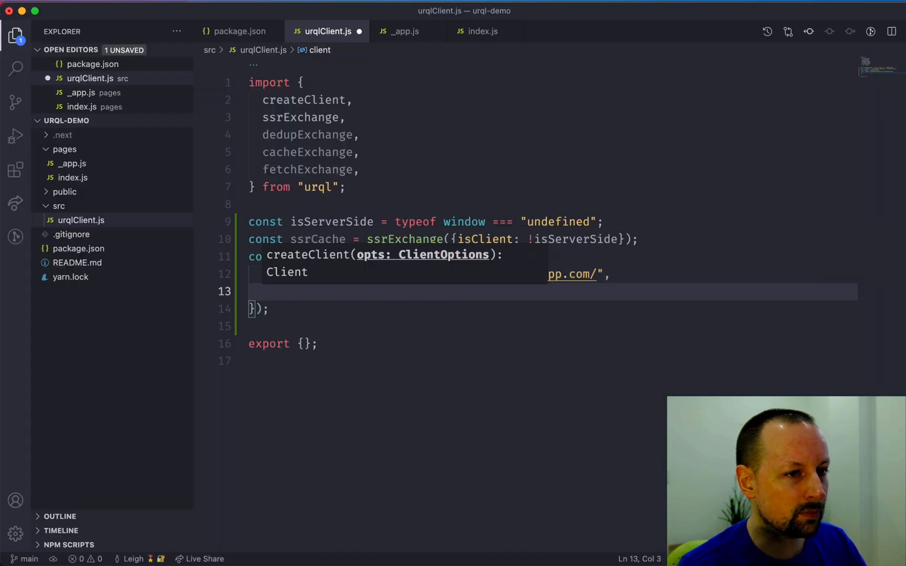
text(e)
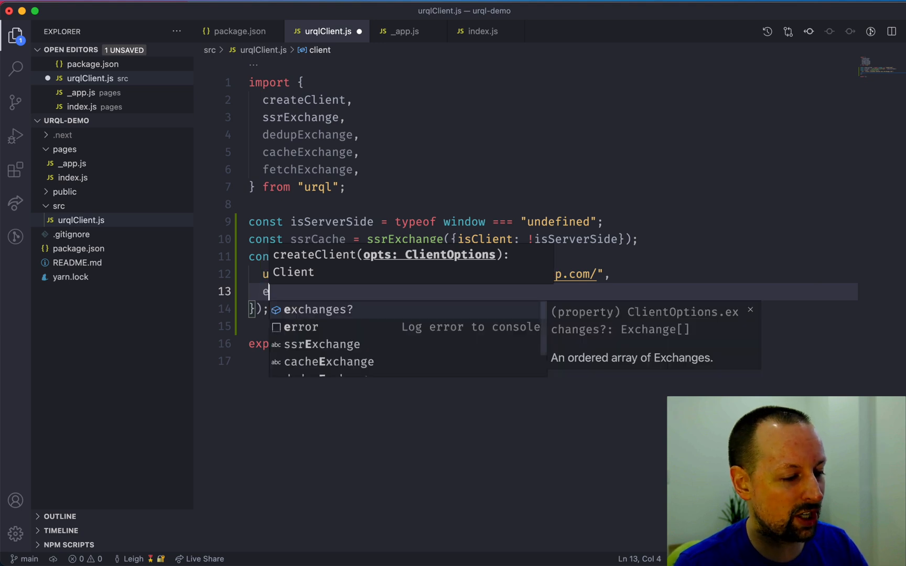
text(xchanges: [])
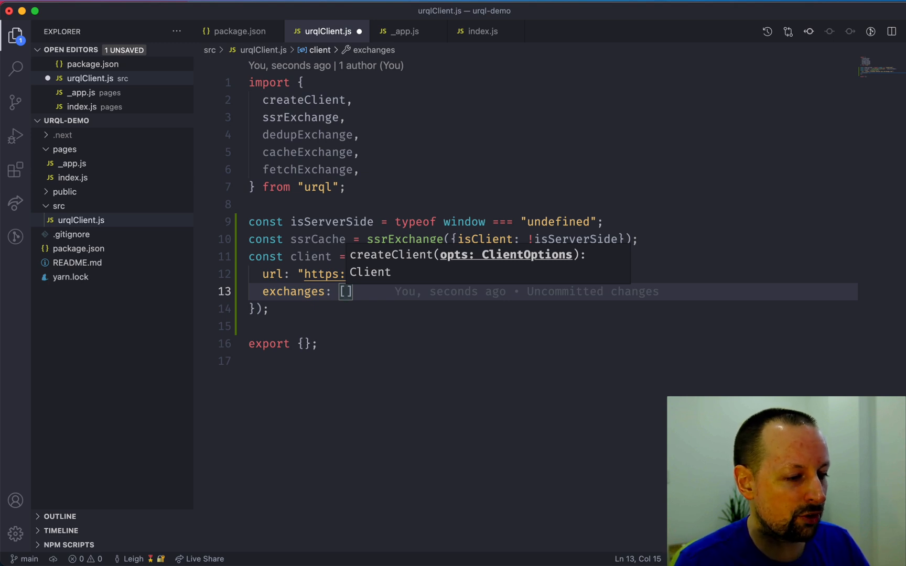
text(dedupExchange,)
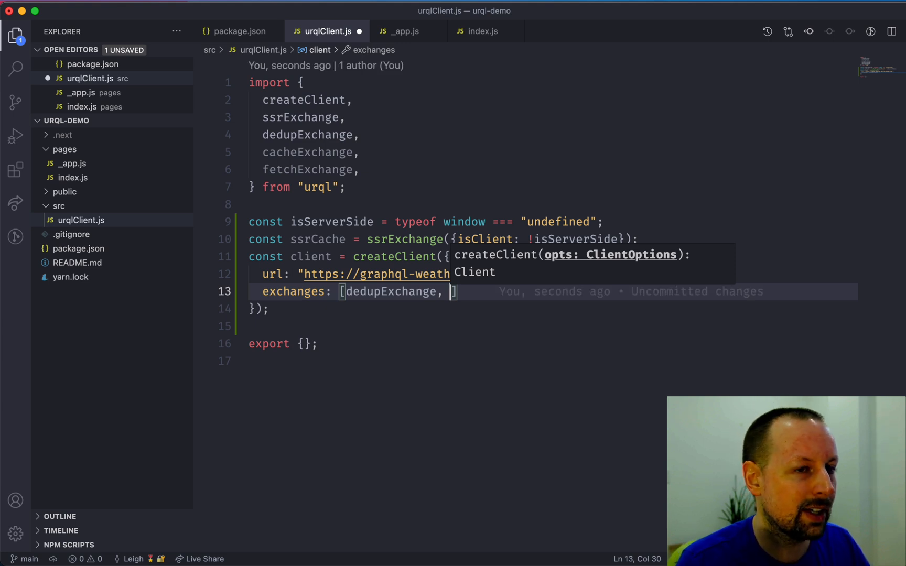
text(cacheExchange)
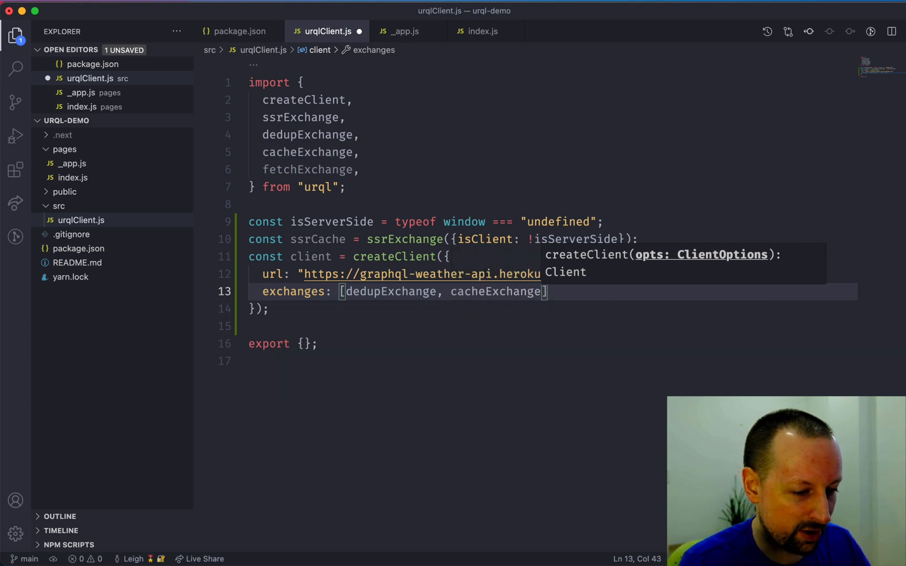
text(,)
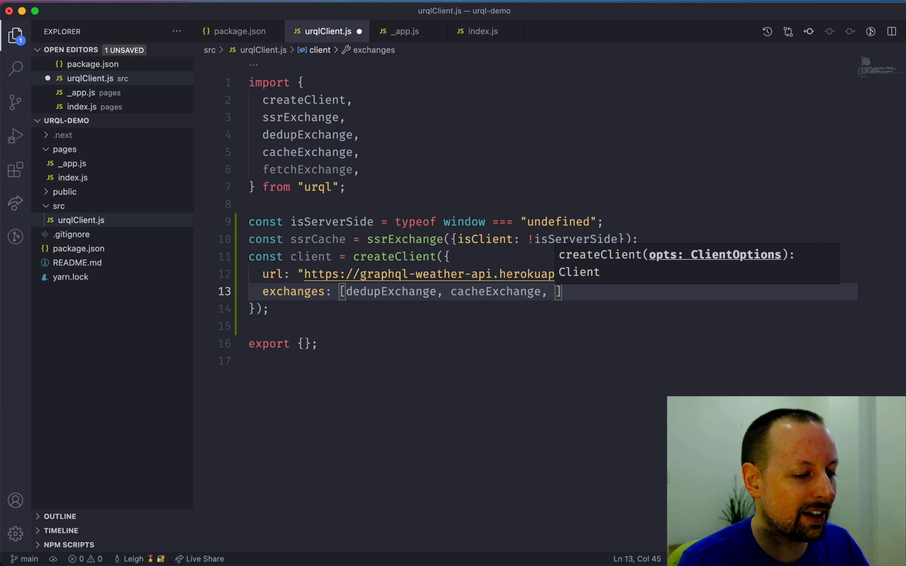
text(ssrCache)
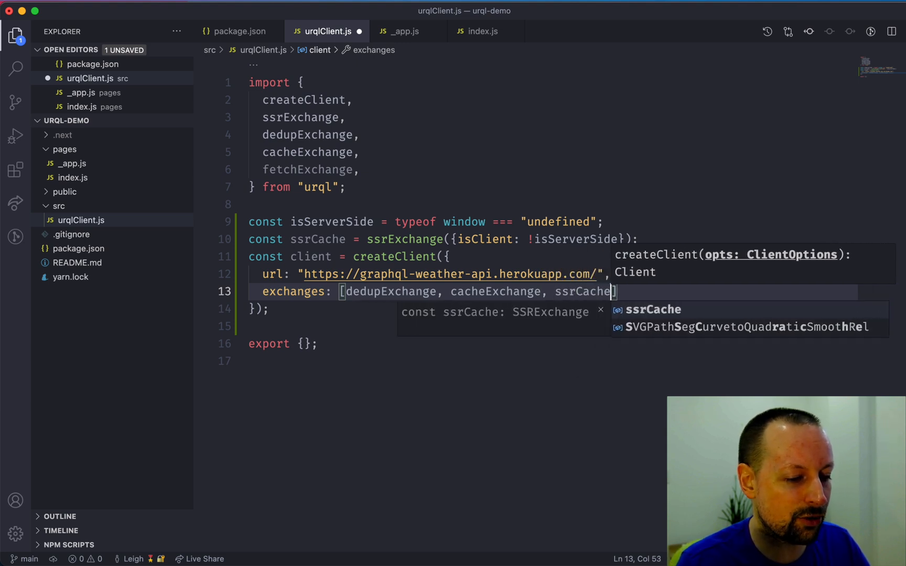
text(, fetchExchange)
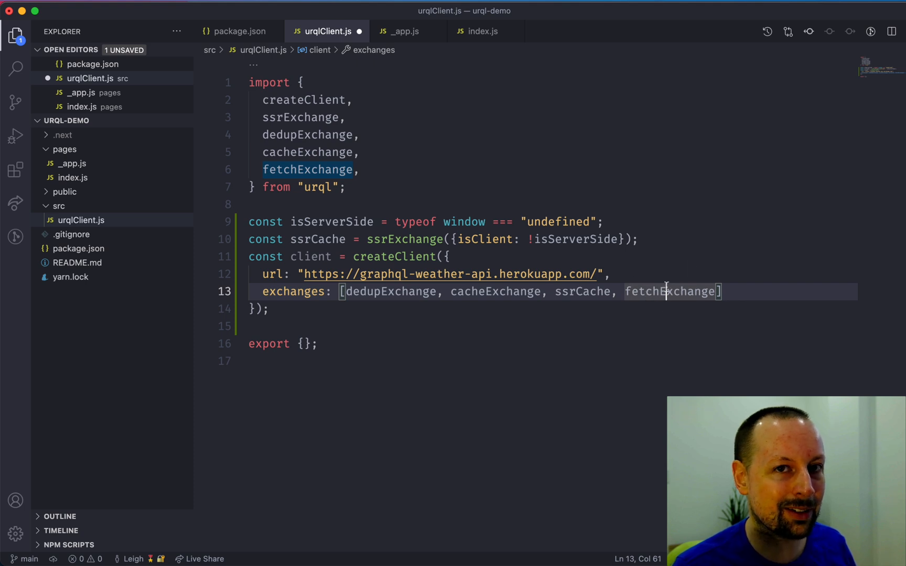
mouse_move(670, 292)
text(,)
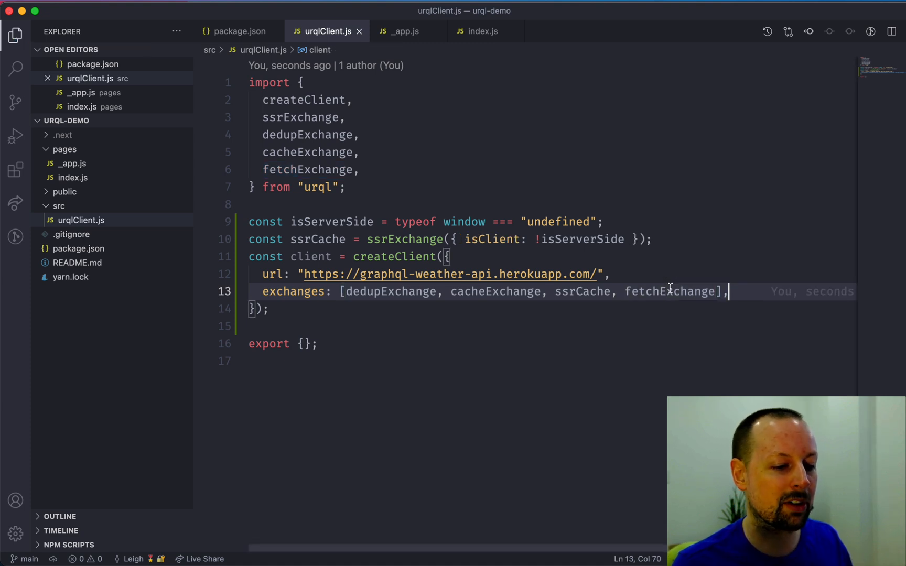
Add fetchOptions returning empty headers and export { client, ssrCache }.
key(enter)
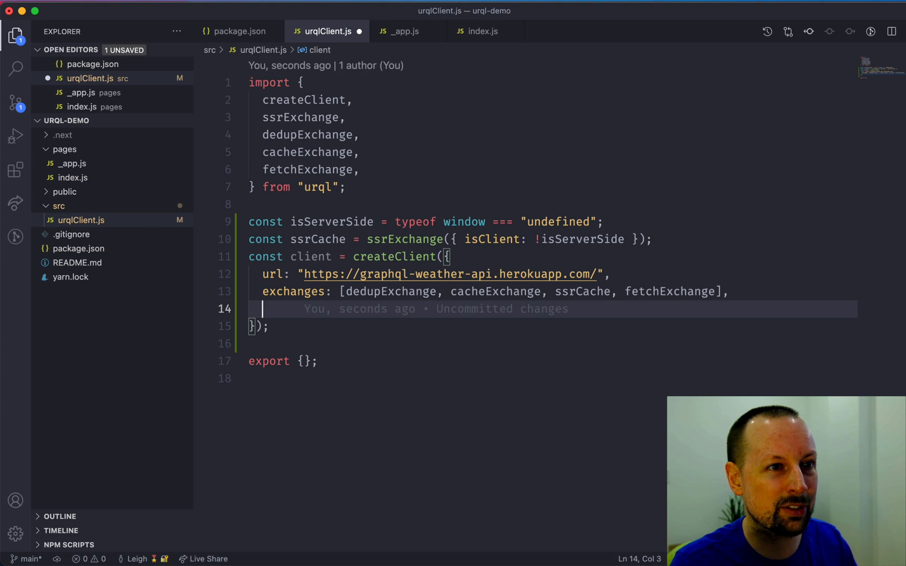
text(fetchOptions)
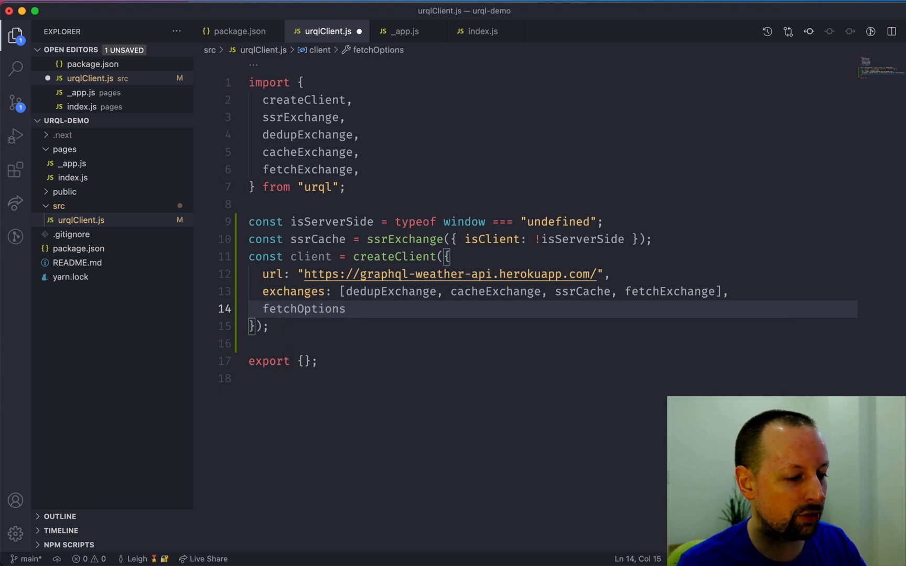
text(: () => {})
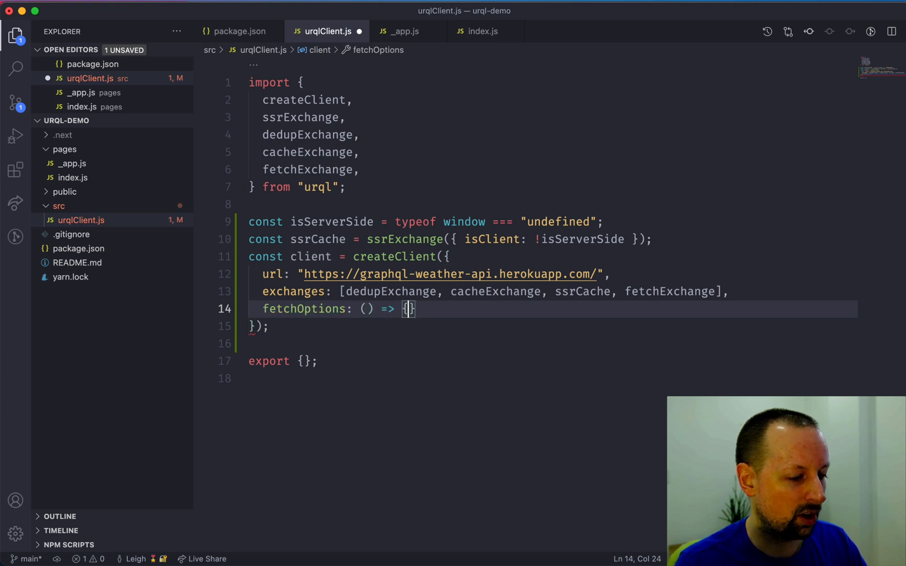
text(return {headers: {} };)
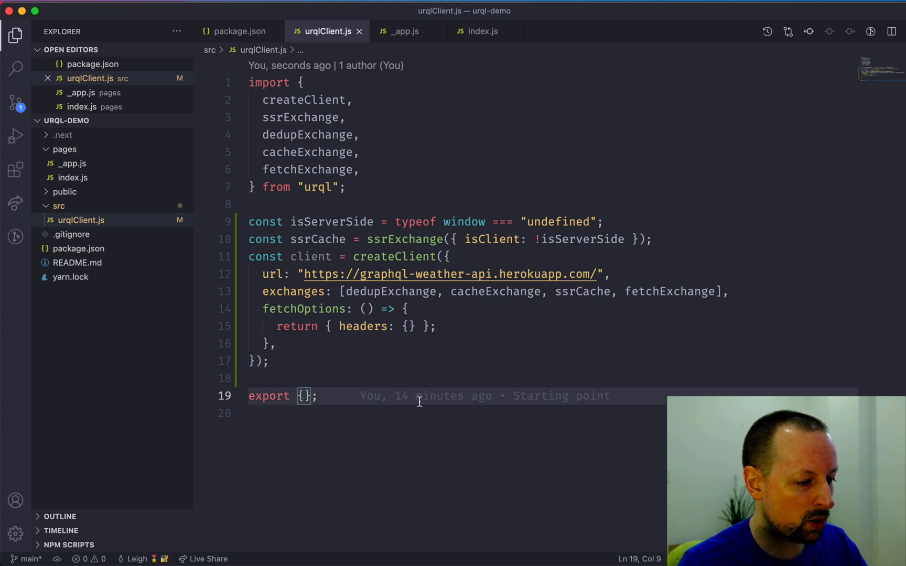
text(client,)
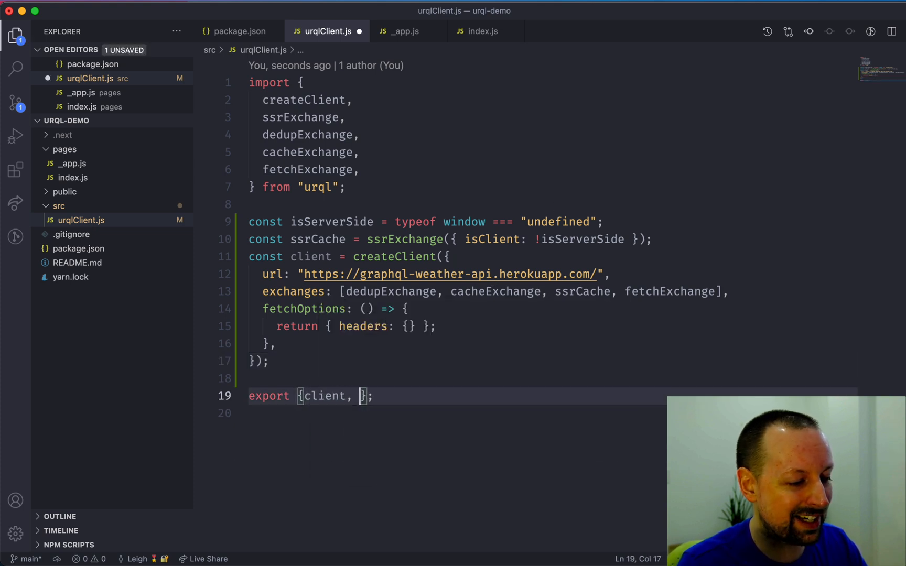
text(ssrCache)
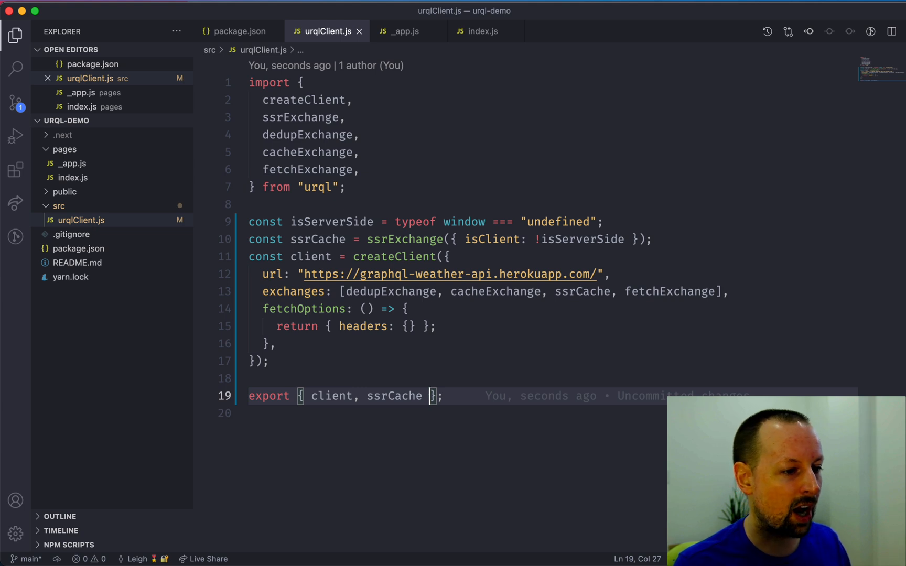
mouse_move(404, 31)
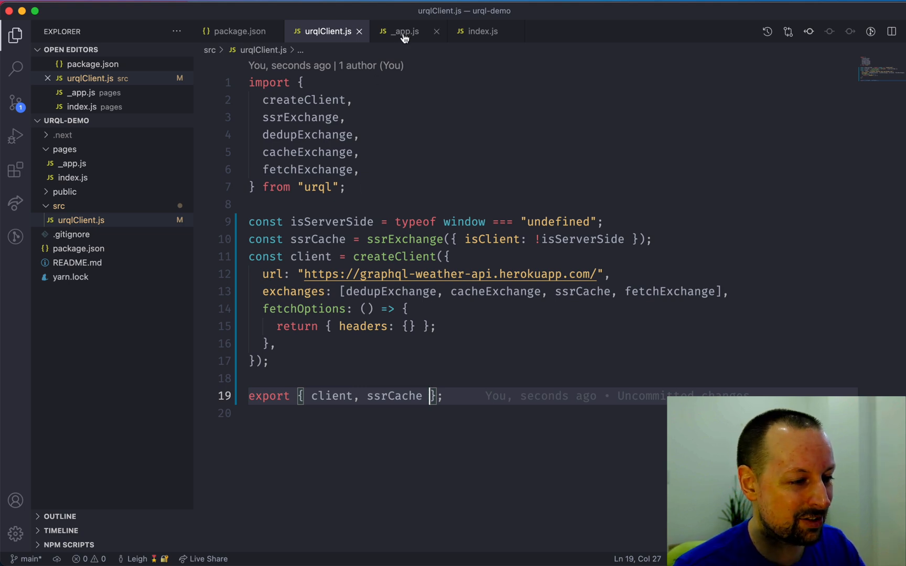
In _app.js import client and ssrCache and wrap <Component /> in <Provider value={client}>.
click(403, 32)
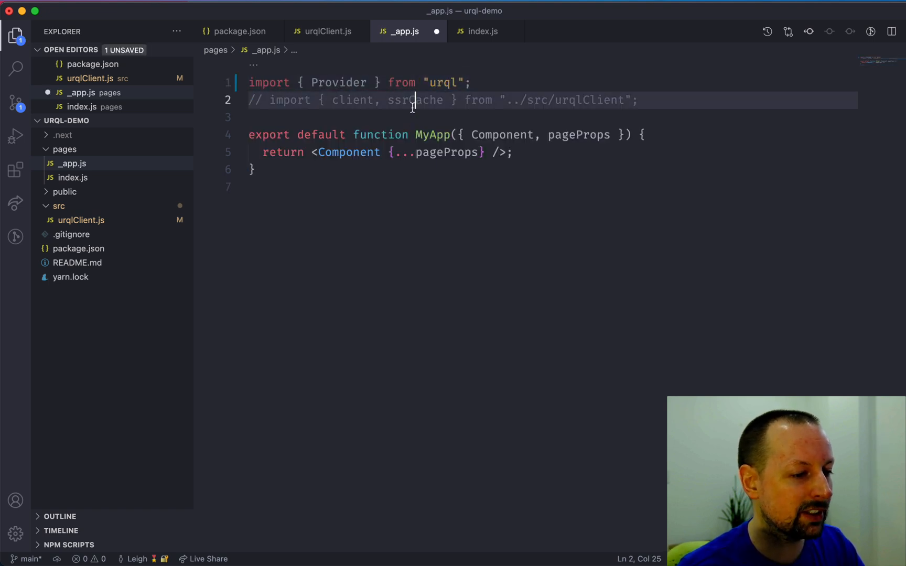
key(cmd+/)
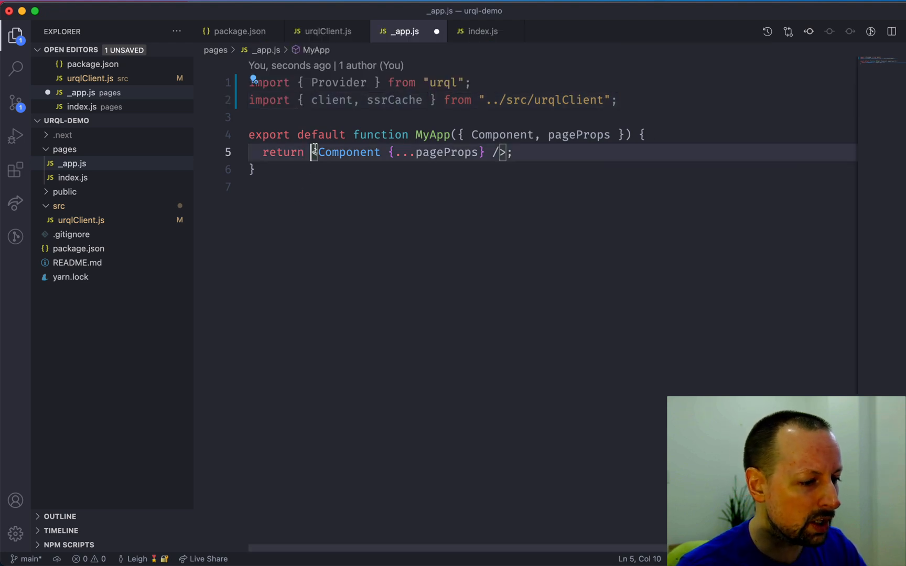
text(<Provider></Provider>)
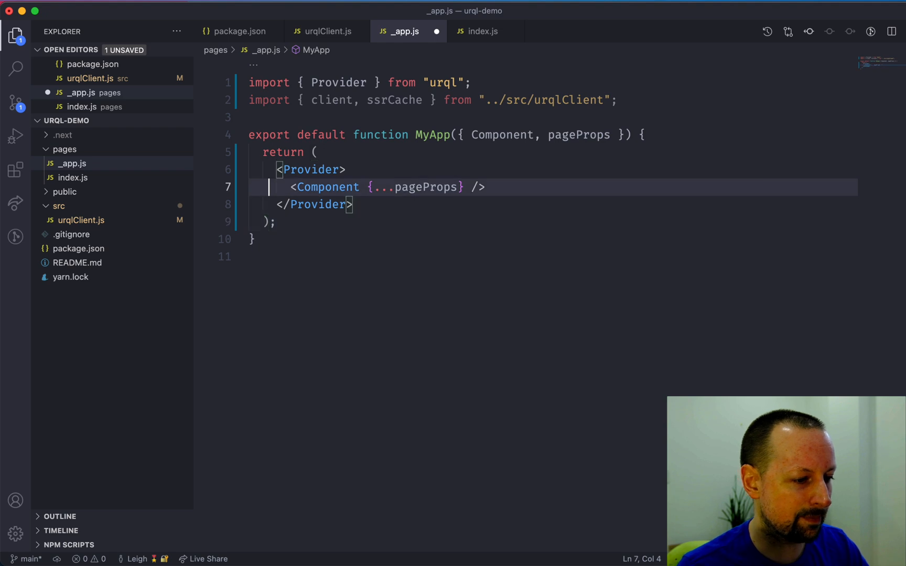
text(value={)
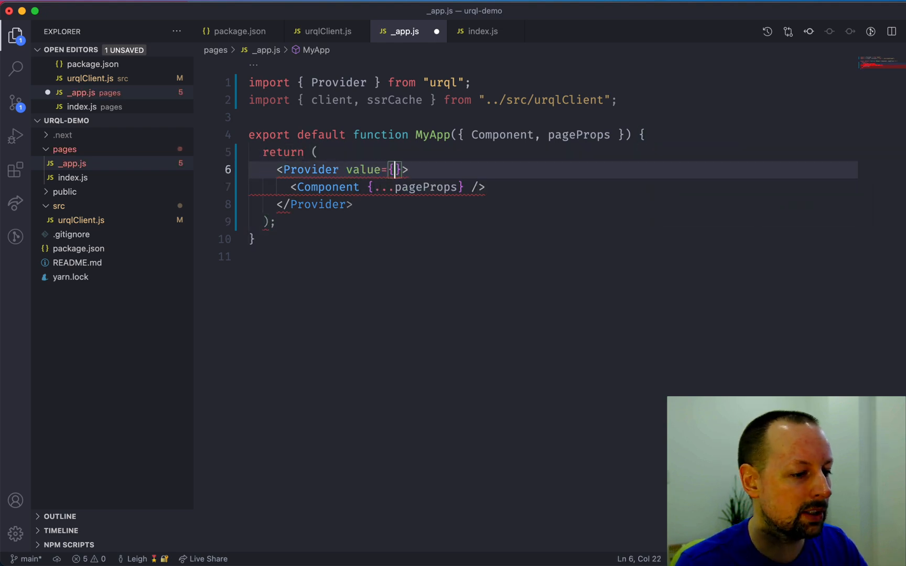
text(client)
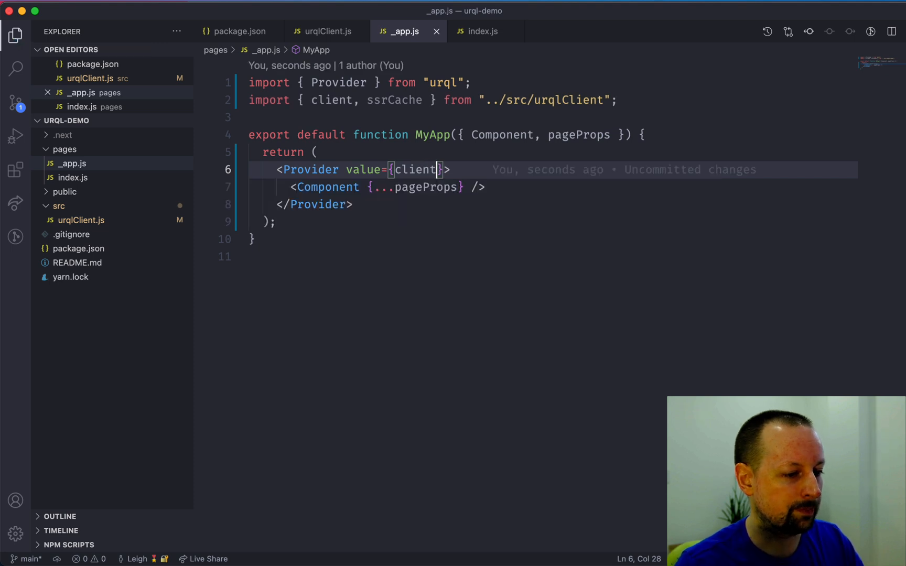
double_click(394, 100)
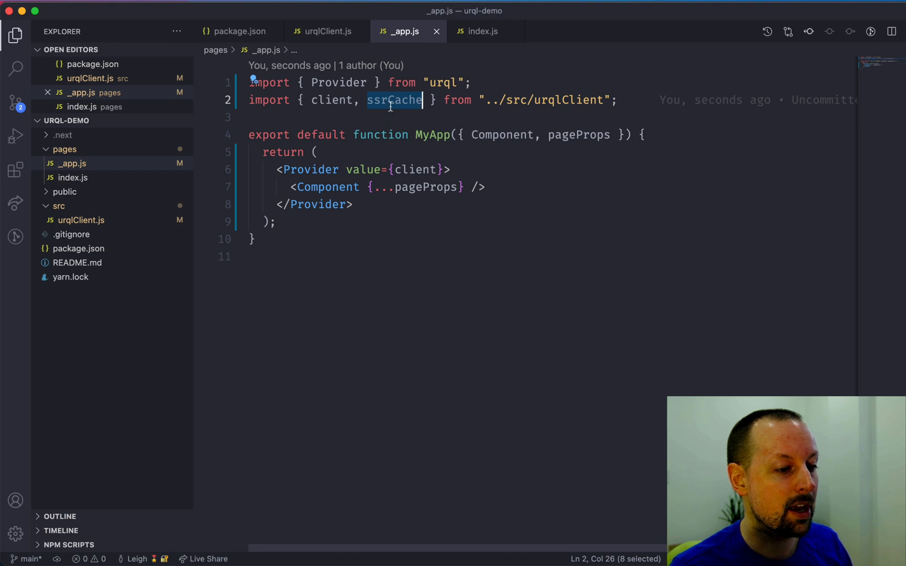
mouse_move(454, 165)
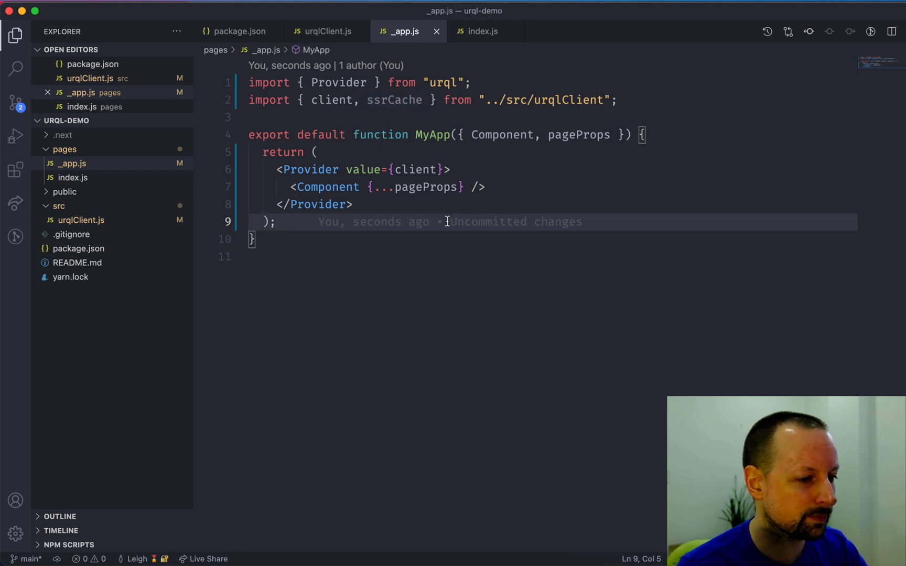
In index.js import useQuery from urql and start const WeatherQuery as a plain template string.
click(482, 32)
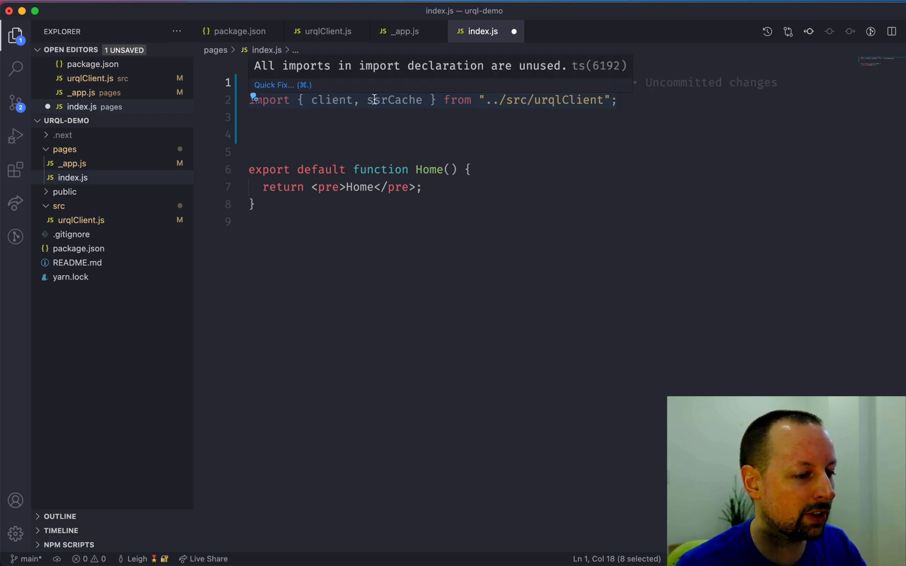
text(import { useQuery } from "urql";)
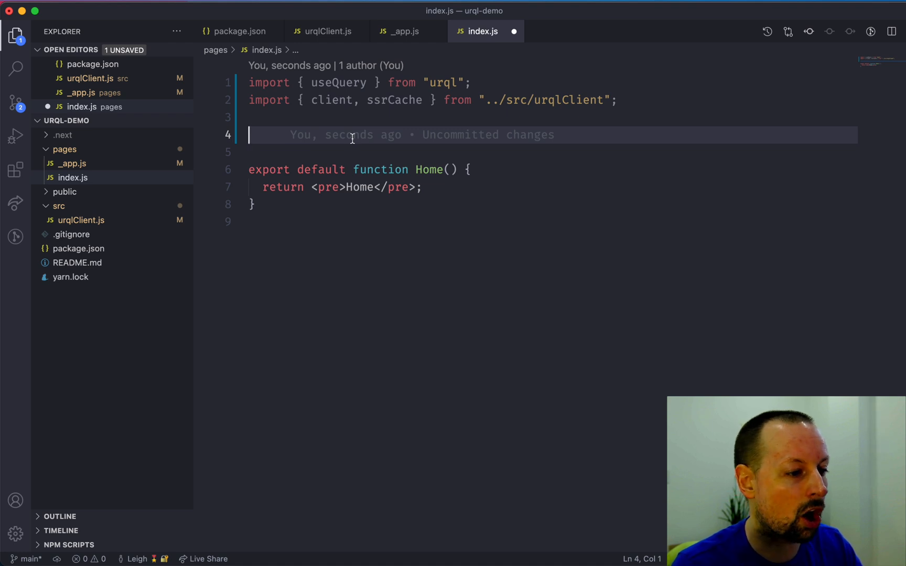
text(const)
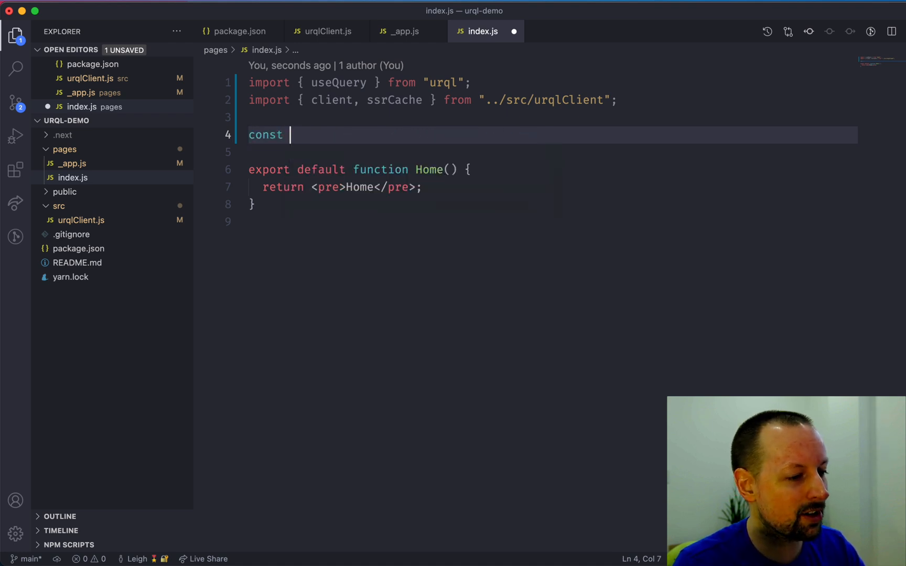
text(WeatherQuery =)
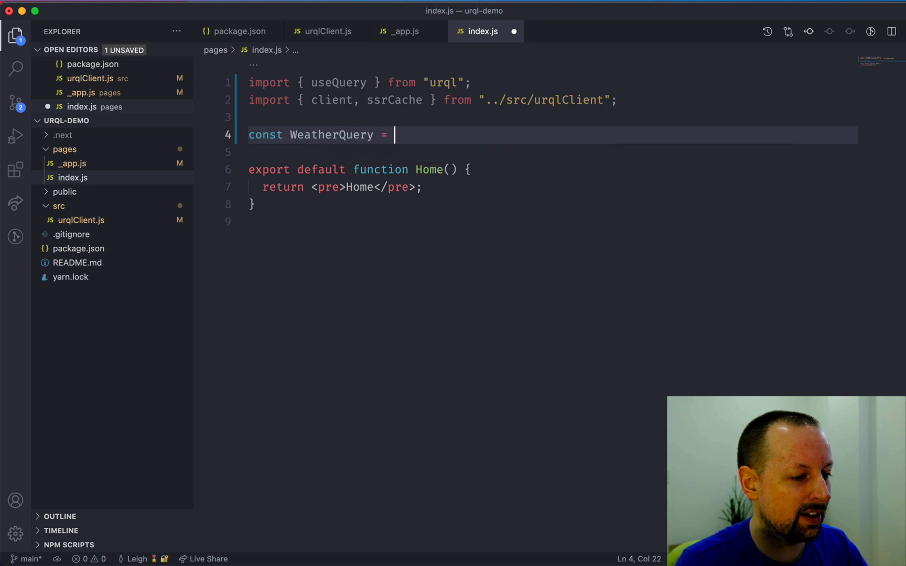
text(`)
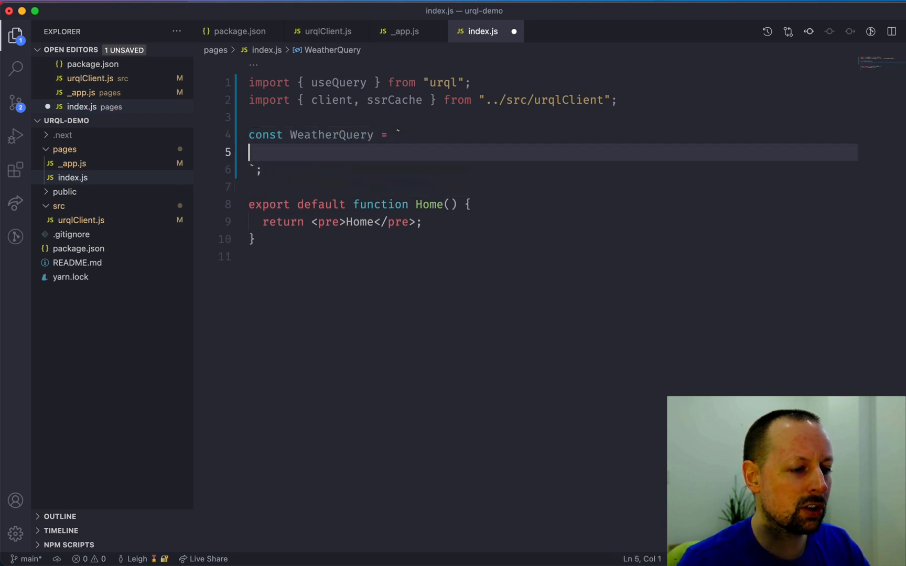
text(gql)
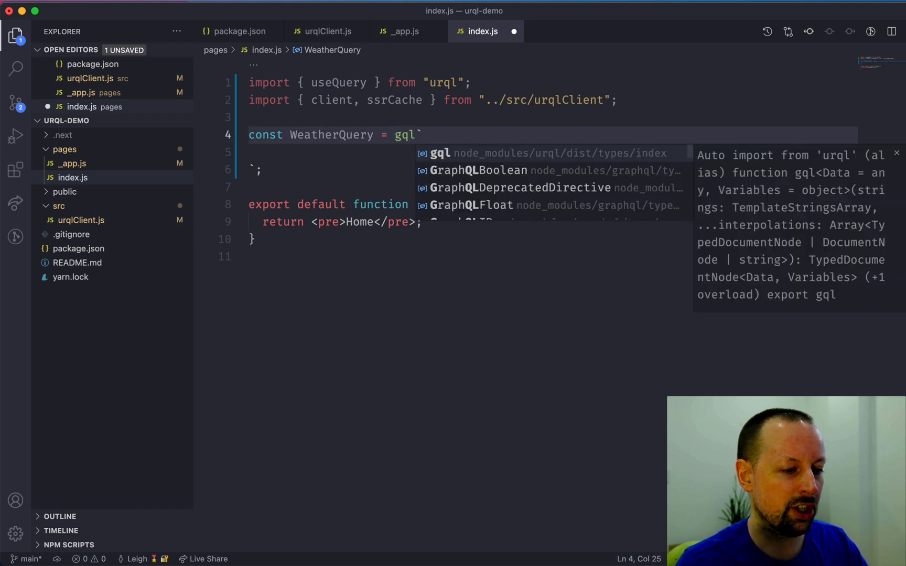
key(Backspace)
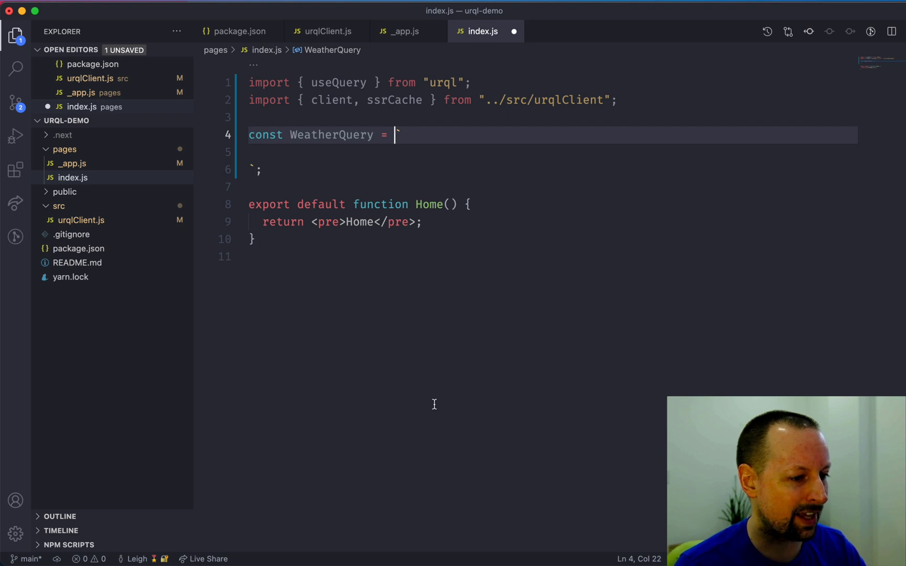
mouse_move(513, 542)
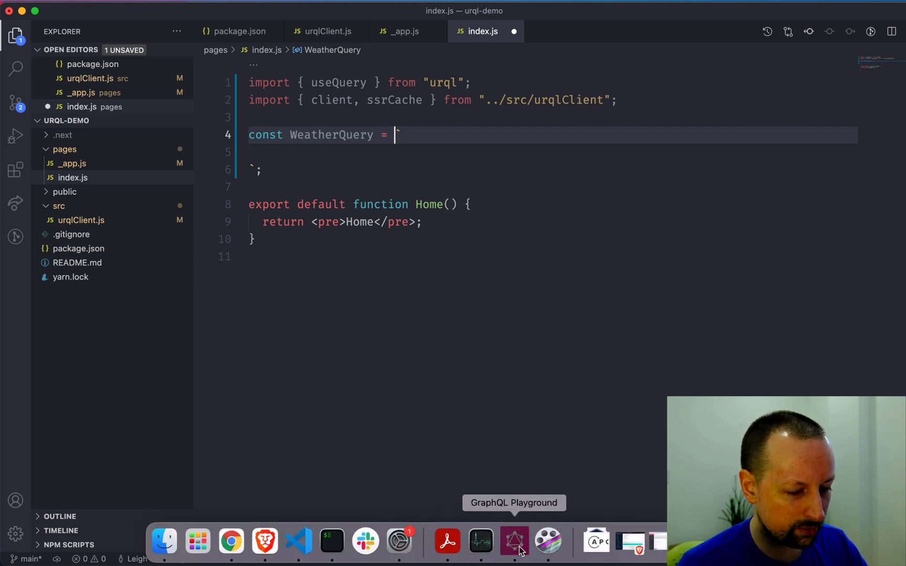
In GraphQL Playground make the city variable String! and select the TorontoWeather query to copy.
click(513, 541)
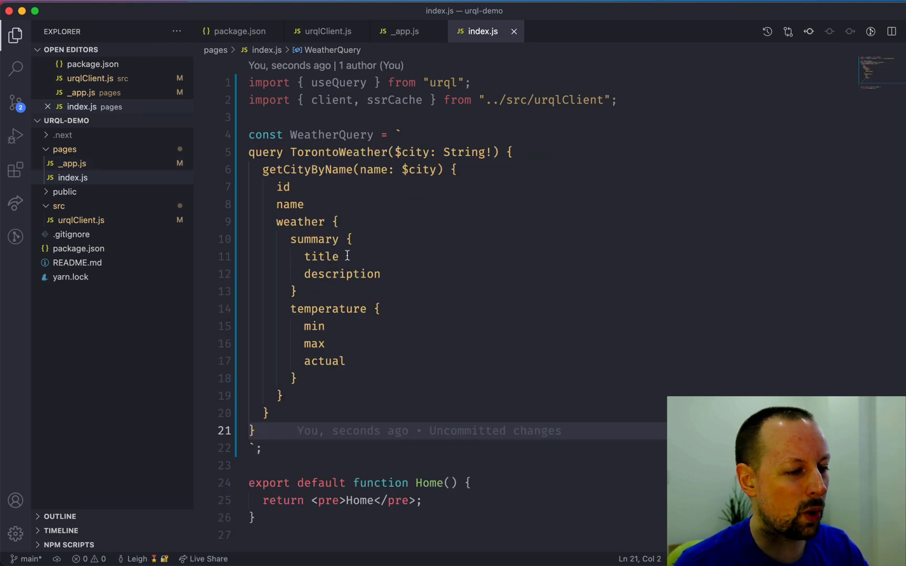
double_click(265, 152)
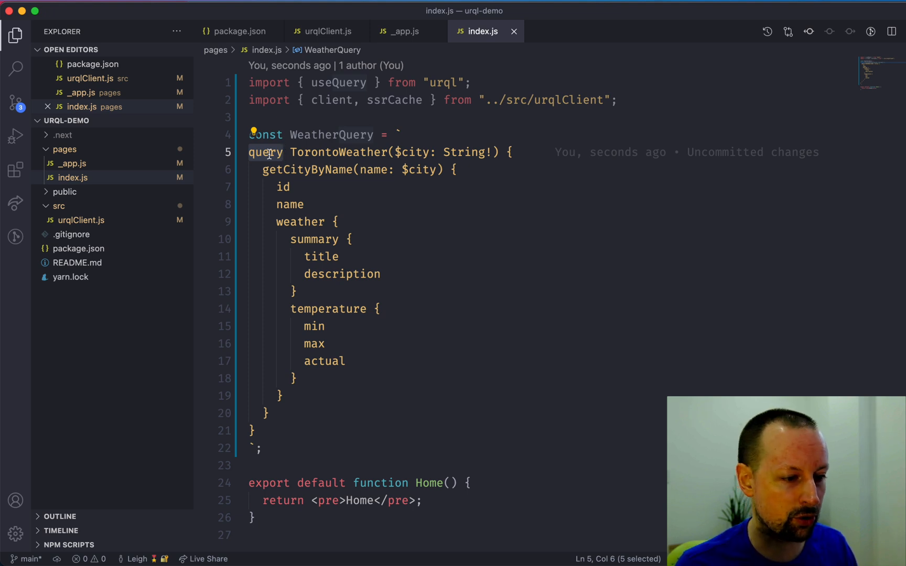
drag(290, 153, 388, 152)
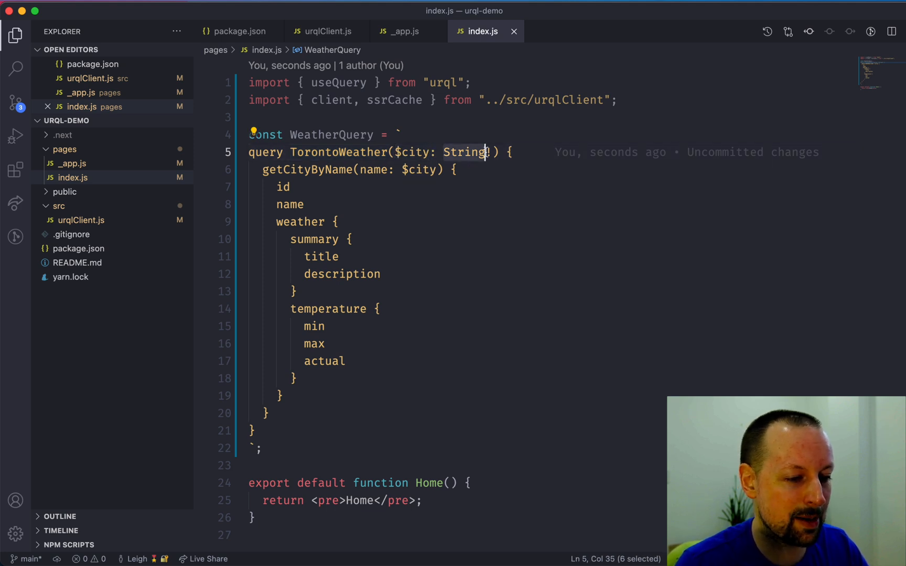
text(!)
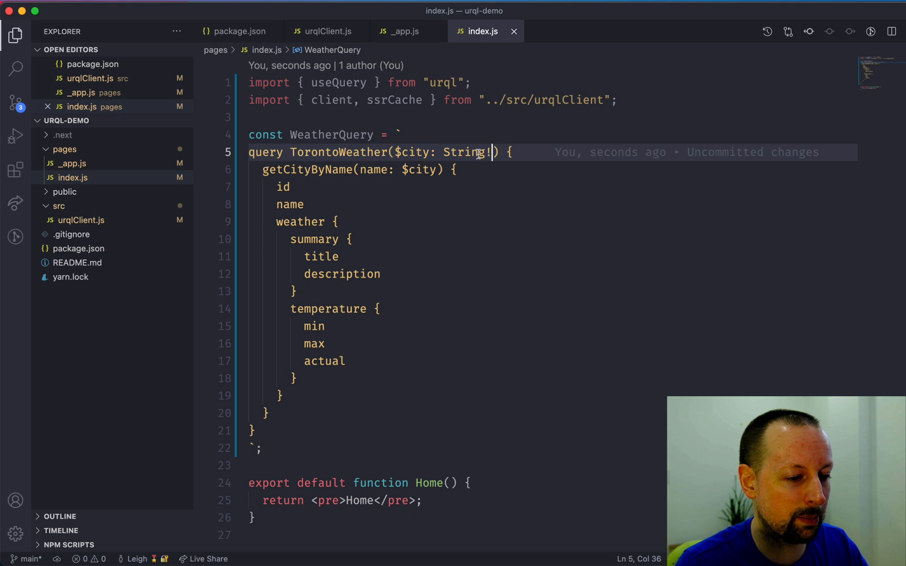
drag(489, 152, 306, 361)
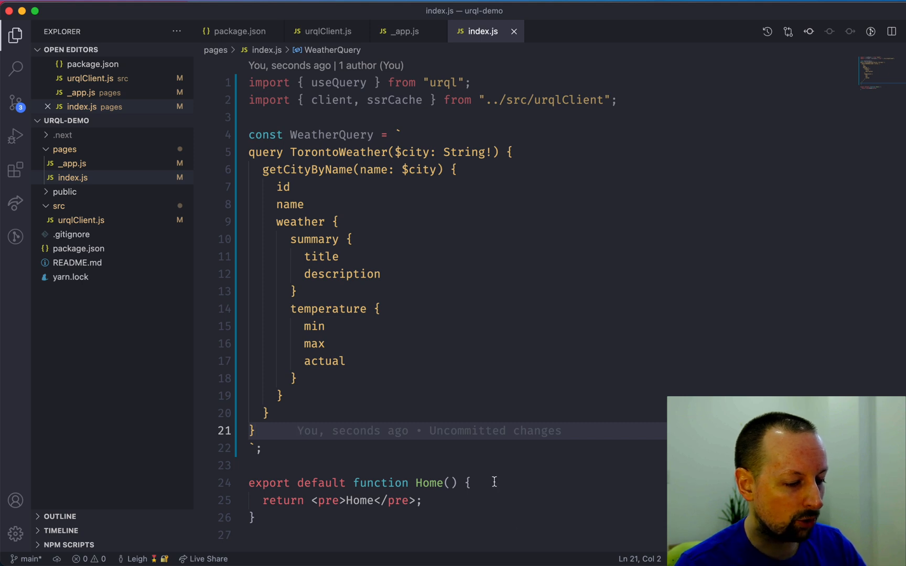
Call useQuery with WeatherQuery and city "Toronto", destructuring data, loading and error from result.
key(Enter)
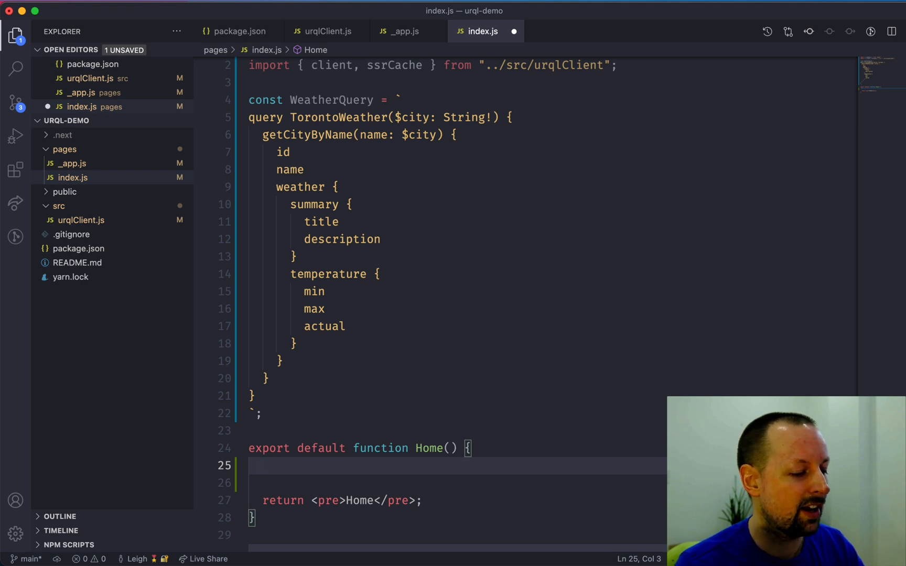
text(const)
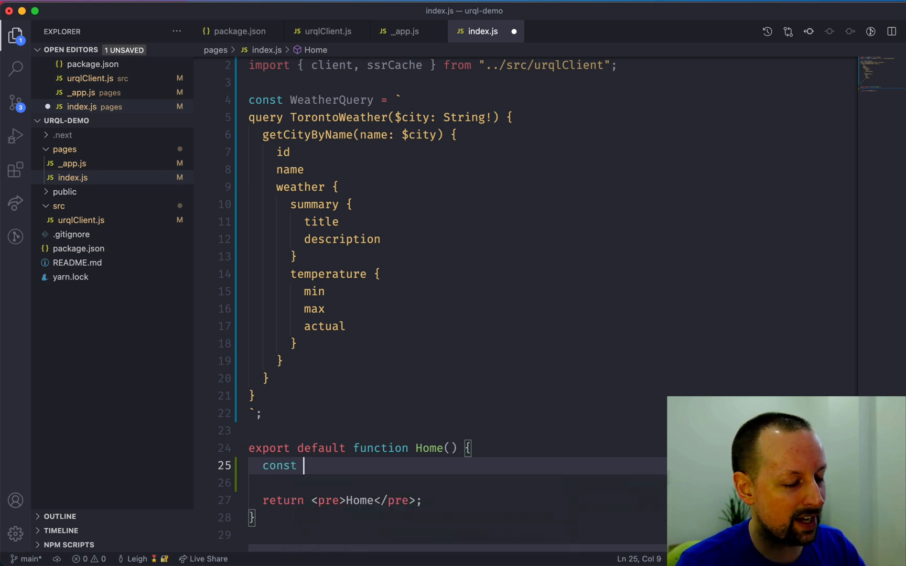
text([result])
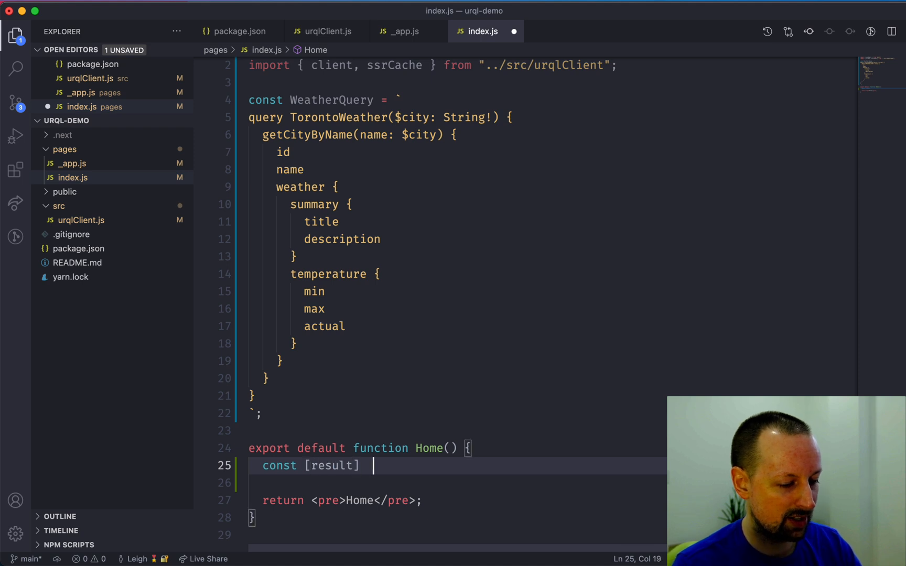
text(useQuery)
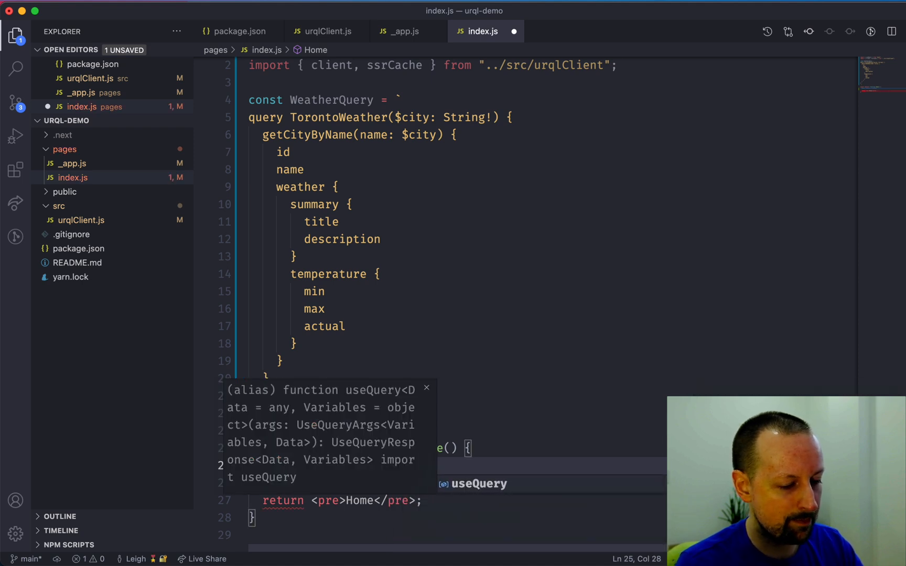
text(()
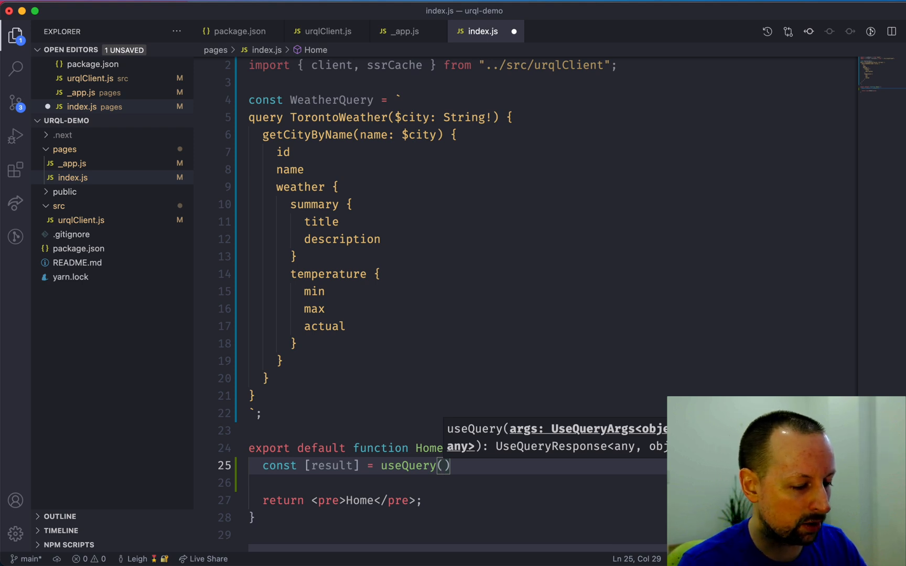
text({)
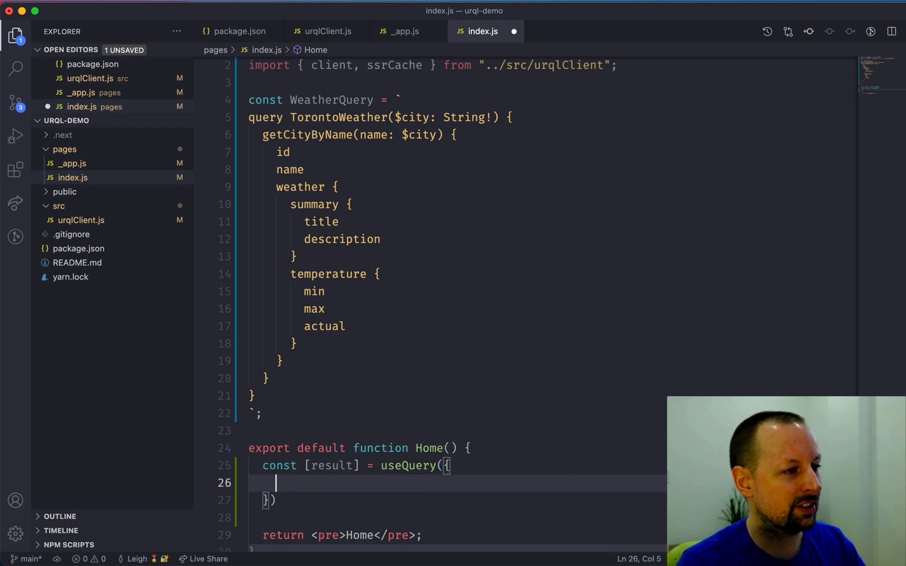
text(query: WeatherQuery,)
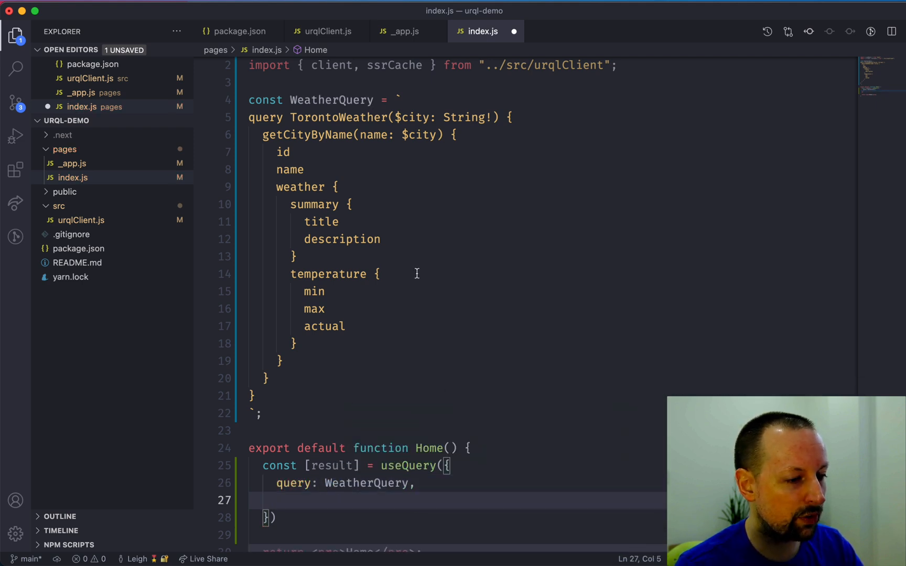
text(variables: {city:)
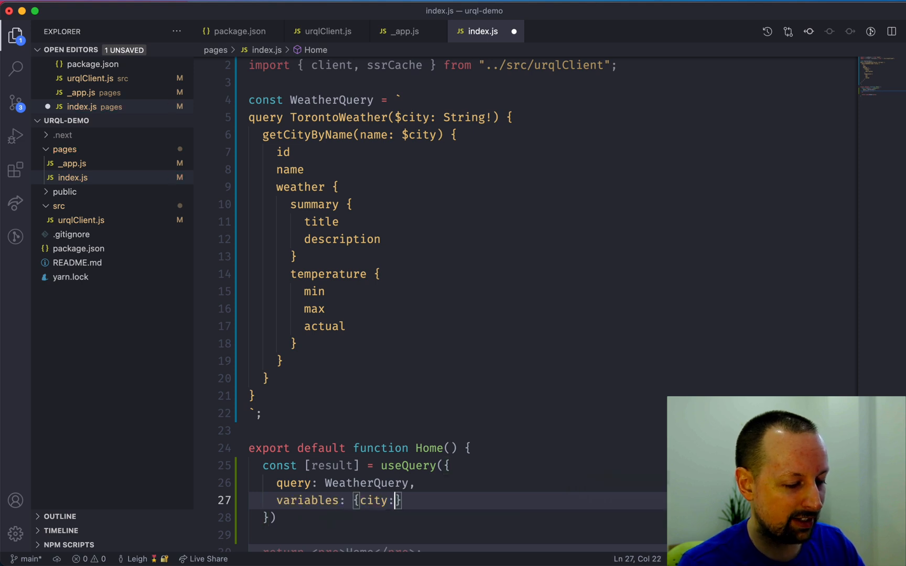
text("Toronto")
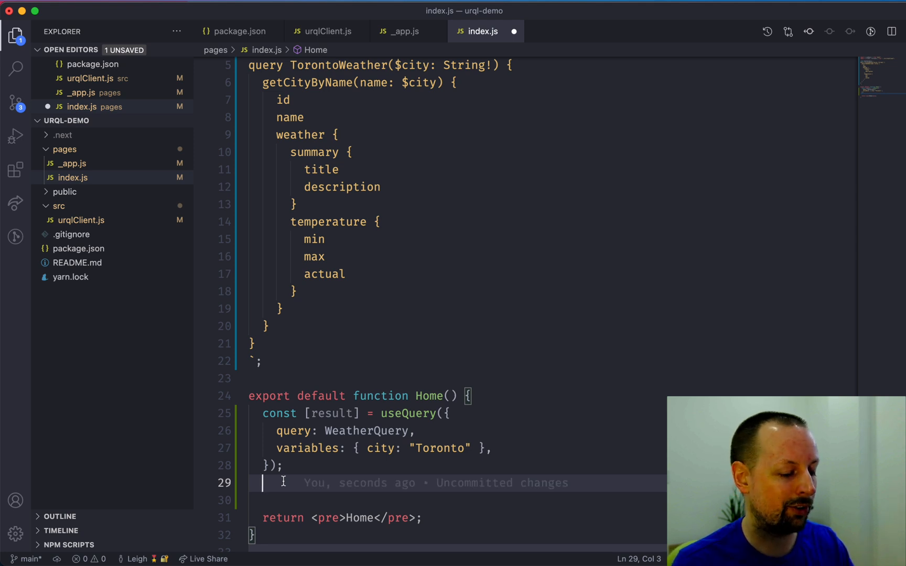
text(const {data, loading, error} = result;)
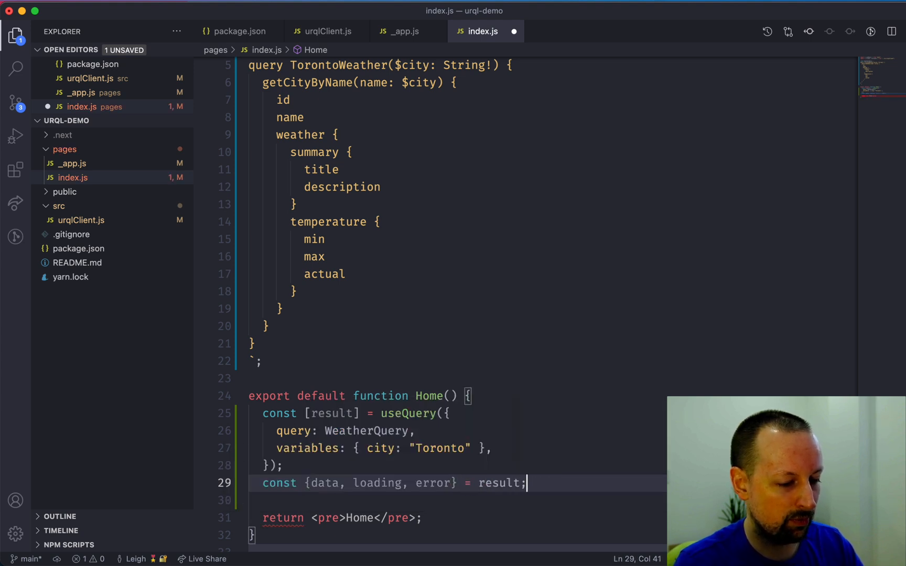
Return "Loading" while loading and "Error, oops!" on error.
key(Enter)
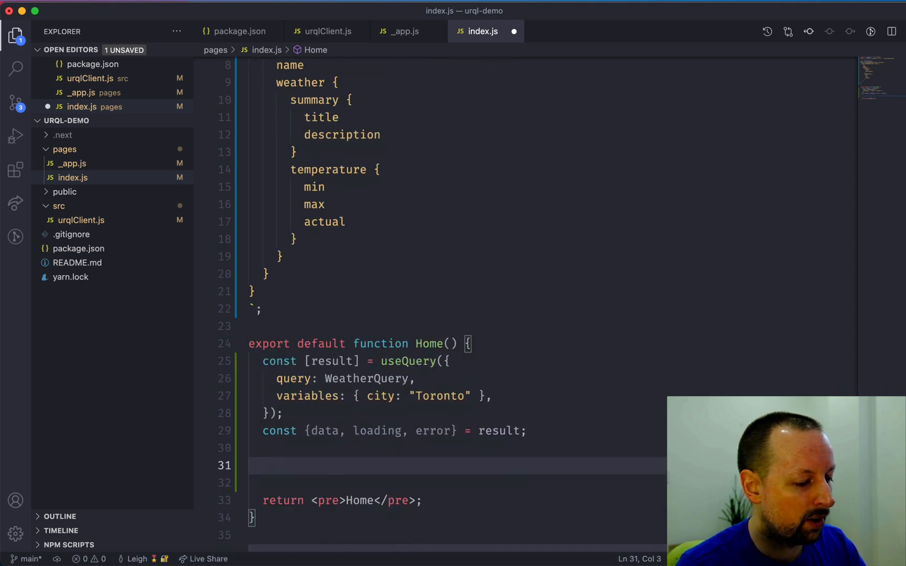
text(if)
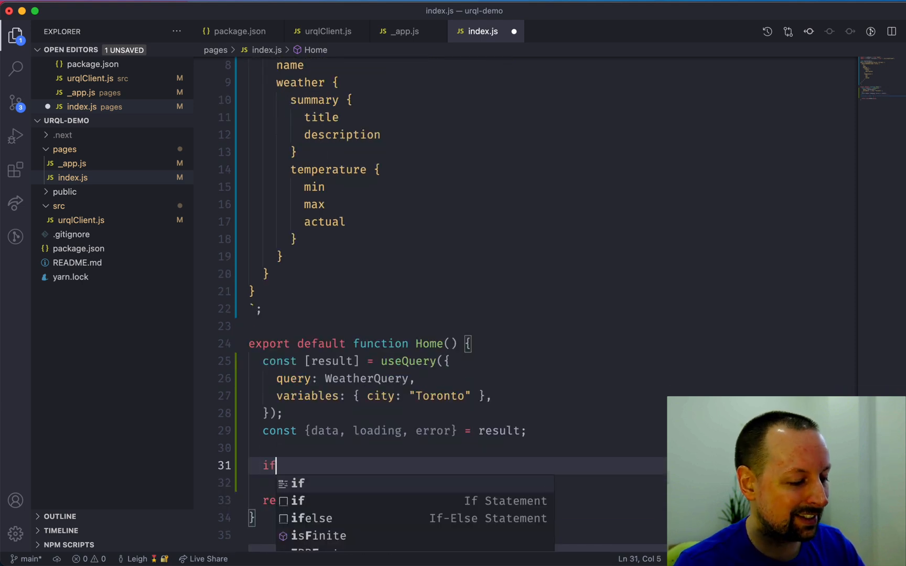
text((loading) return)
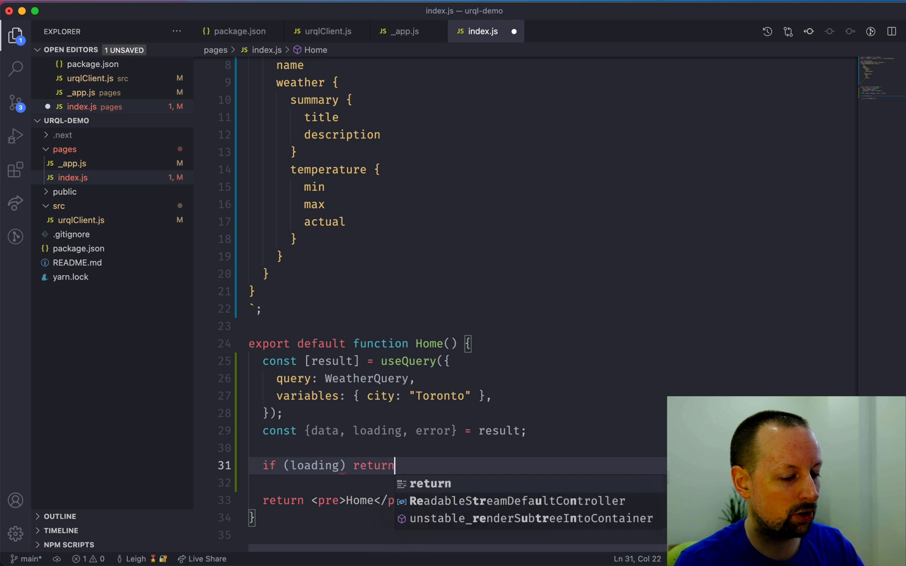
text("Loading";)
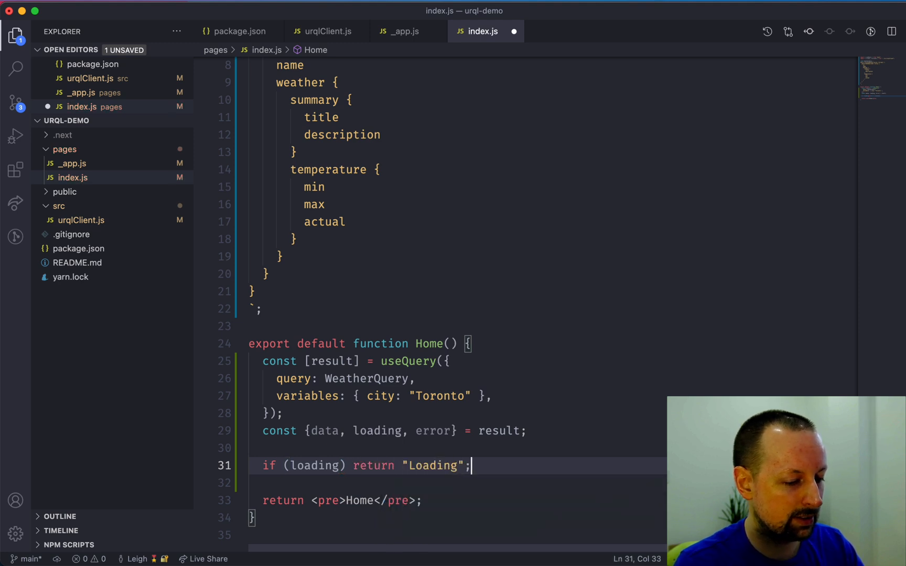
text(if (error))
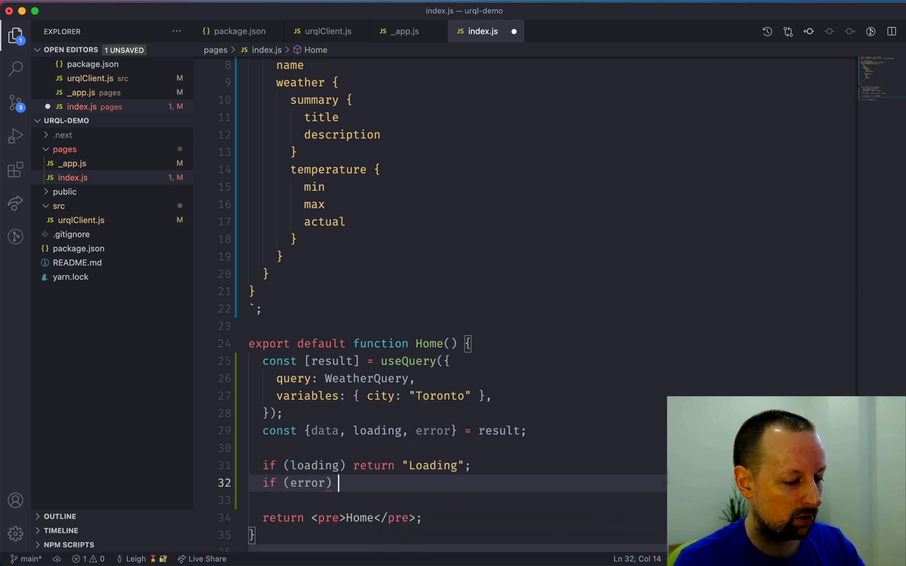
text(return "Er)
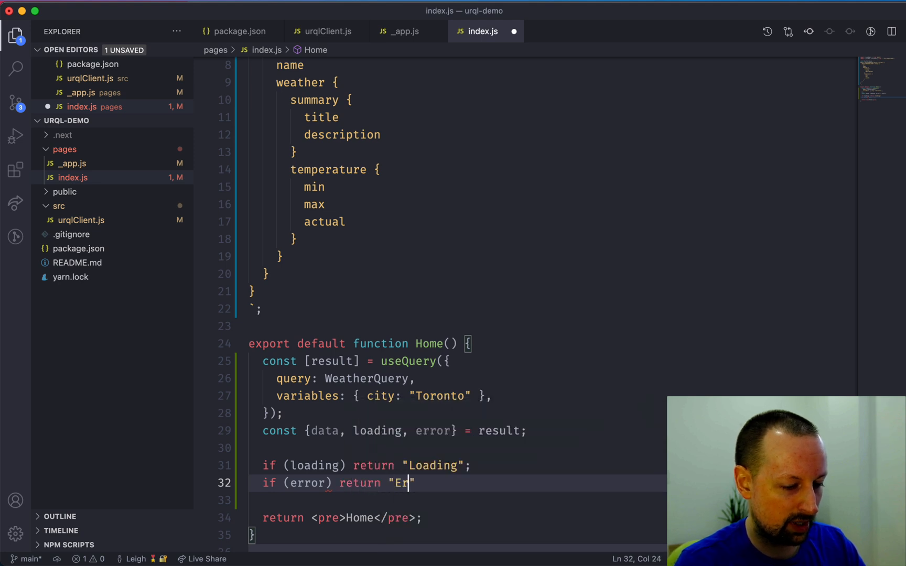
text(ror, oops!)
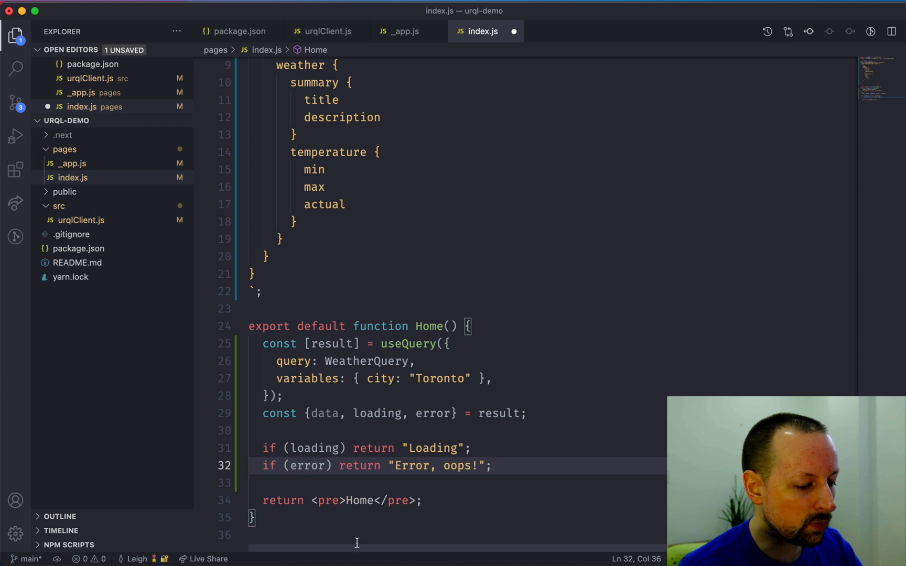
Replace the Home placeholder with {JSON.stringify(data, null, 2)}.
double_click(358, 500)
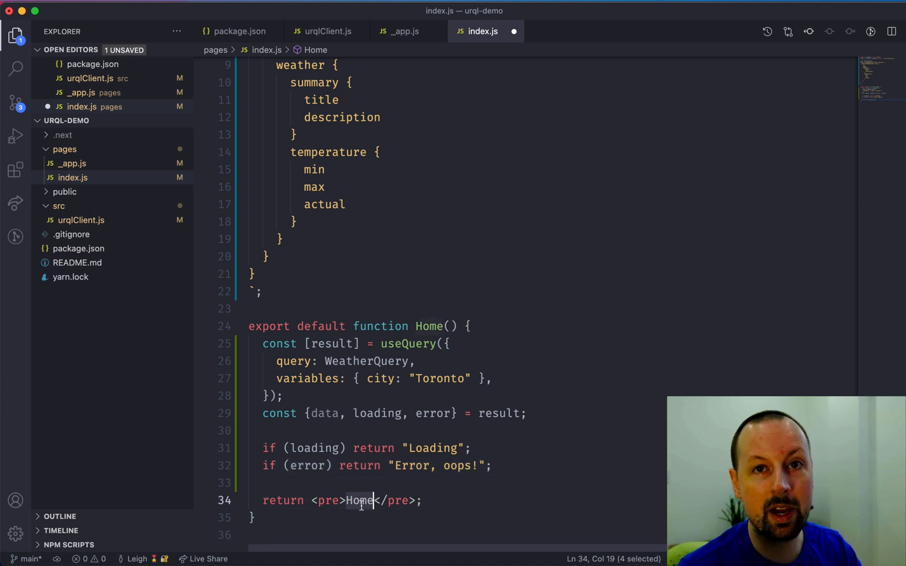
key(Backspace)
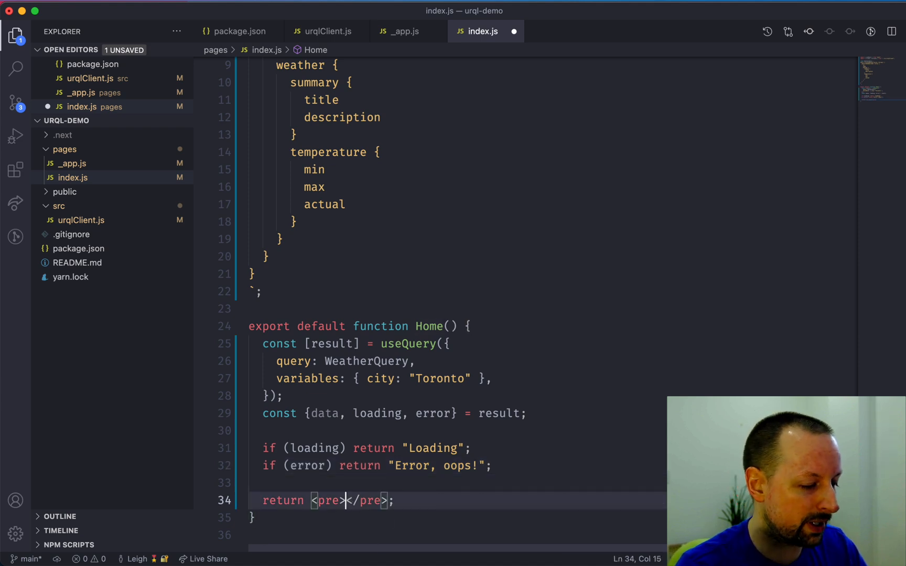
text({)
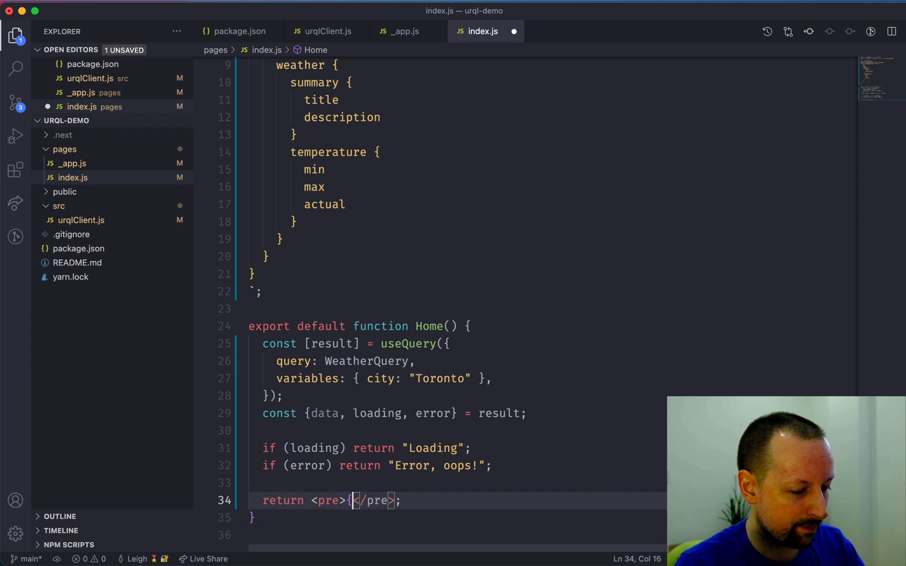
text(JS)
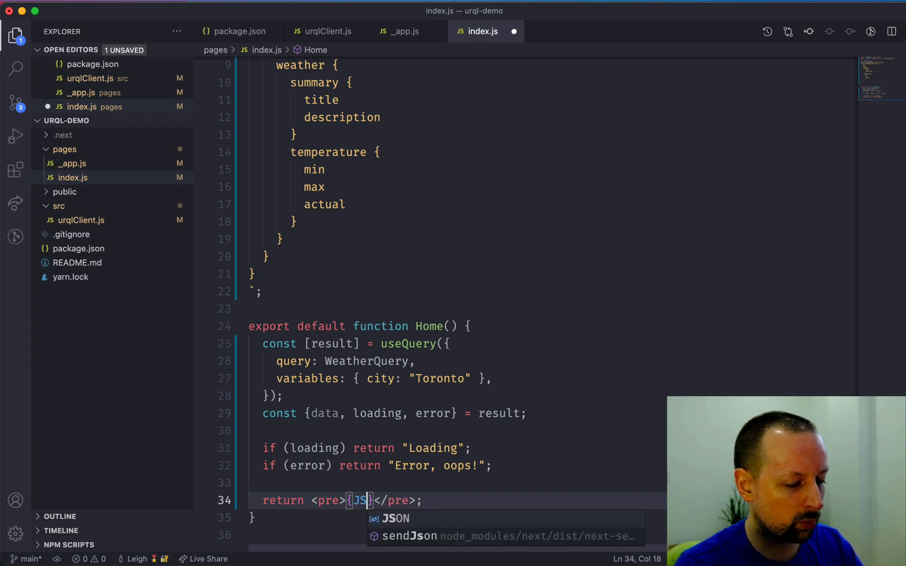
text(.stringify()
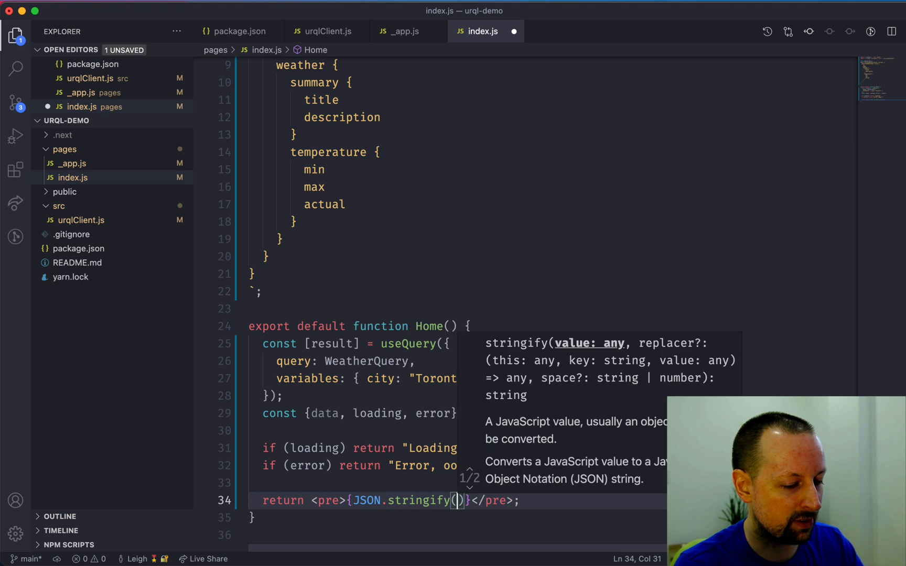
text(data, null, 2)
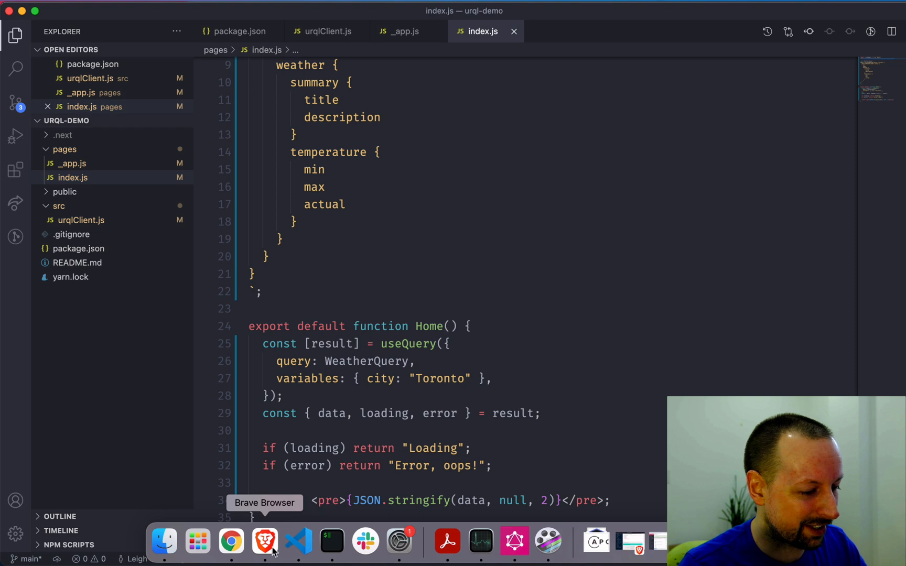
Reload localhost:3000 and inspect the Network tab to see the client requests to the GraphQL weather API.
click(264, 541)
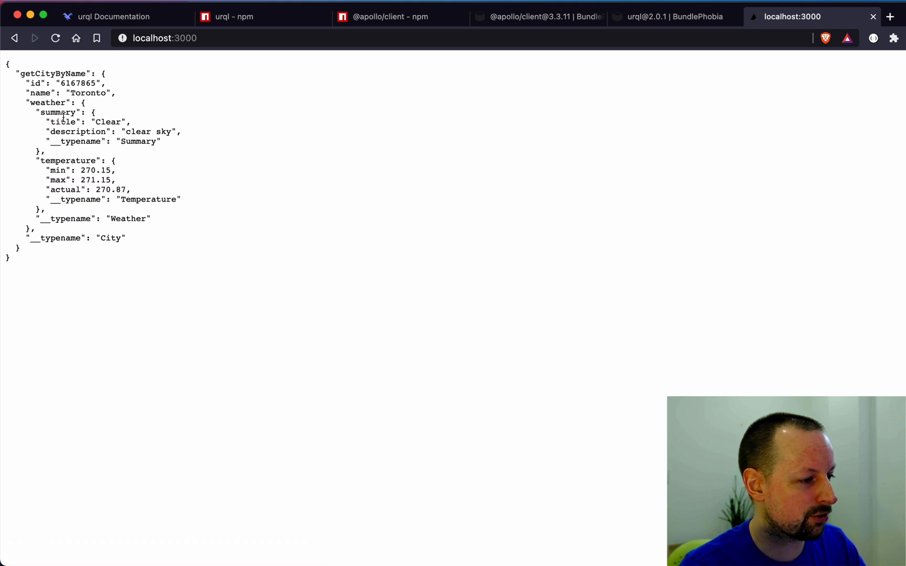
click(55, 37)
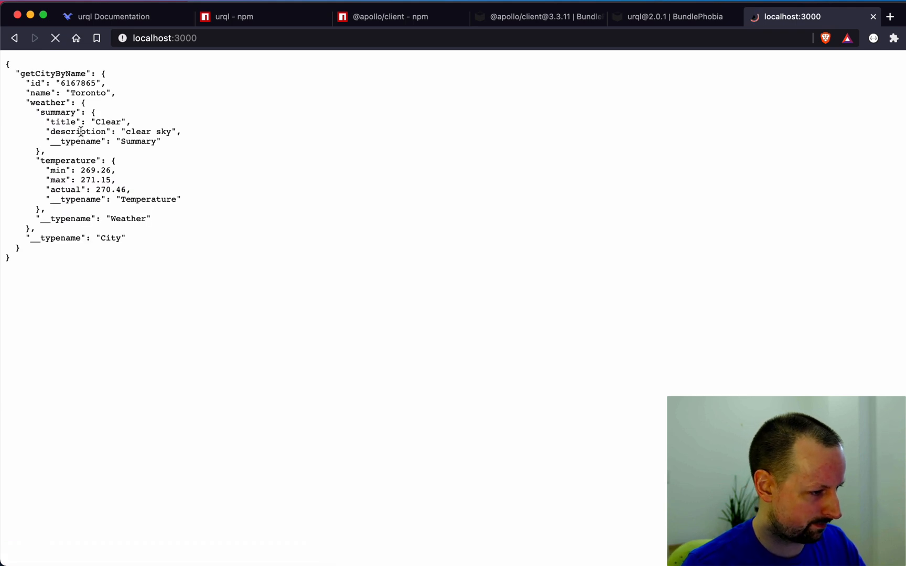
right_click(107, 190)
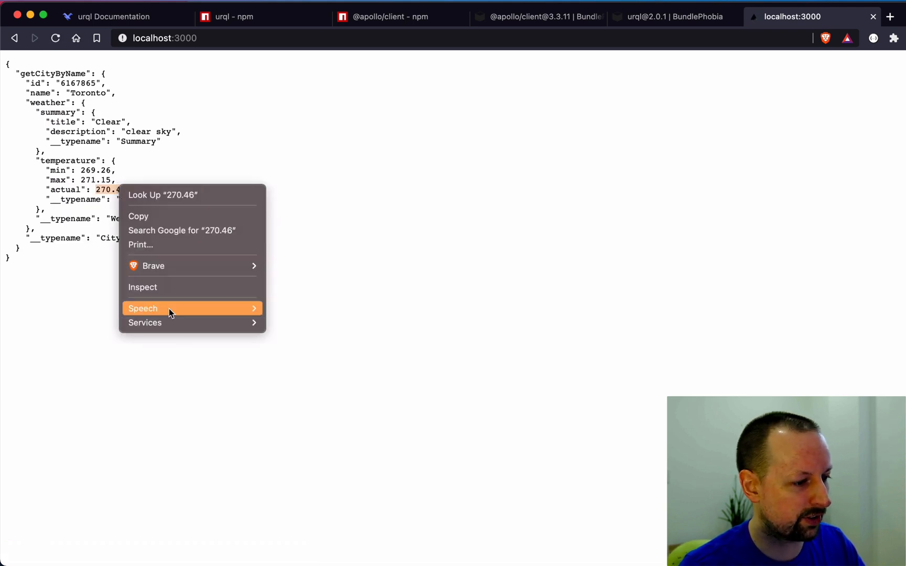
click(143, 288)
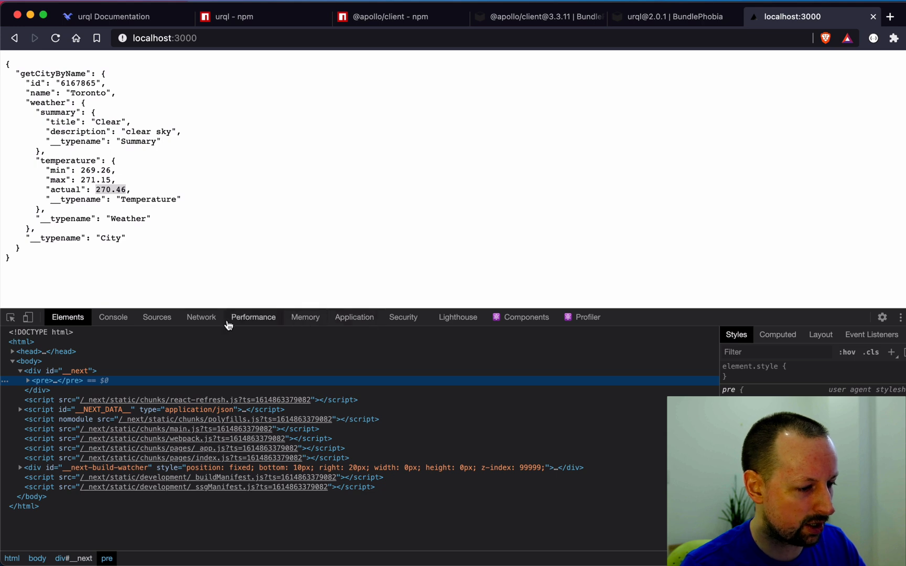
click(200, 316)
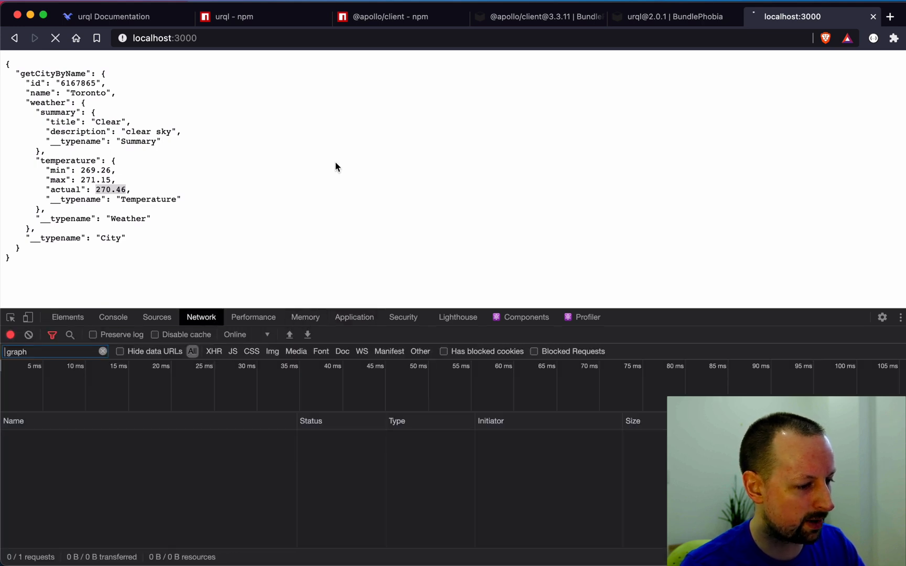
click(55, 38)
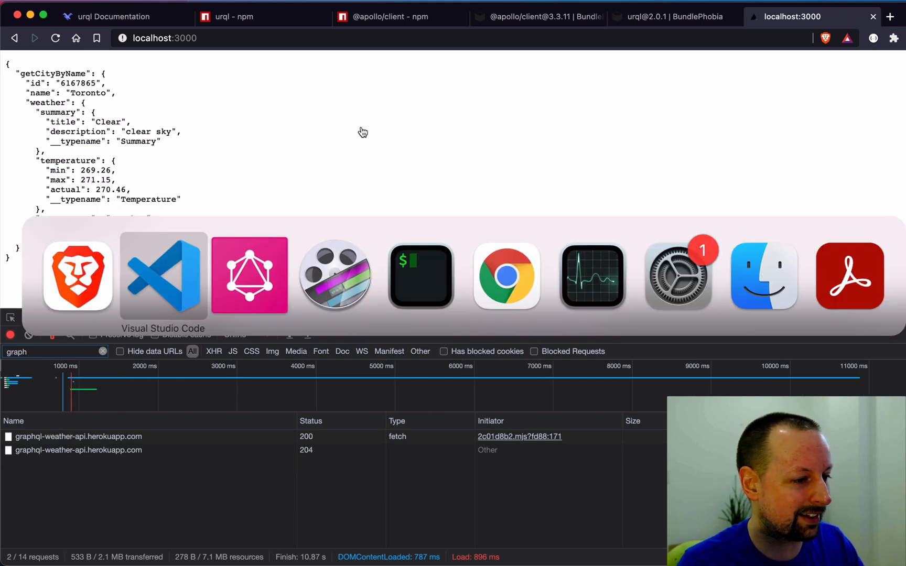
Below Home, declare export async function getServerSideProps() { }.
click(163, 276)
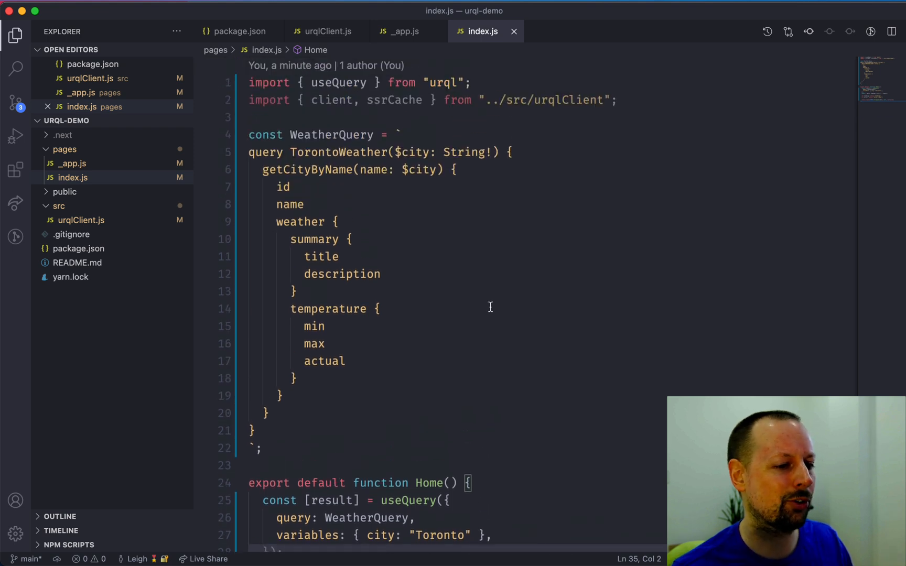
scroll(down, 3)
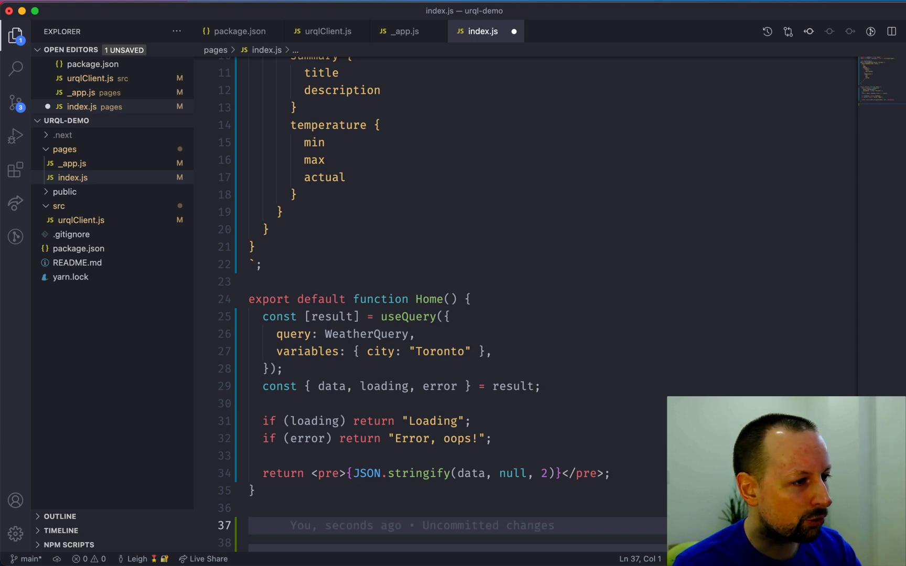
text(export async function)
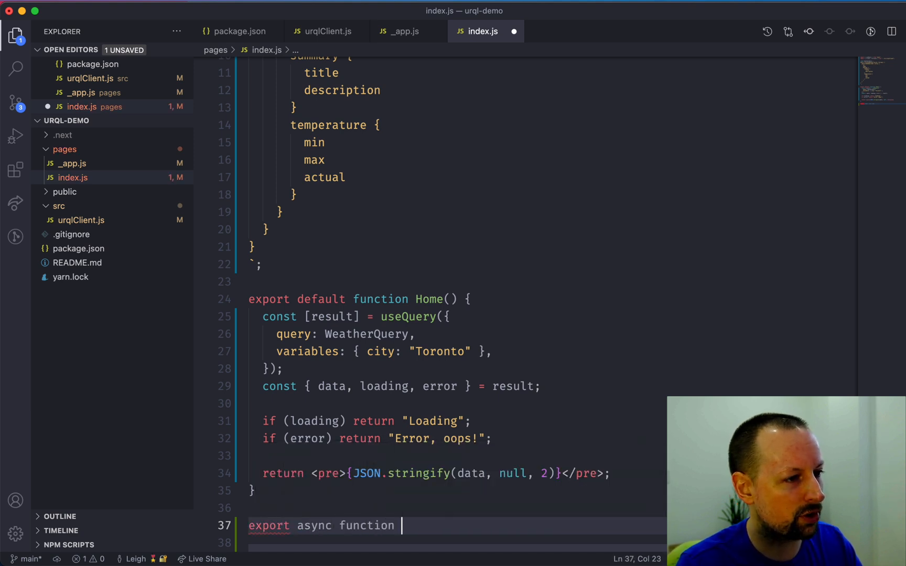
text(getServerP)
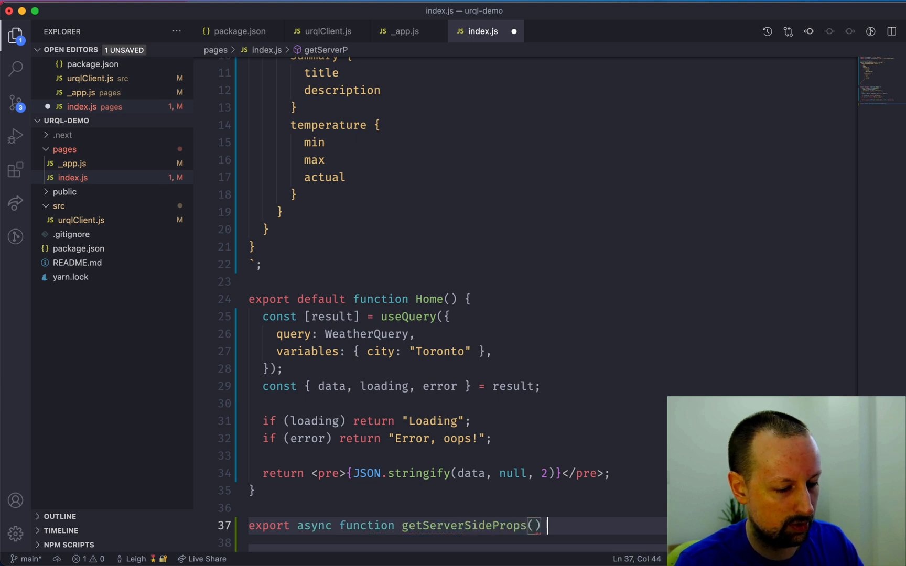
text({)
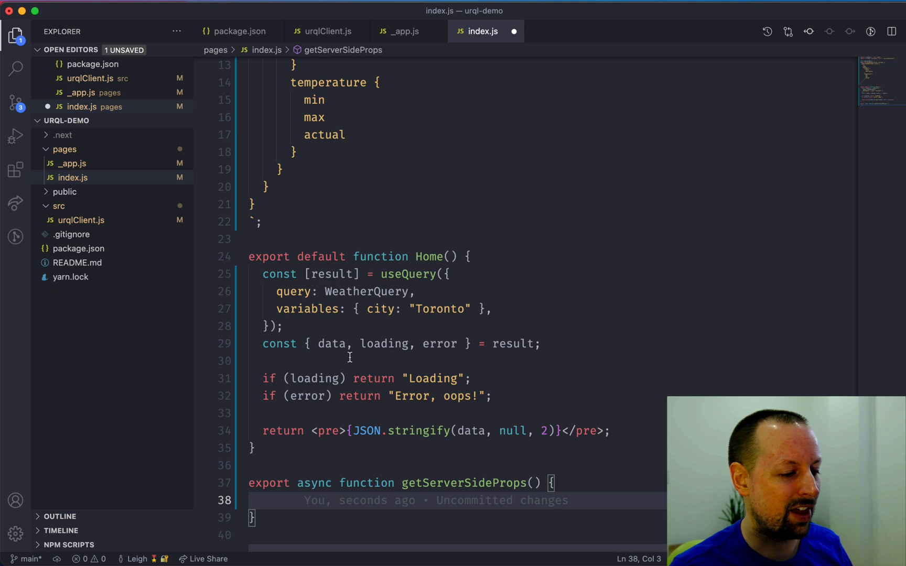
mouse_move(416, 328)
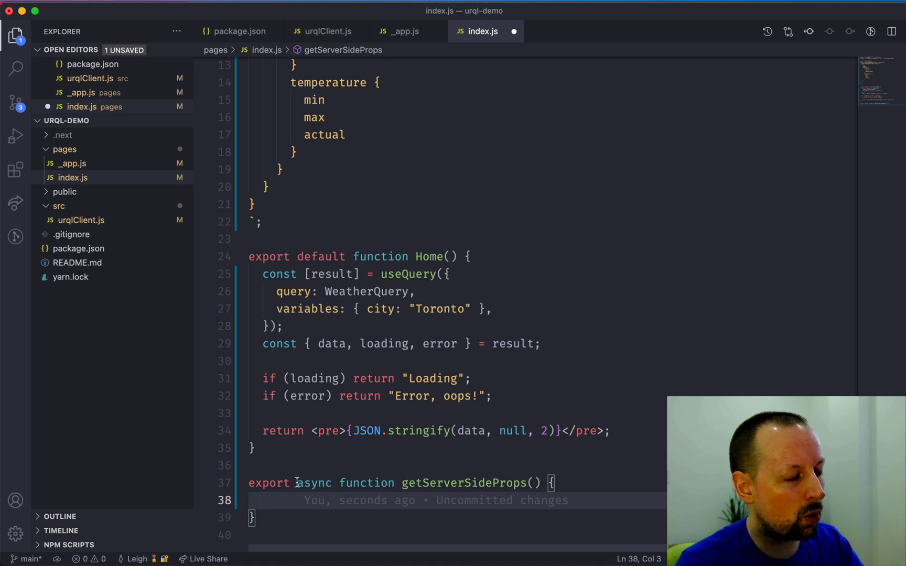
Inside it await client.query(WeatherQuery, { citY: "Toronto" }).toPromise().
text(await client.)
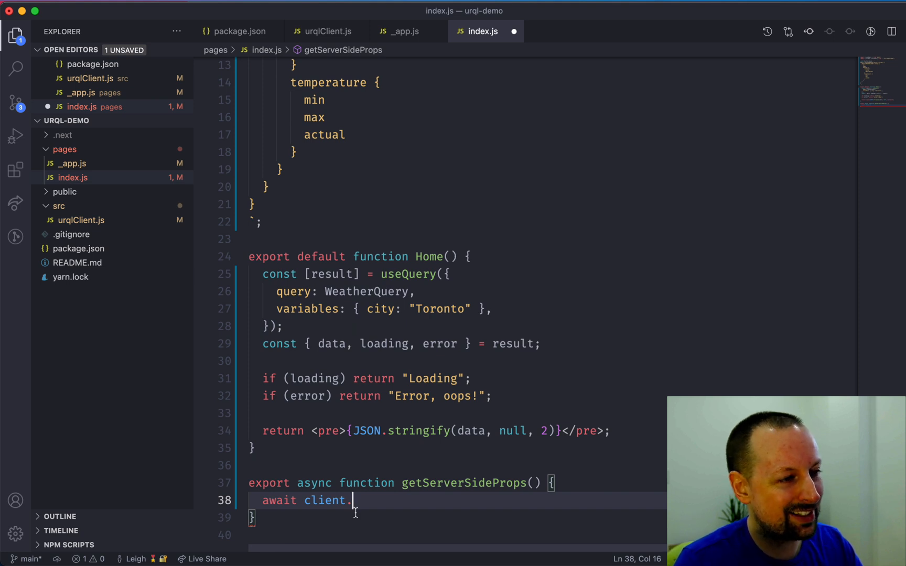
text(query()
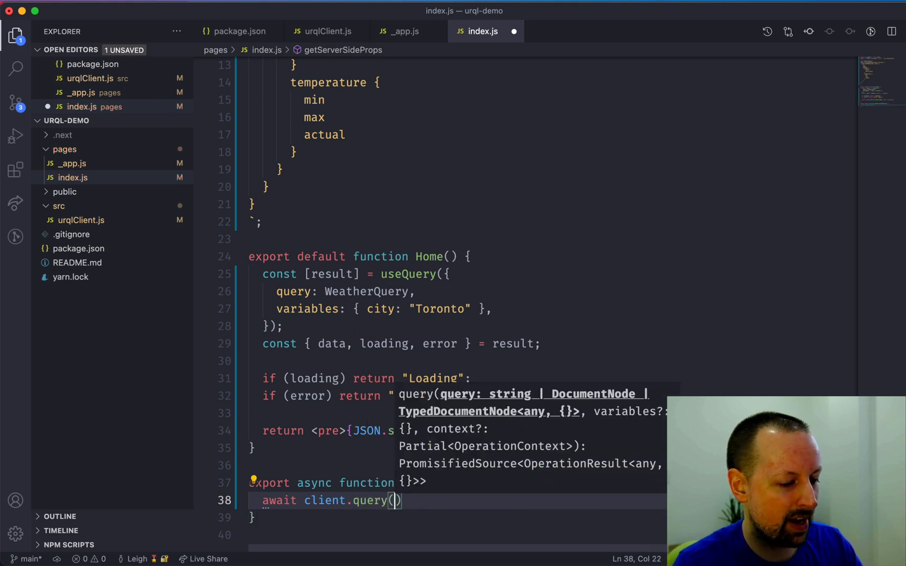
text(WeatherQuery,)
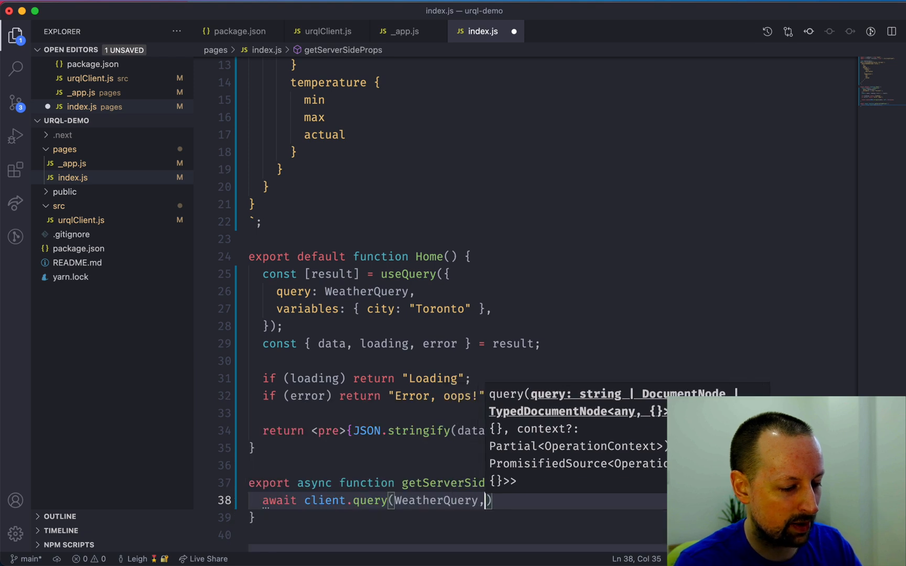
text({})
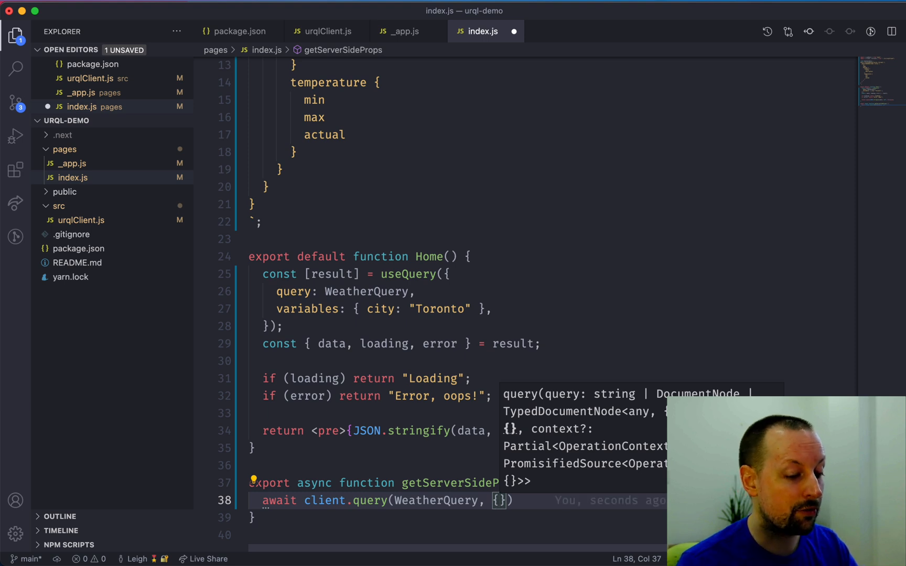
text(citY: "Toronto)
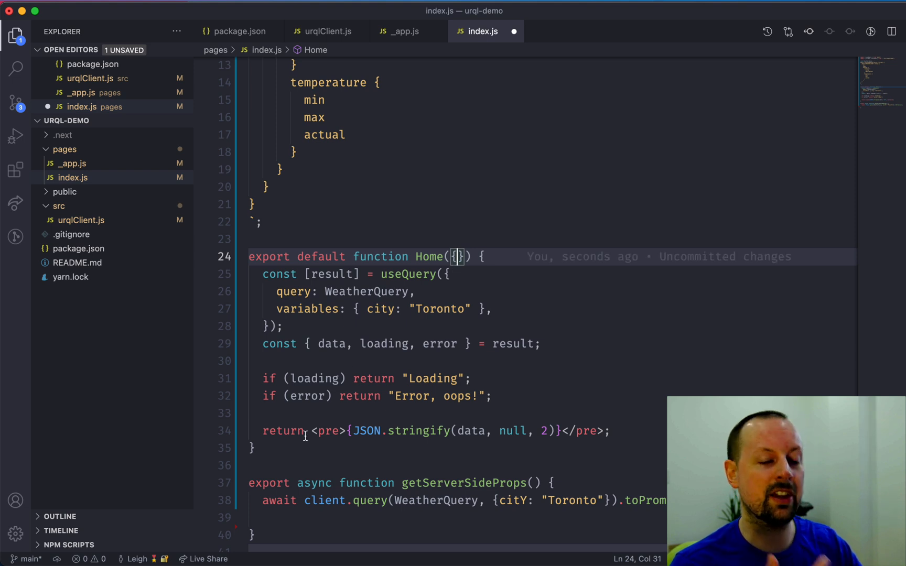
Return {props: {urqlState: ssrCache...}} from getServerSideProps and drop Home's empty props braces.
key(Backspace)
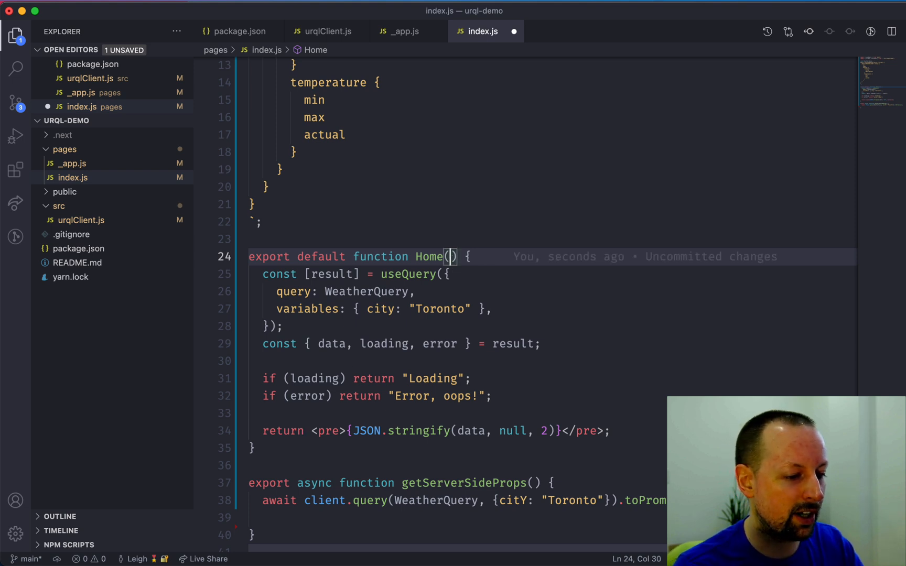
text(return {props:)
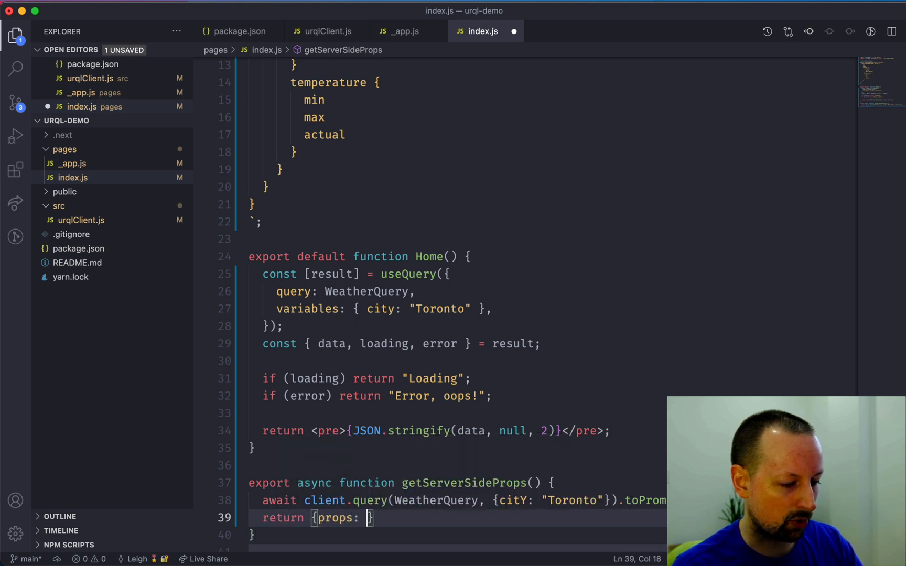
text({})
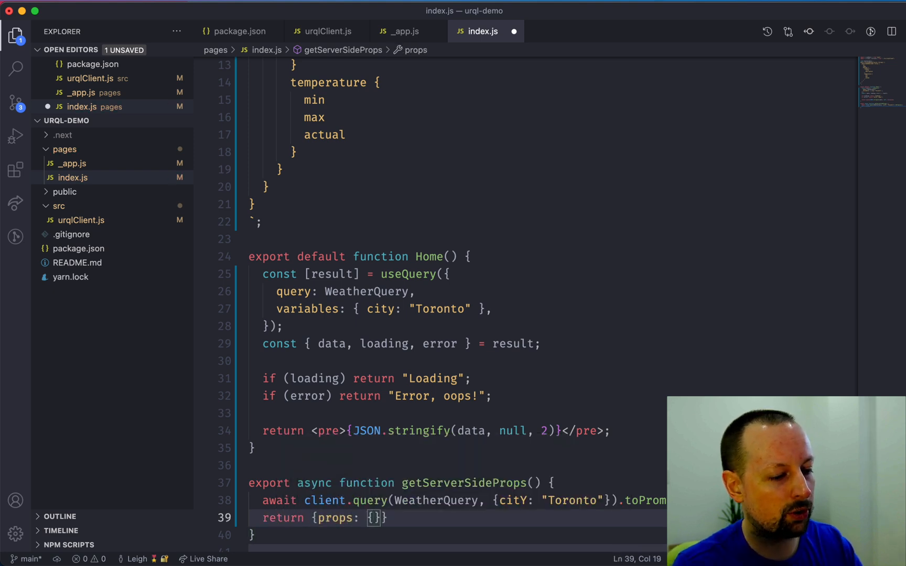
text(urqlState)
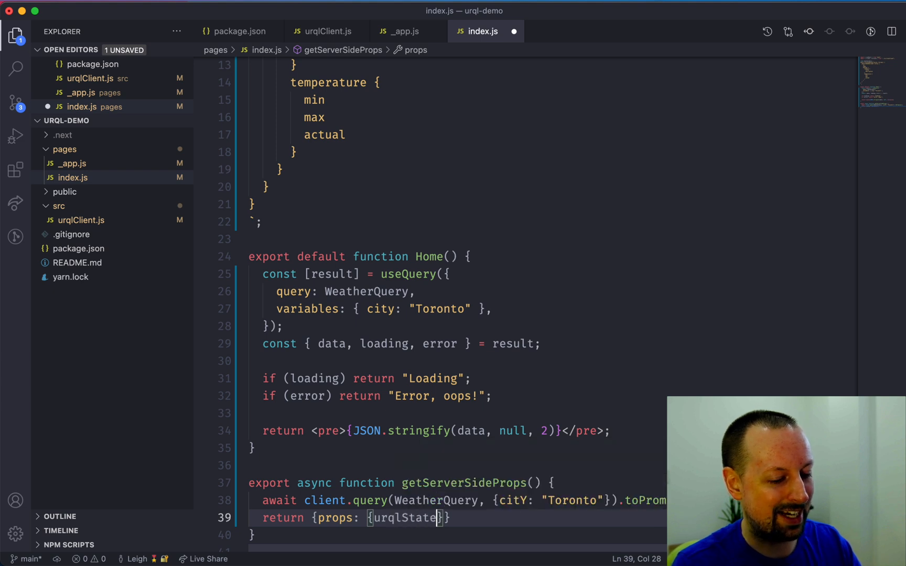
text(:)
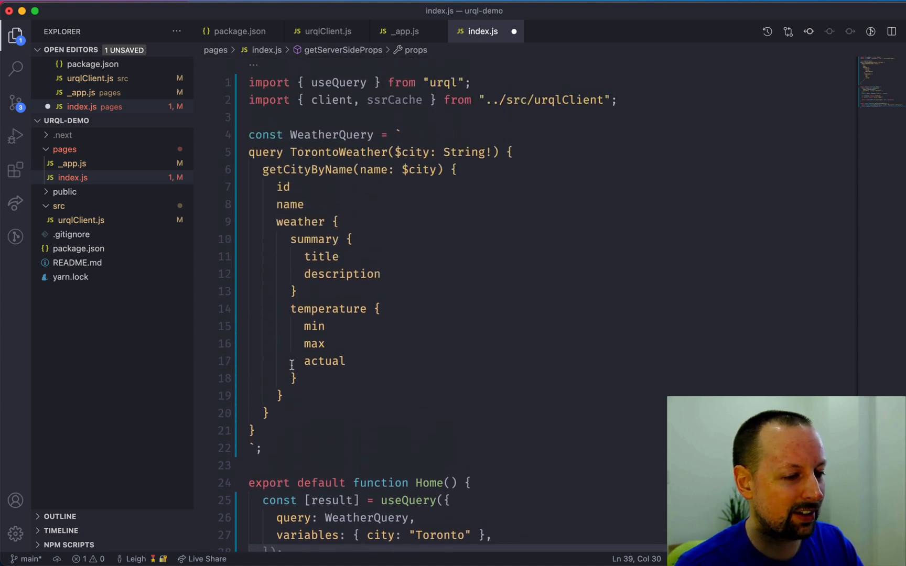
double_click(394, 99)
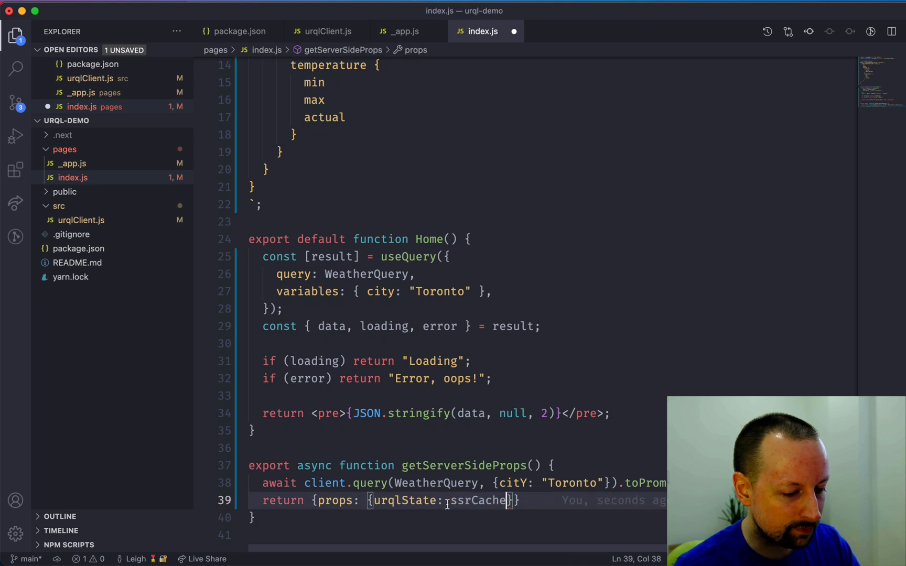
text(.)
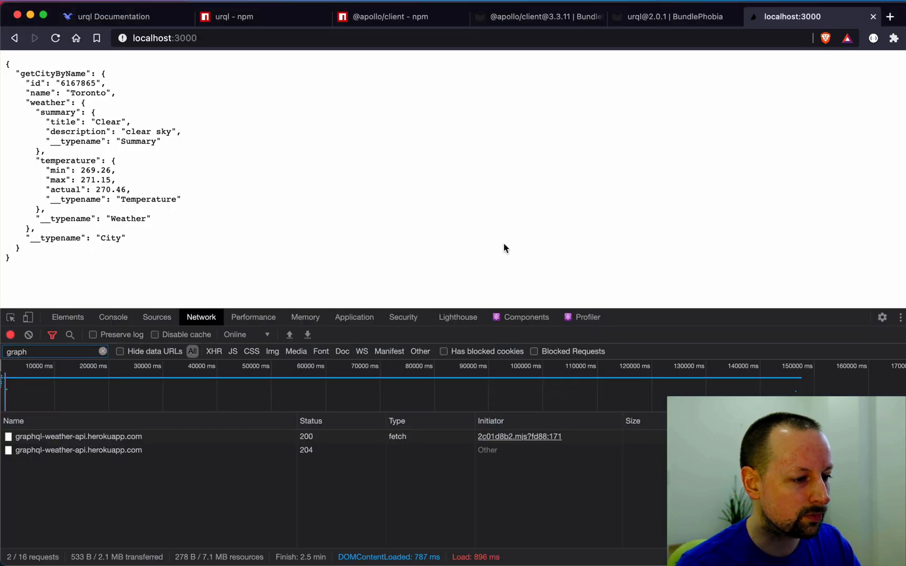
mouse_move(422, 259)
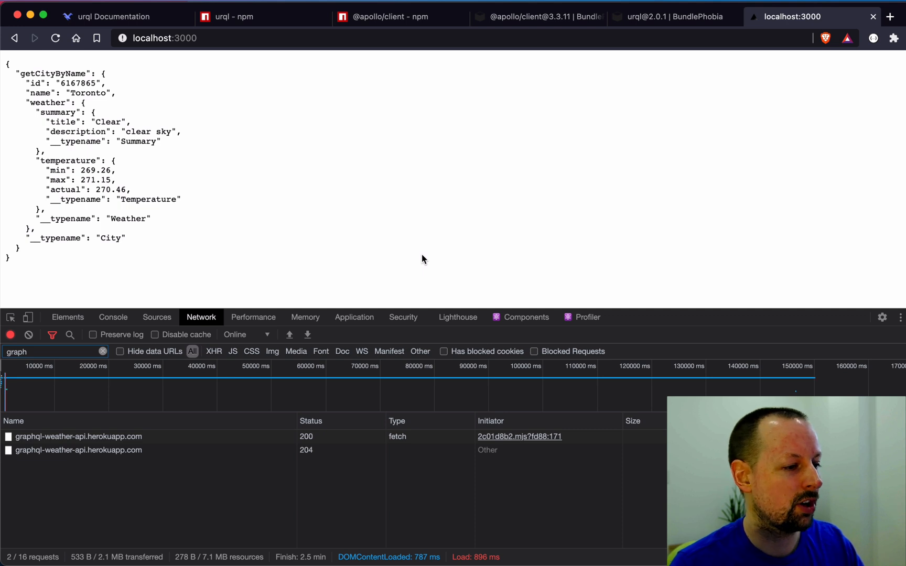
Reload localhost:3000 and check the Network tab still shows one graphql request.
click(54, 37)
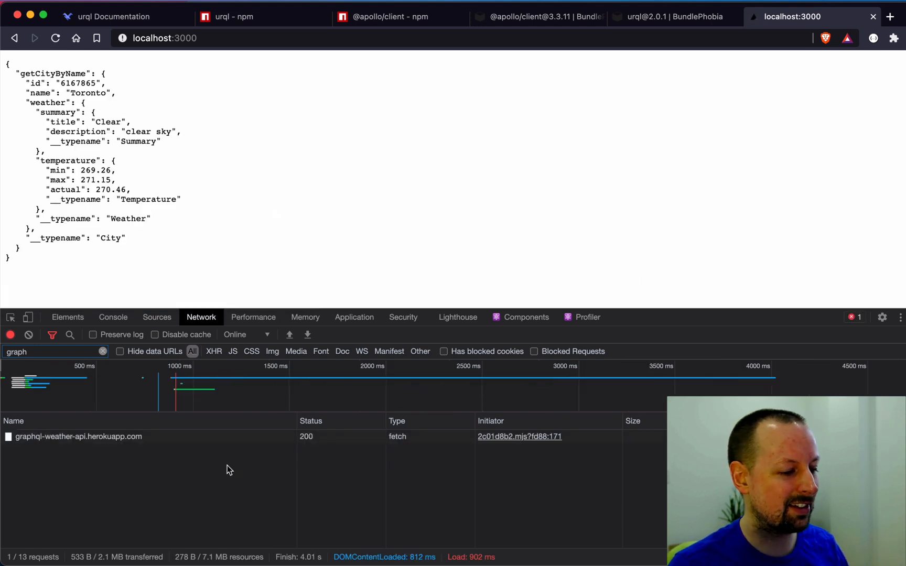
click(78, 436)
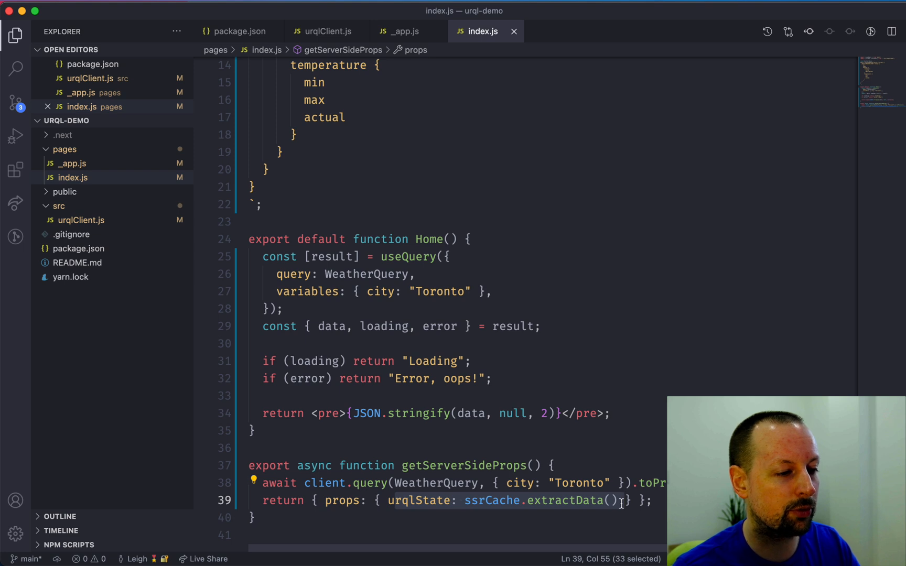
mouse_move(408, 31)
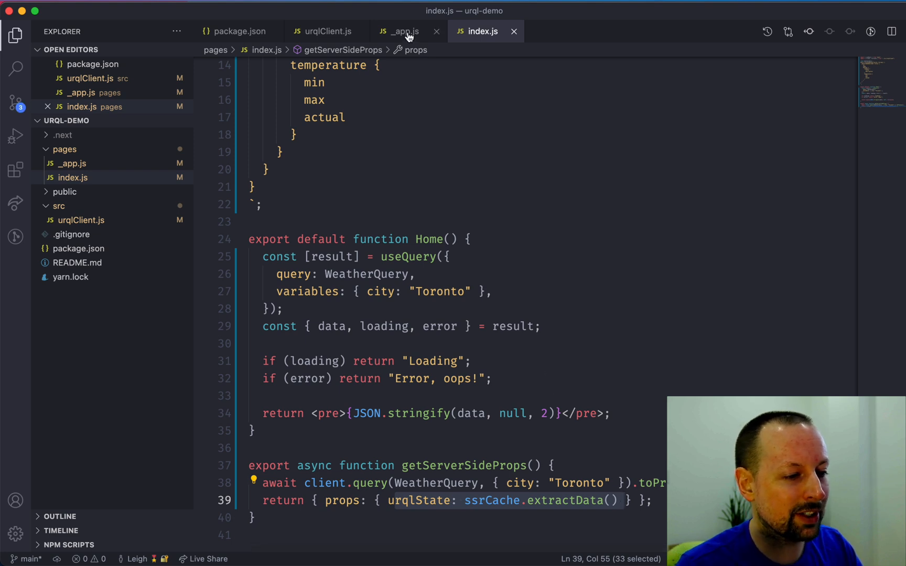
Add console.log(pageProps) at the top of MyApp in _app.js and view the browser console.
click(400, 32)
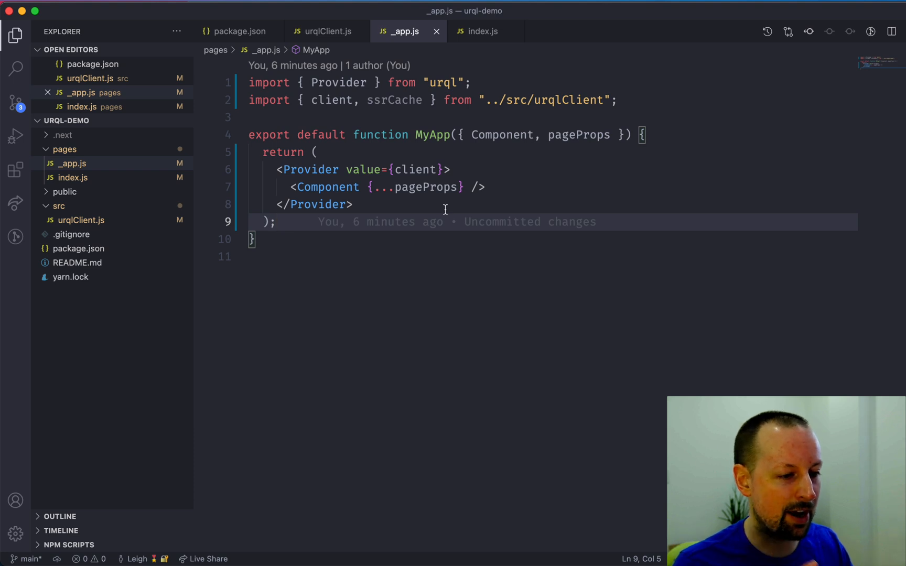
key(Enter)
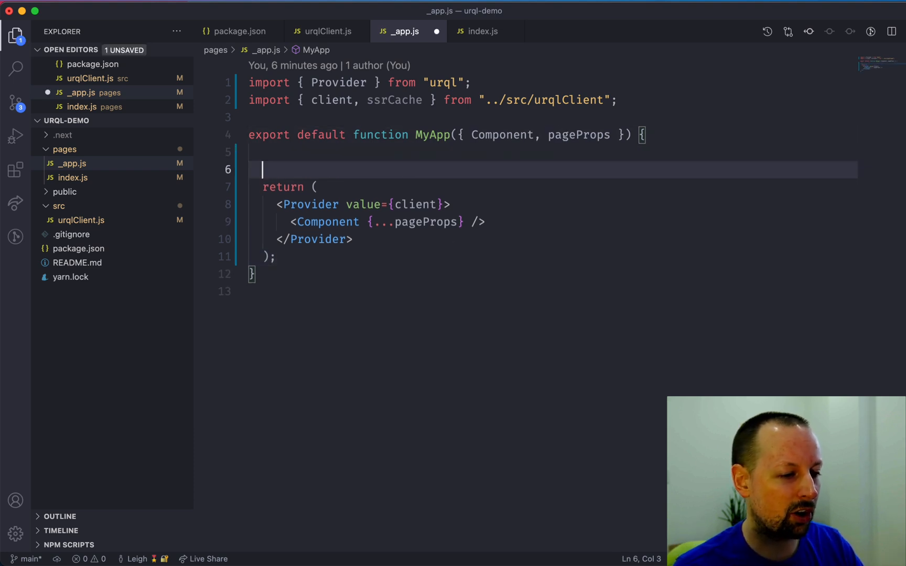
text(console.log()
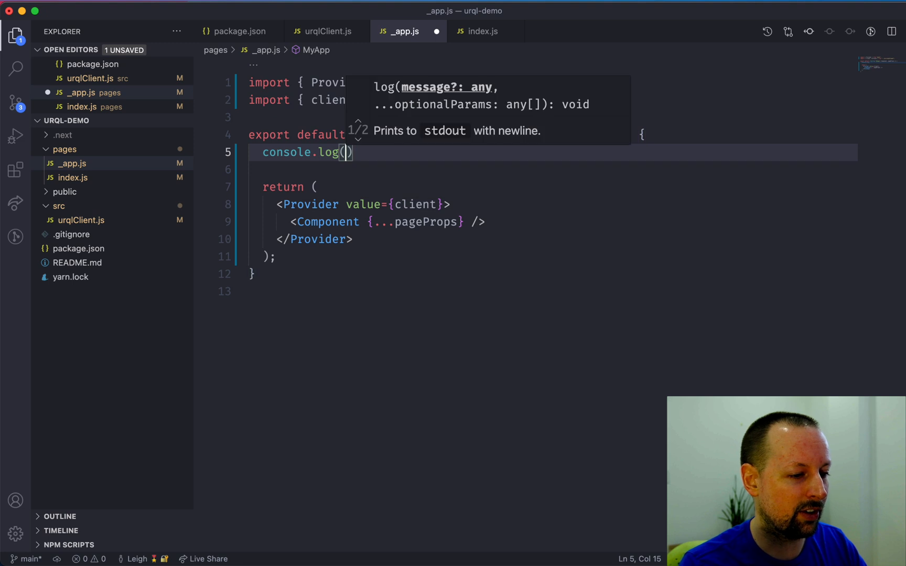
text(pageProp)
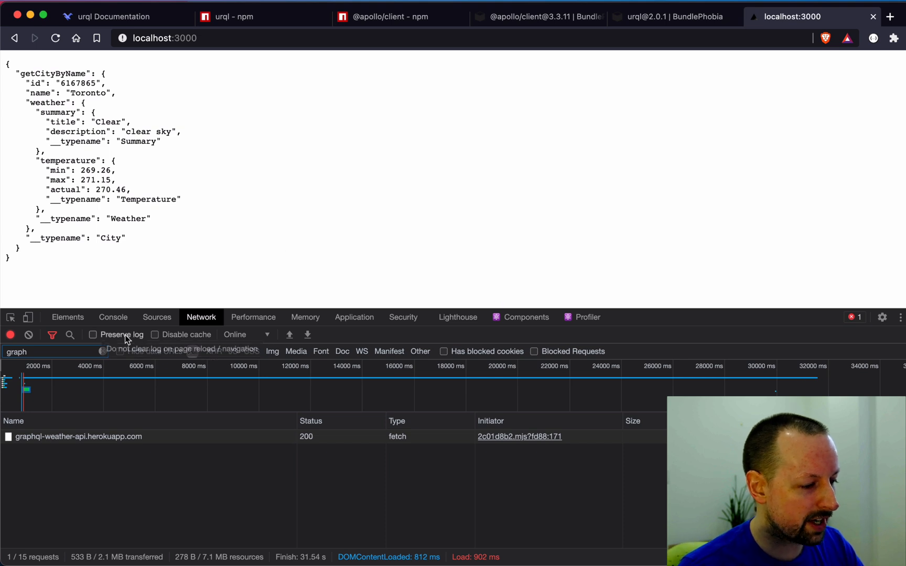
click(113, 317)
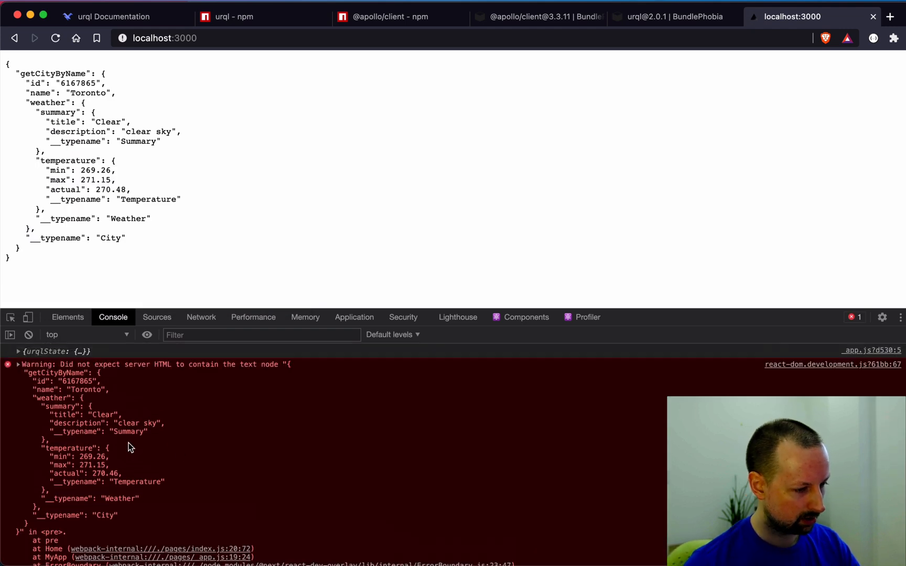
mouse_move(165, 382)
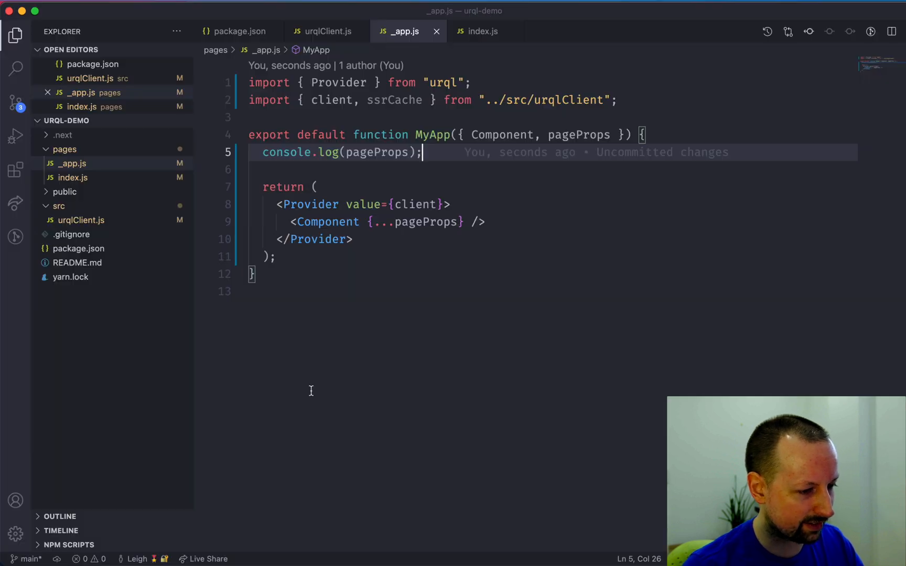
mouse_move(481, 32)
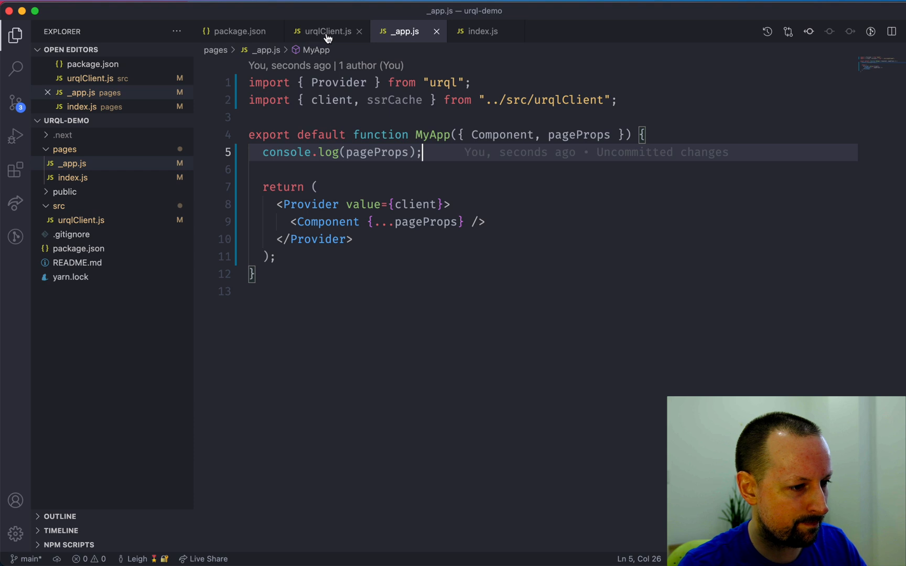
Replace Home's string fallbacks in index.js with <div>Loading</div> and <div>Error</div>.
click(484, 32)
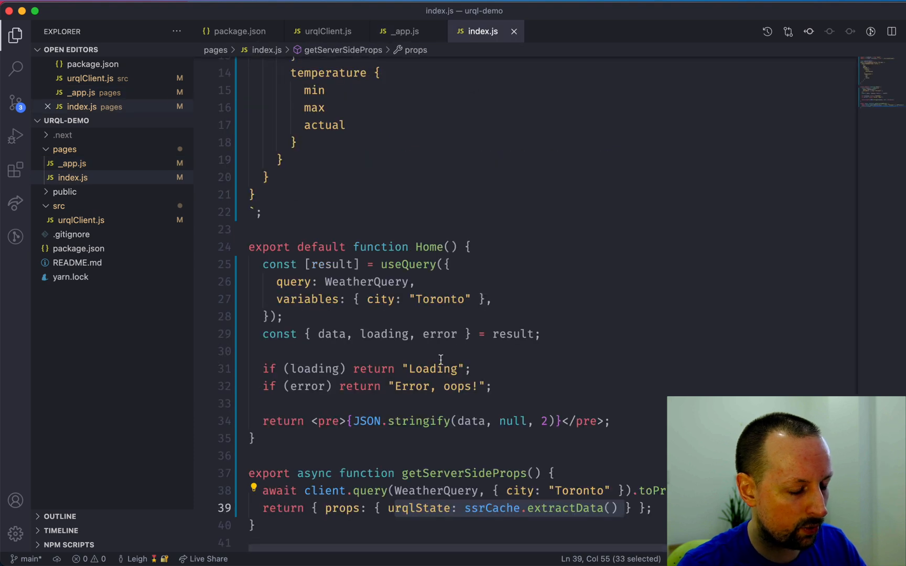
text(<div></div>)
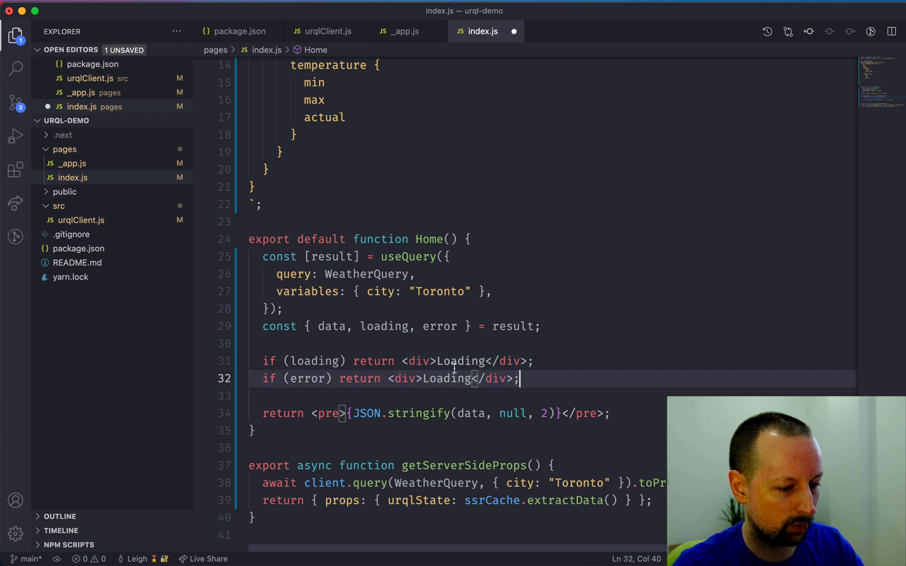
text(Error)
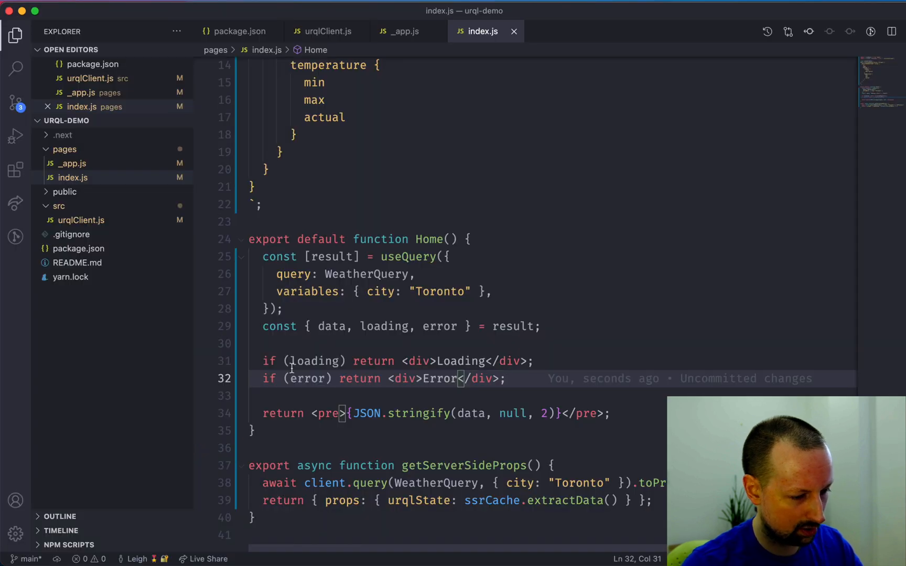
click(401, 31)
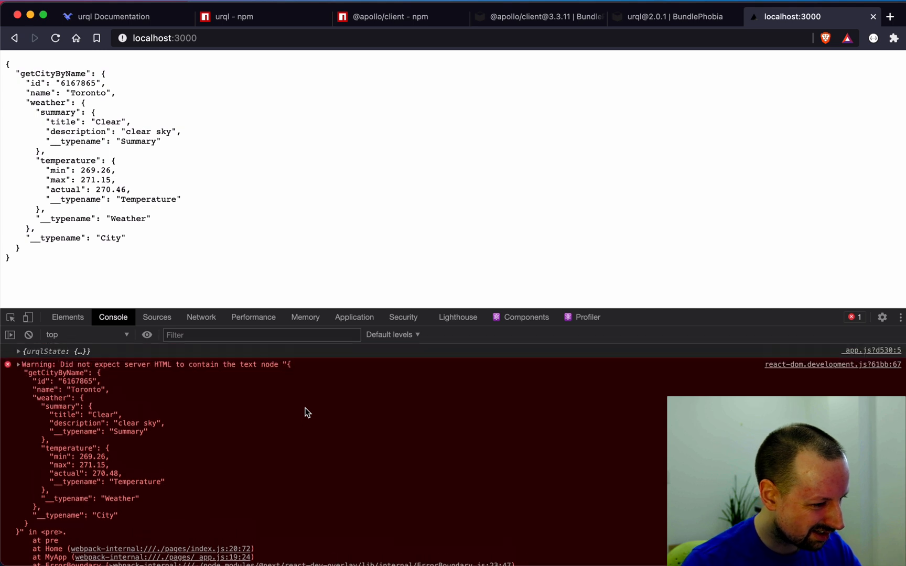
mouse_move(73, 389)
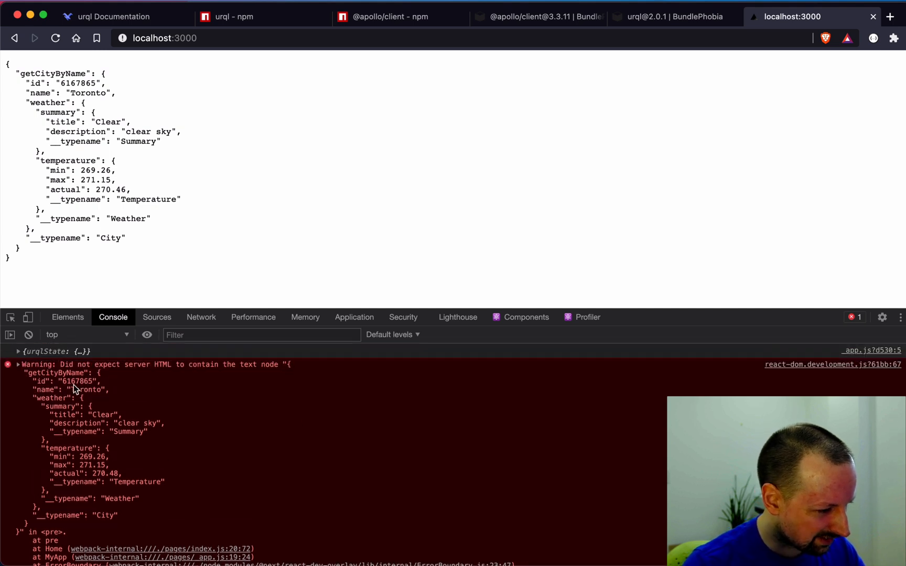
Expand the logged urqlState in the console to see the Toronto getCityByName data, then return to _app.js.
scroll(down, 3)
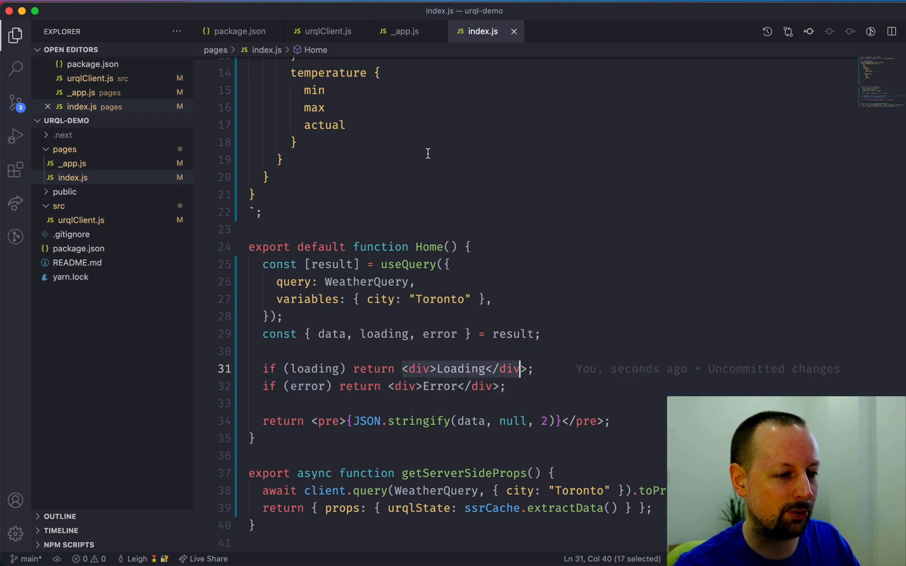
click(403, 32)
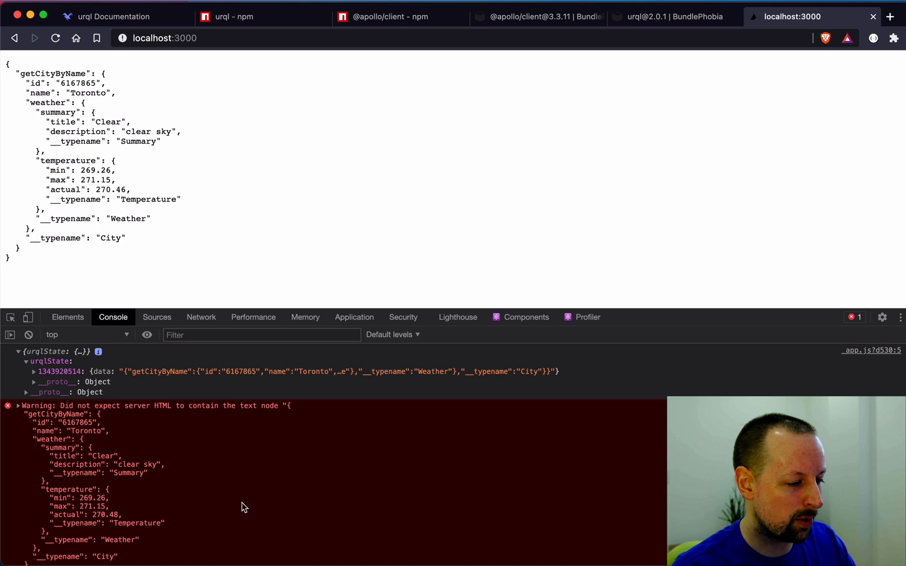
mouse_move(239, 473)
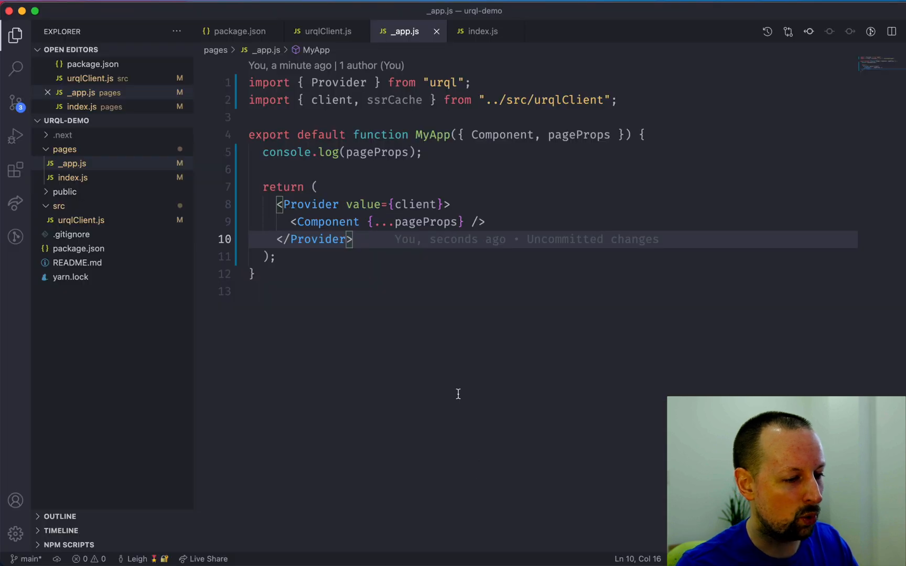
Select the console.log(pageProps) line in MyApp to replace it, comparing against index.js.
click(485, 32)
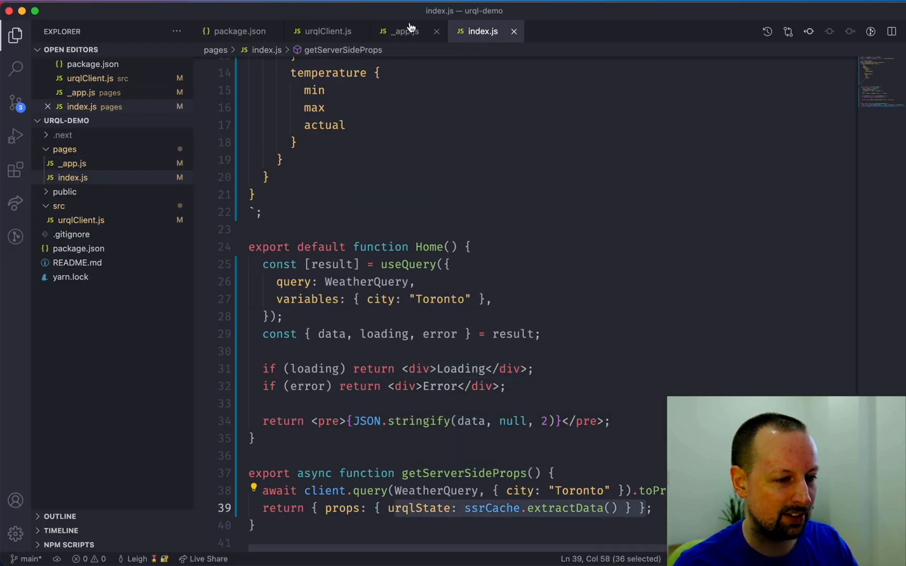
click(400, 32)
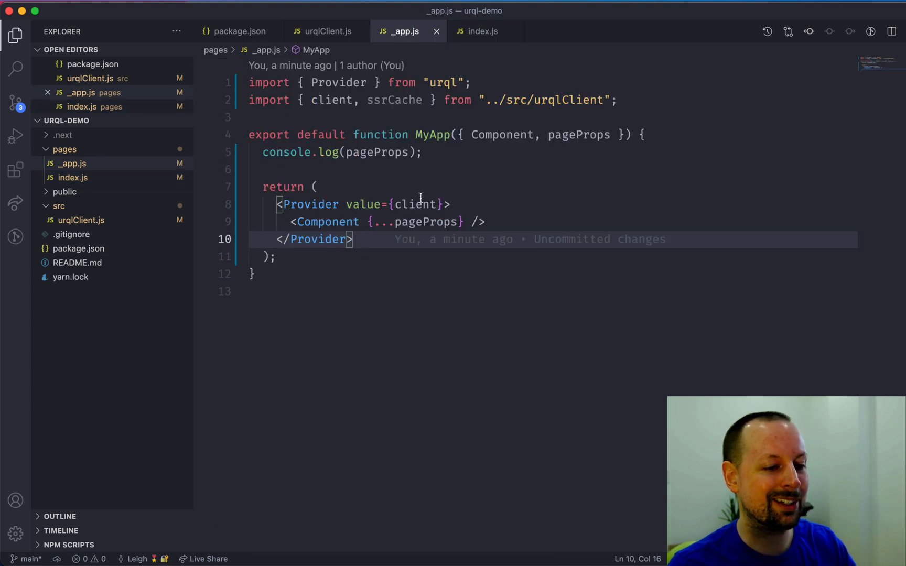
double_click(578, 134)
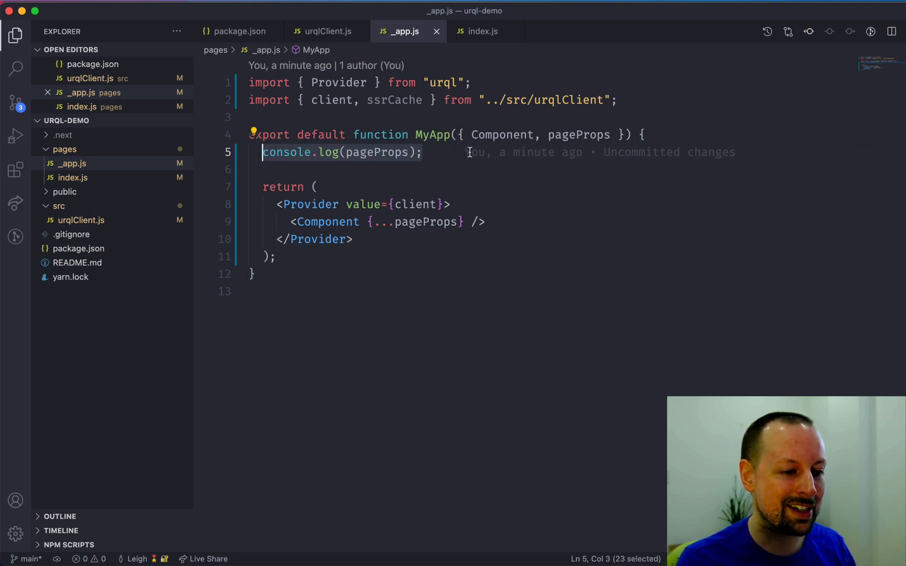
click(483, 31)
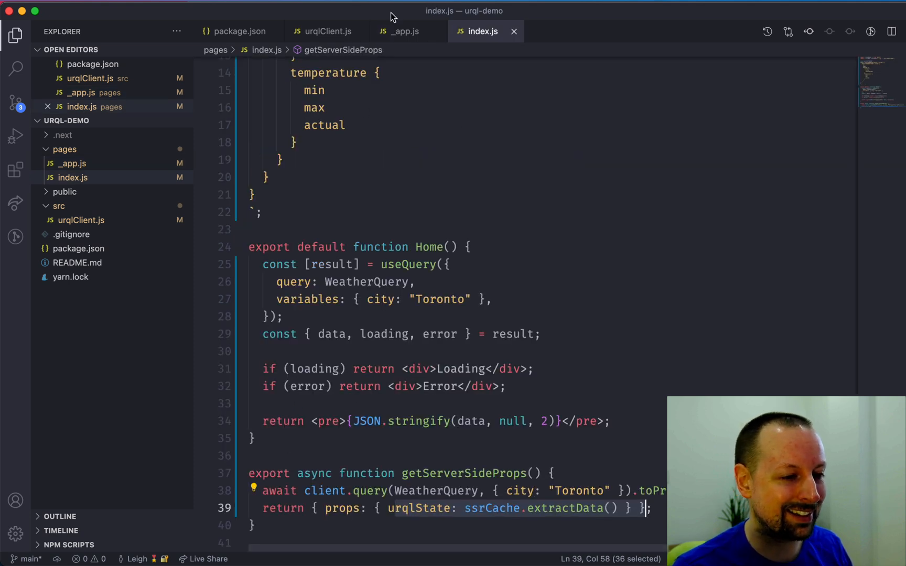
click(404, 32)
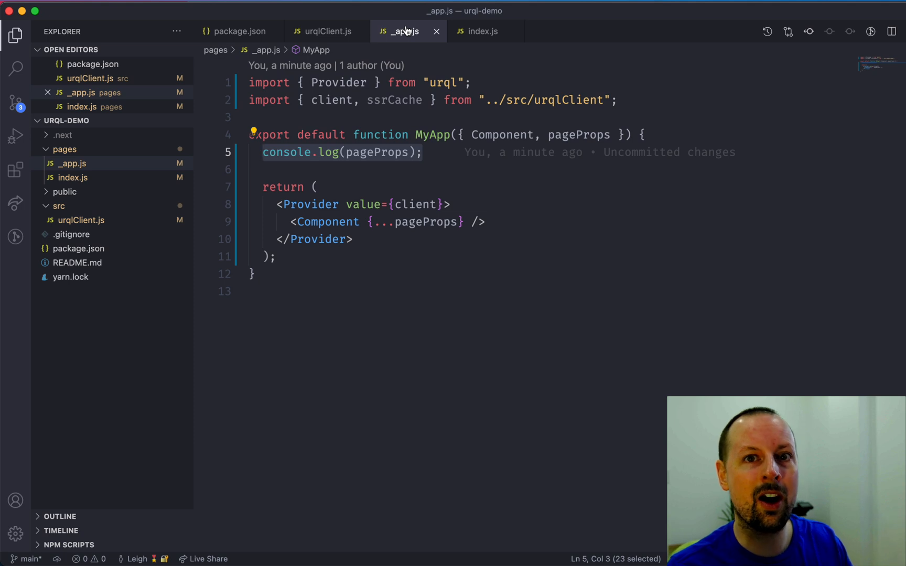
mouse_move(411, 120)
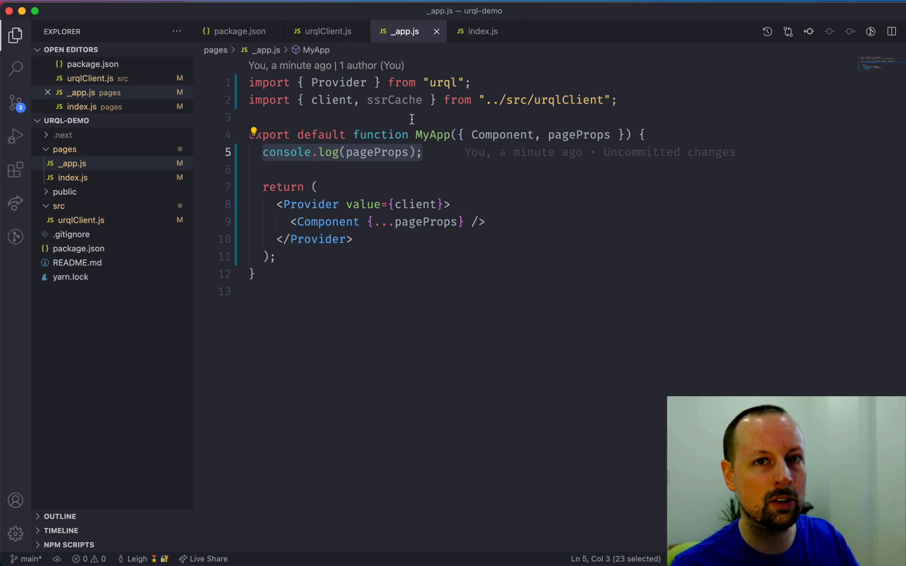
click(421, 152)
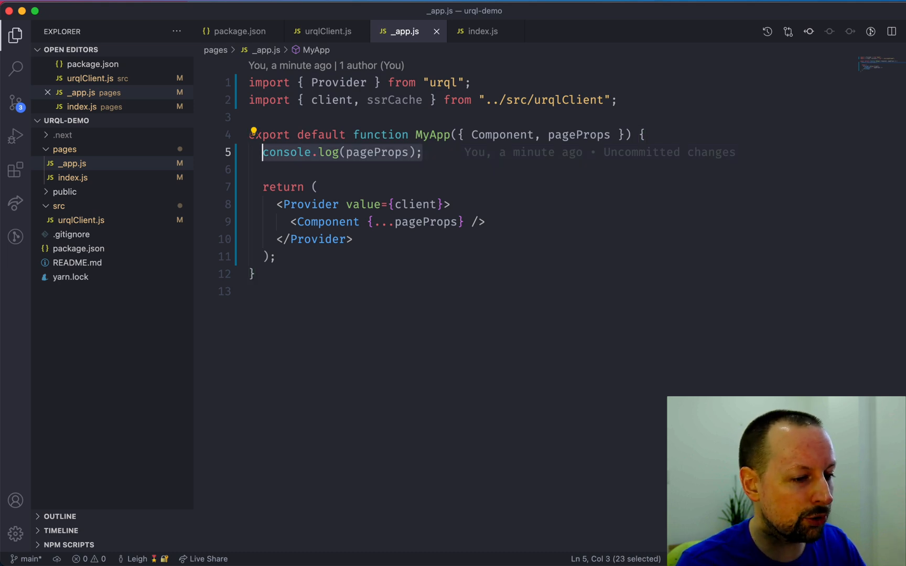
Write if (pageProps.urqlState) { ssrCache.restoreData(pageProps.urqlState) } and save _app.js.
text(if (pageProps.urqlSta)
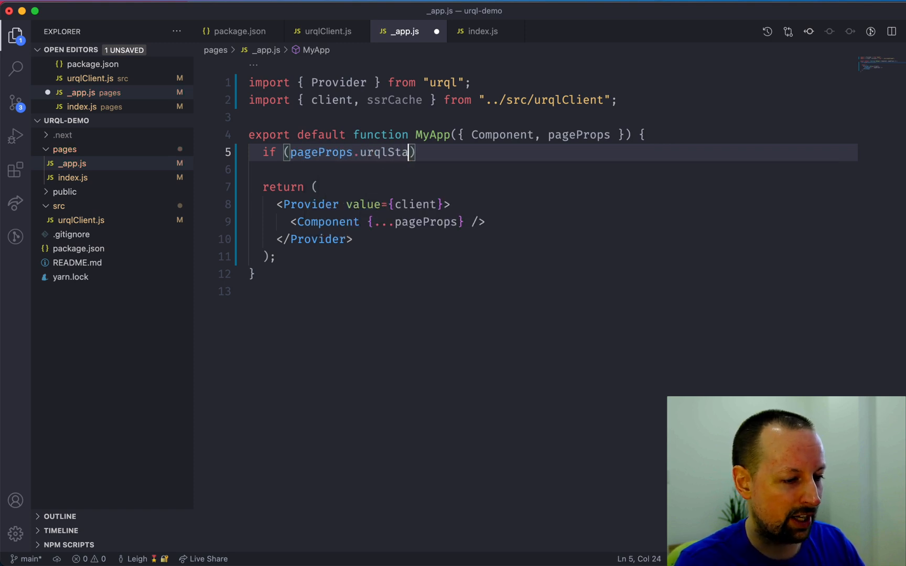
text(te) {)
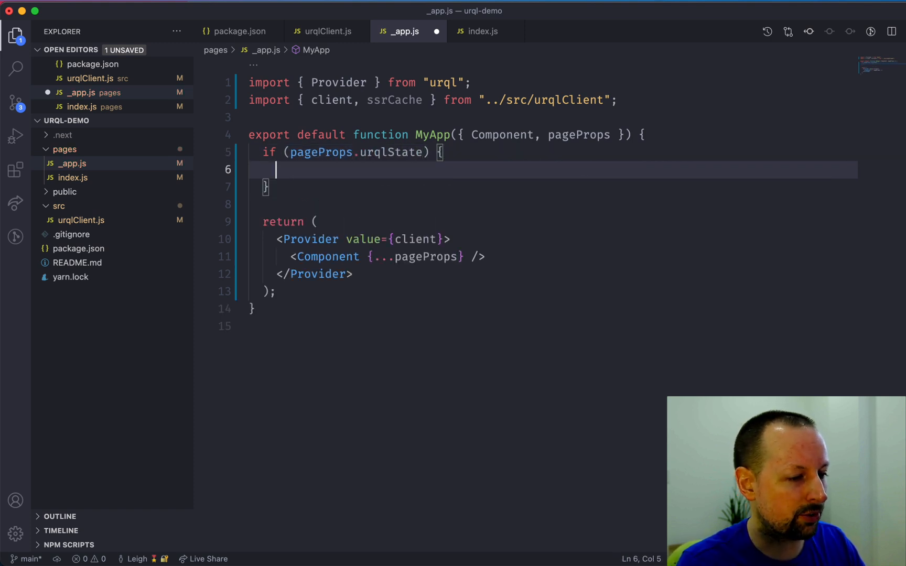
text(ssrCache.restoreData)
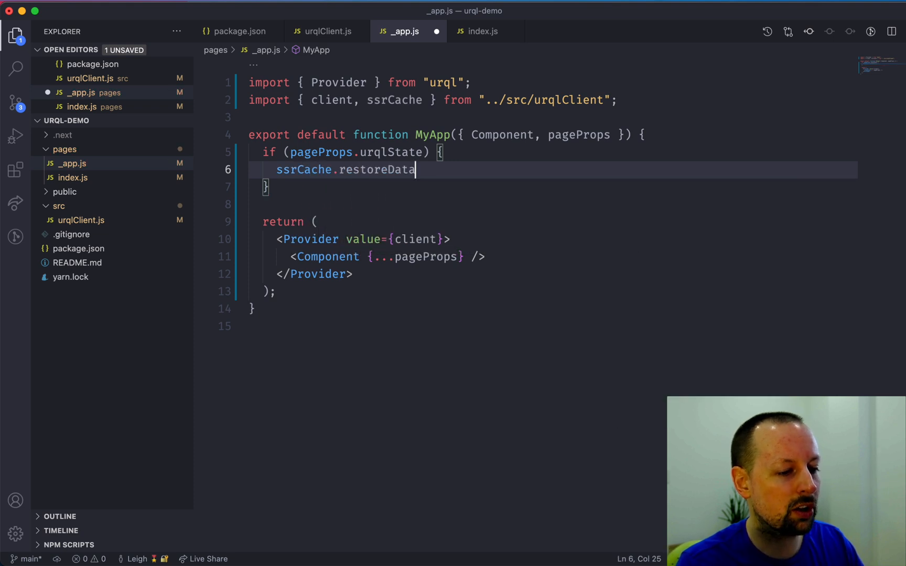
text((pagepProps.)
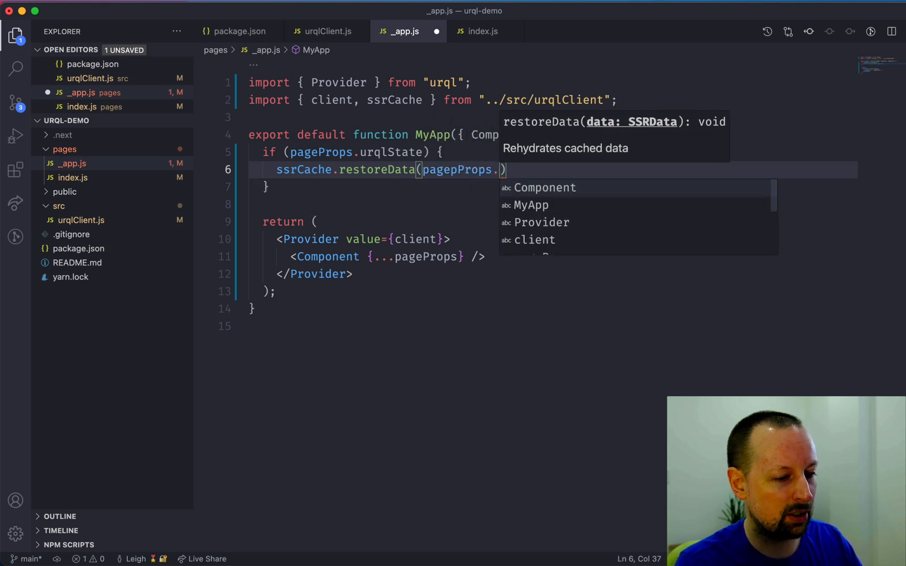
key(Backspace)
text(urqlState)
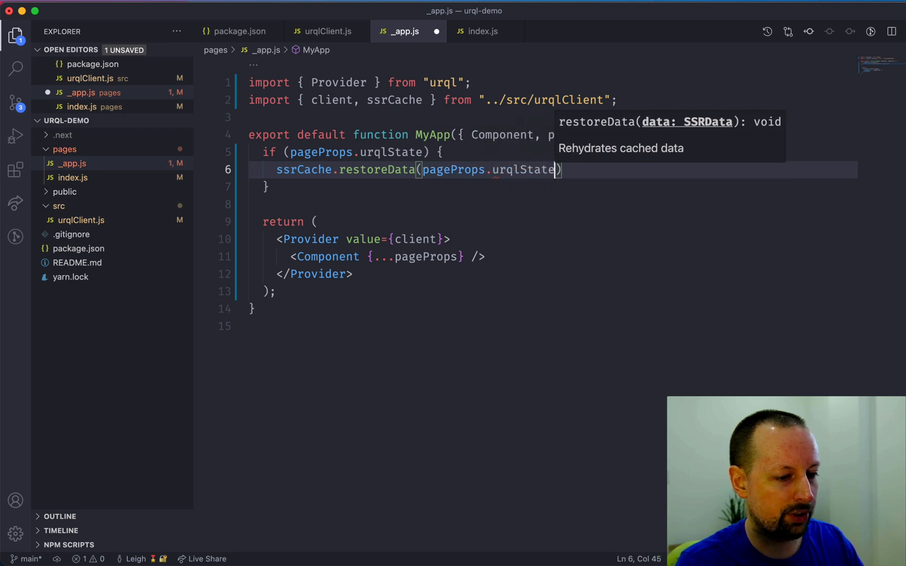
key(cmd+s)
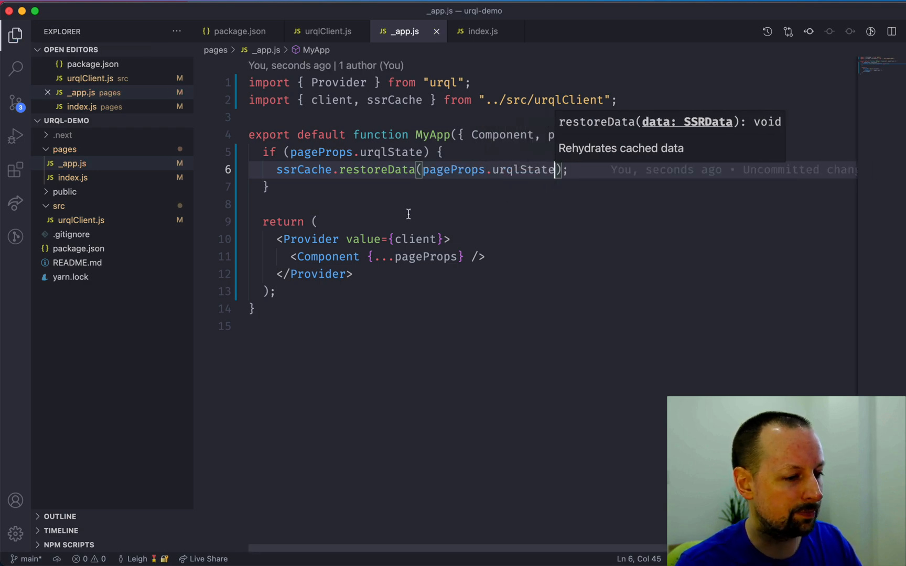
Reload localhost:3000 and confirm the 'graph'-filtered Network list shows no GraphQL request.
click(792, 15)
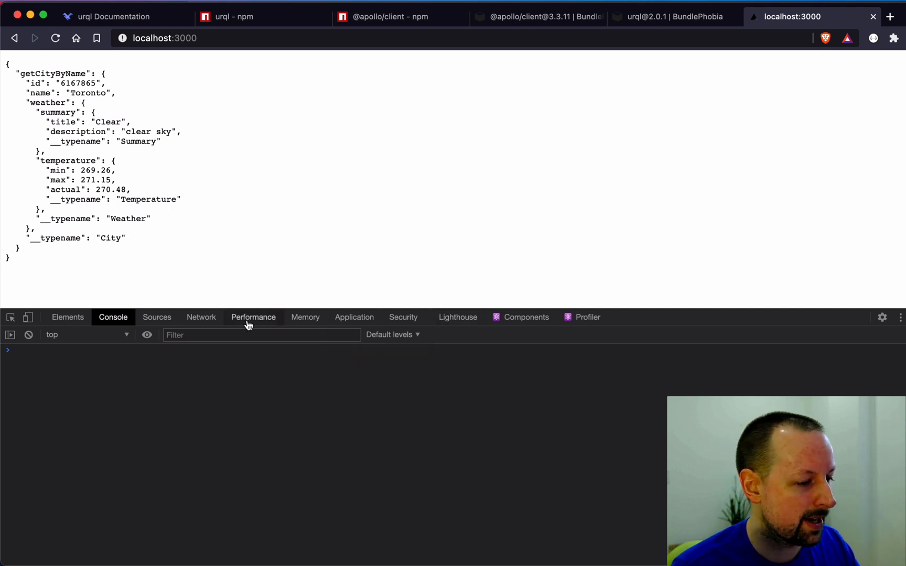
click(200, 317)
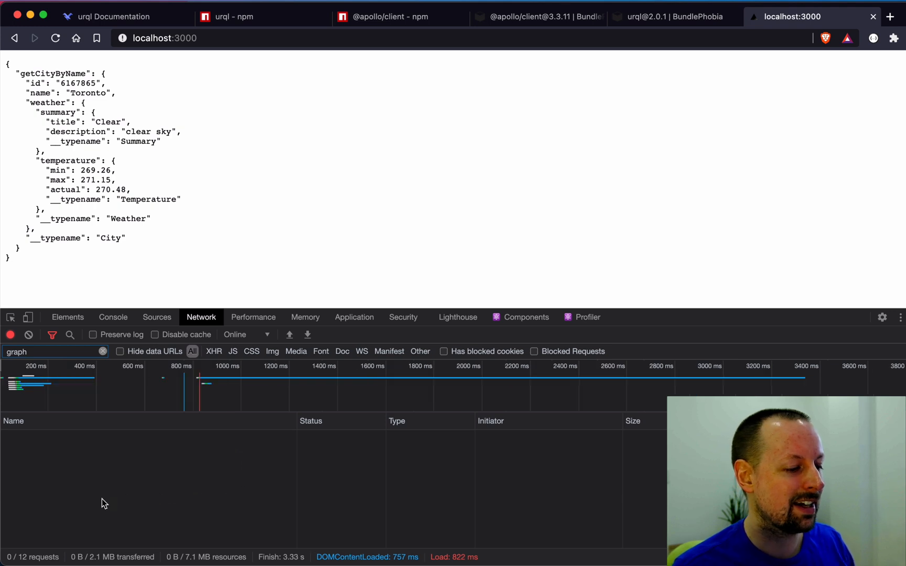
mouse_move(187, 499)
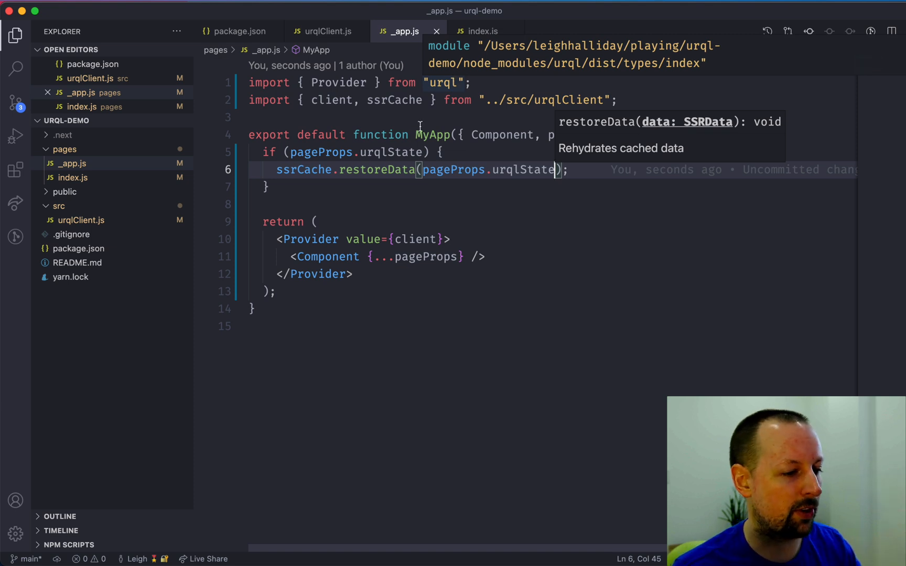
Comment out getServerSideProps in index.js and add an identical getStaticProps below it.
click(484, 31)
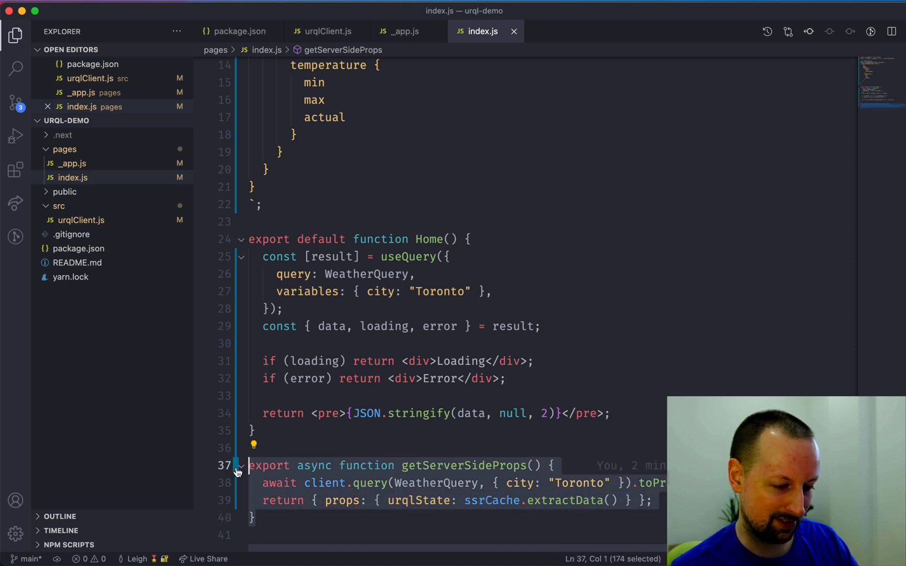
key(Cmd+/)
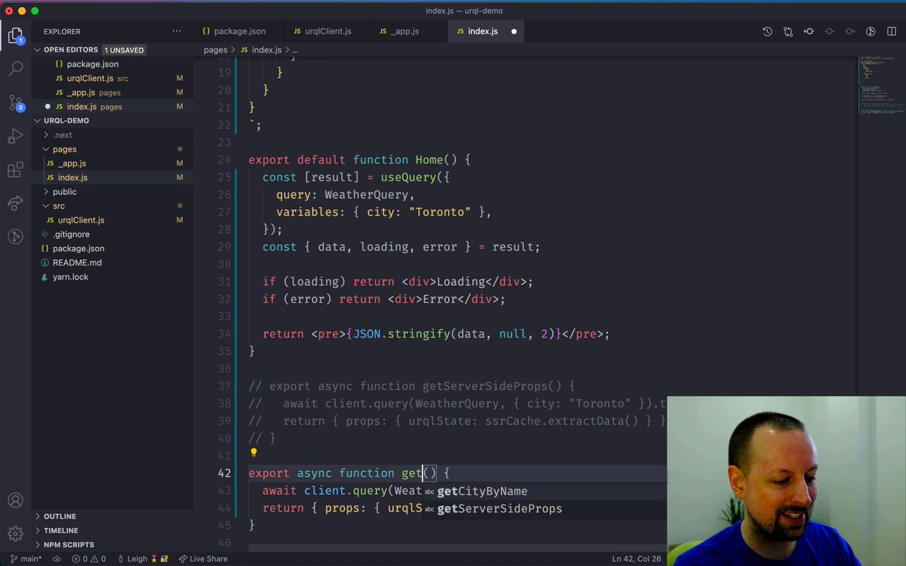
text(StaticProps)
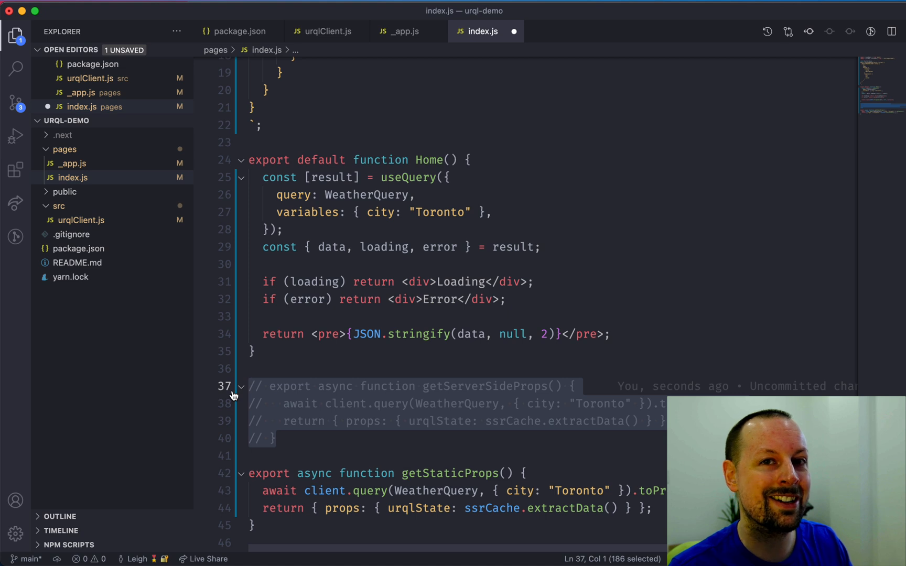
mouse_move(233, 406)
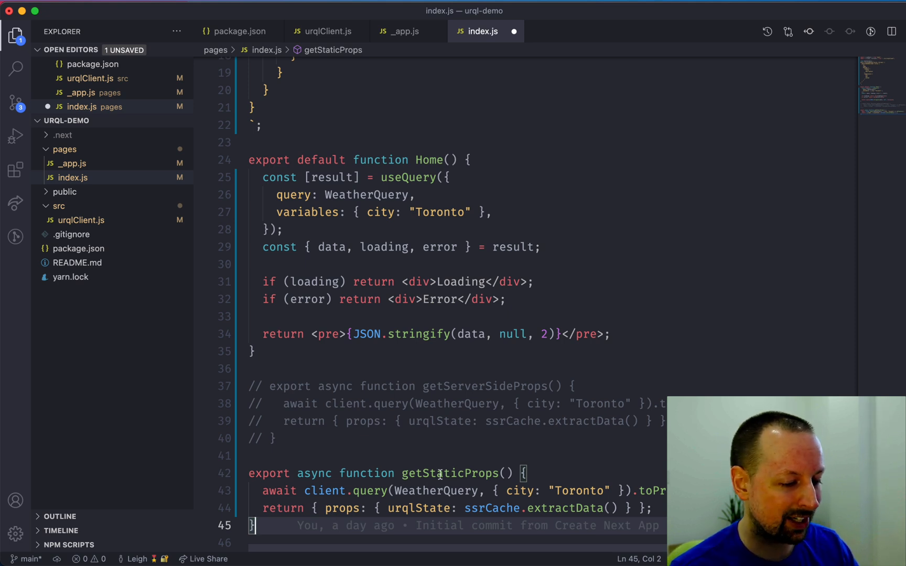
scroll(down, 3)
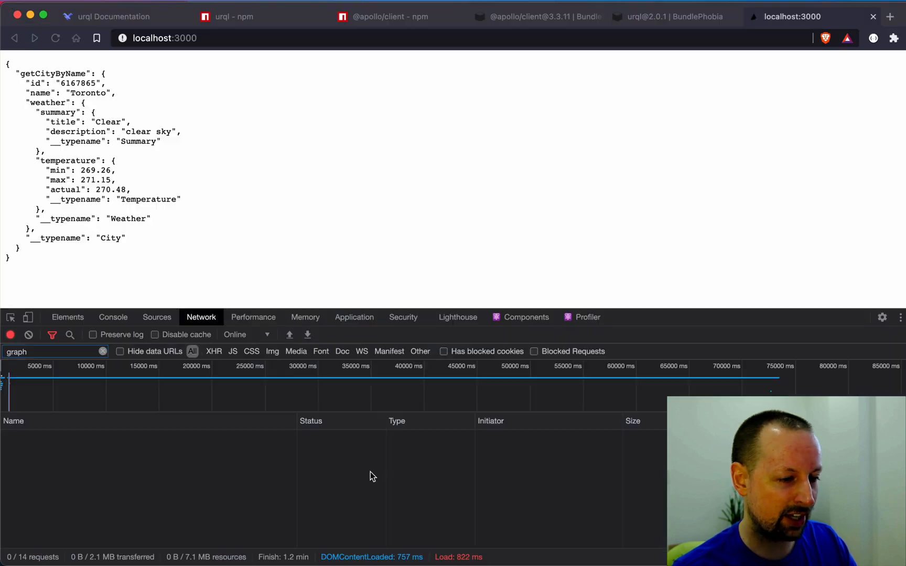
Reload the page, then add a revalidate option after props in getStaticProps' returned object.
click(55, 38)
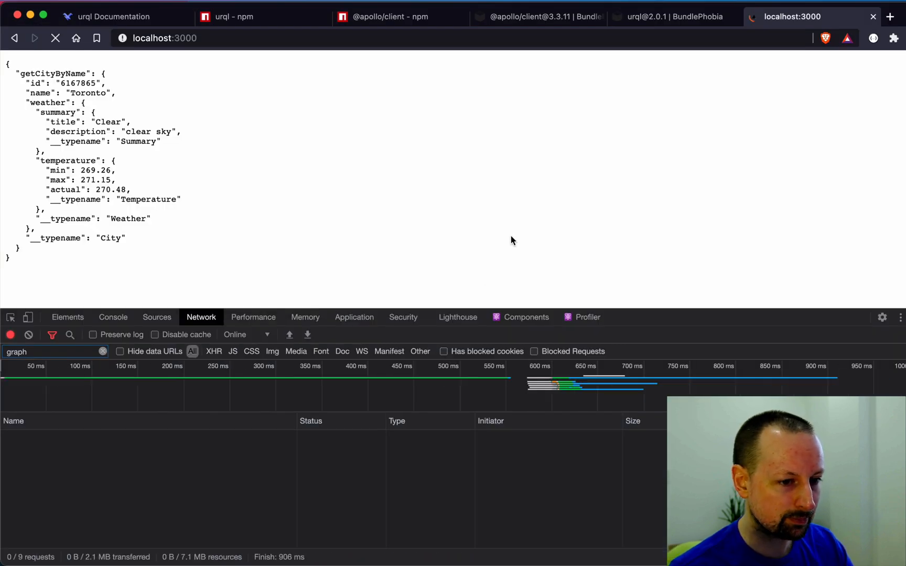
click(56, 38)
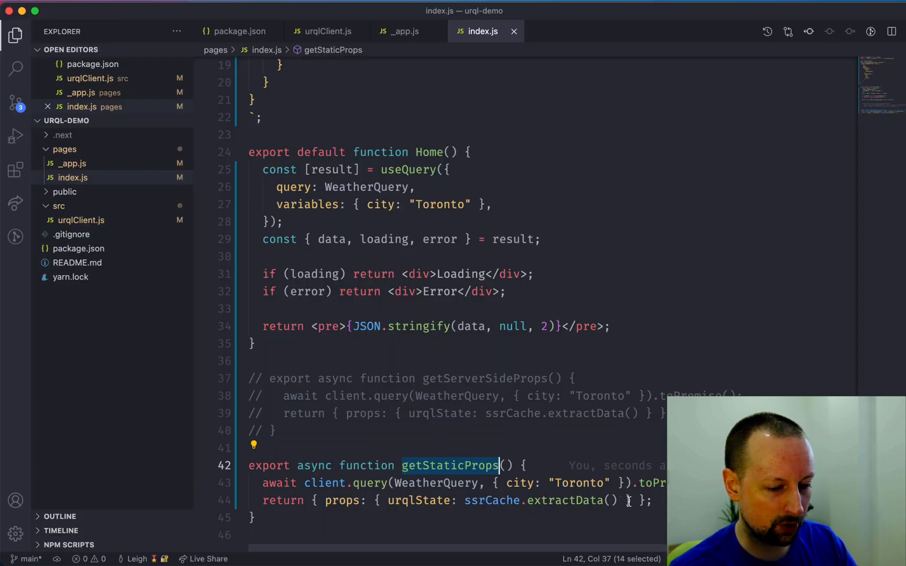
text(, rev)
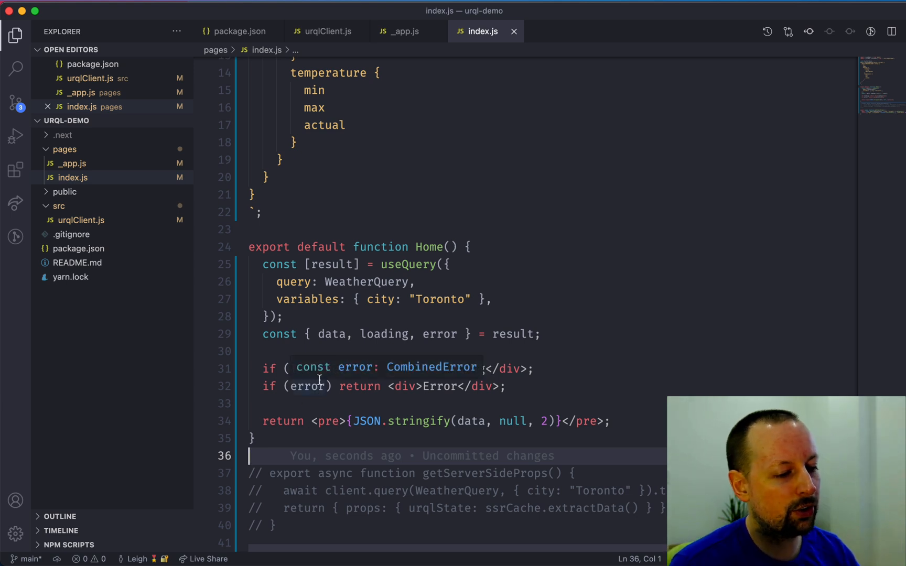
Review urqlClient.js, the Provider wrapper in _app.js, and index.js without changes.
click(326, 31)
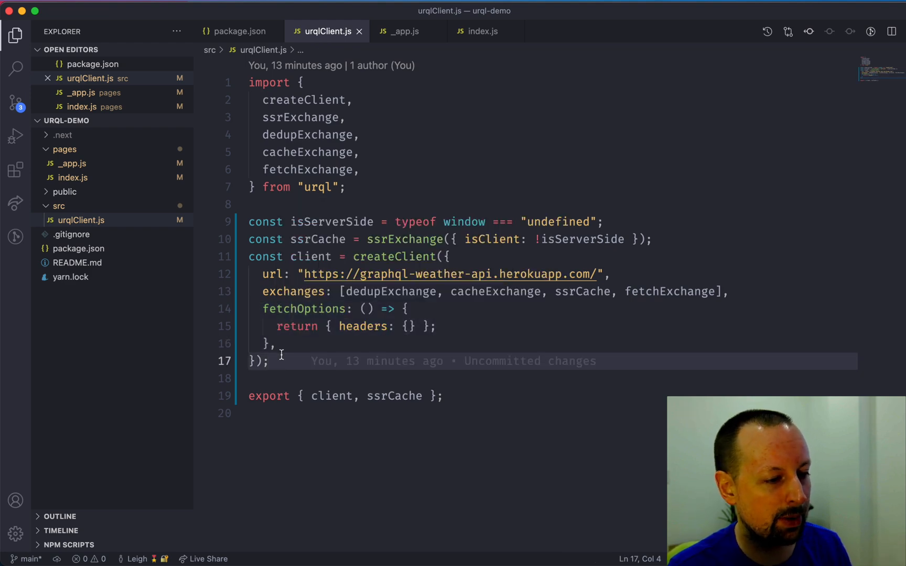
click(404, 31)
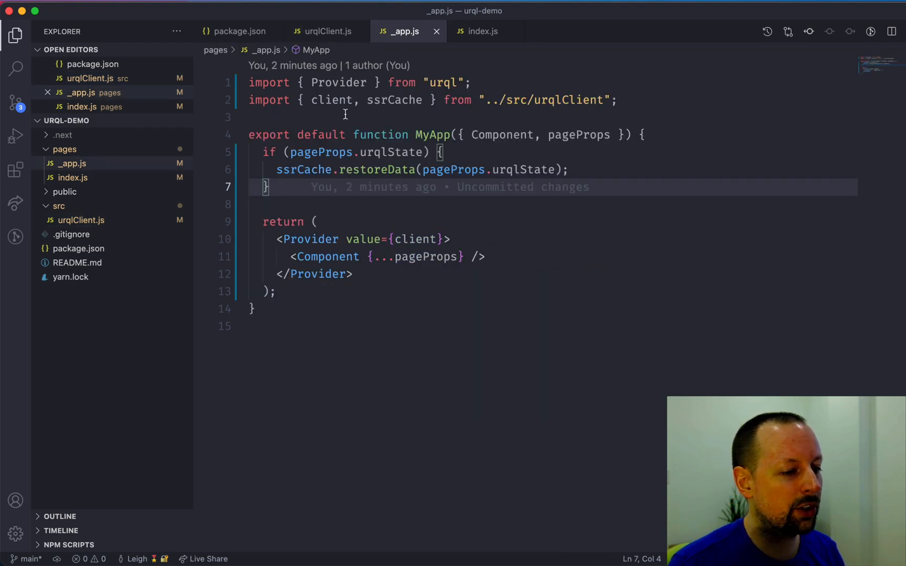
drag(277, 239, 352, 274)
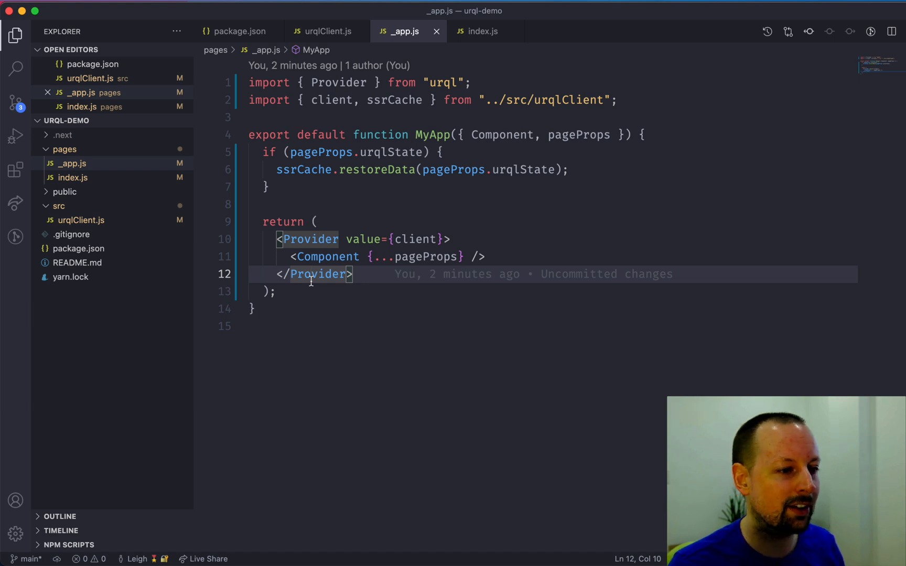
click(484, 31)
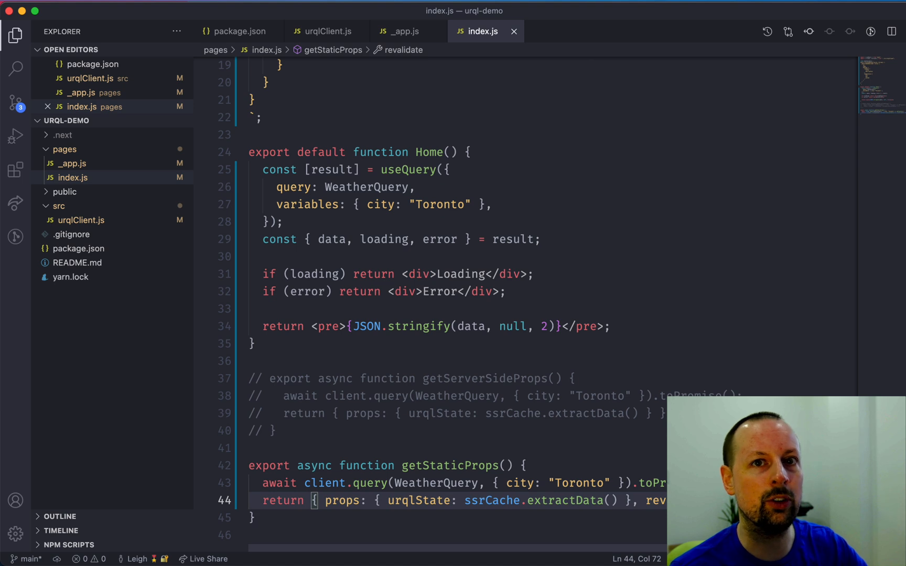
mouse_move(575, 251)
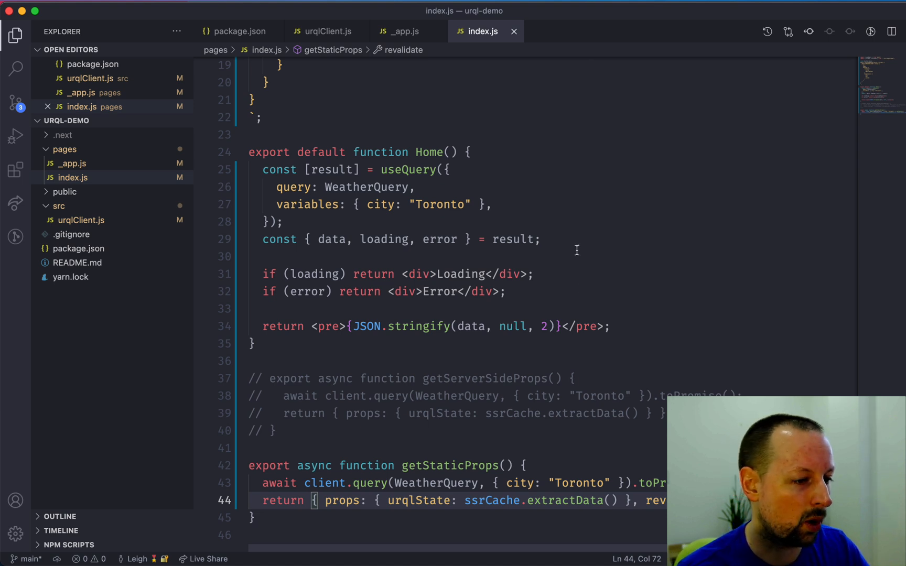
click(523, 466)
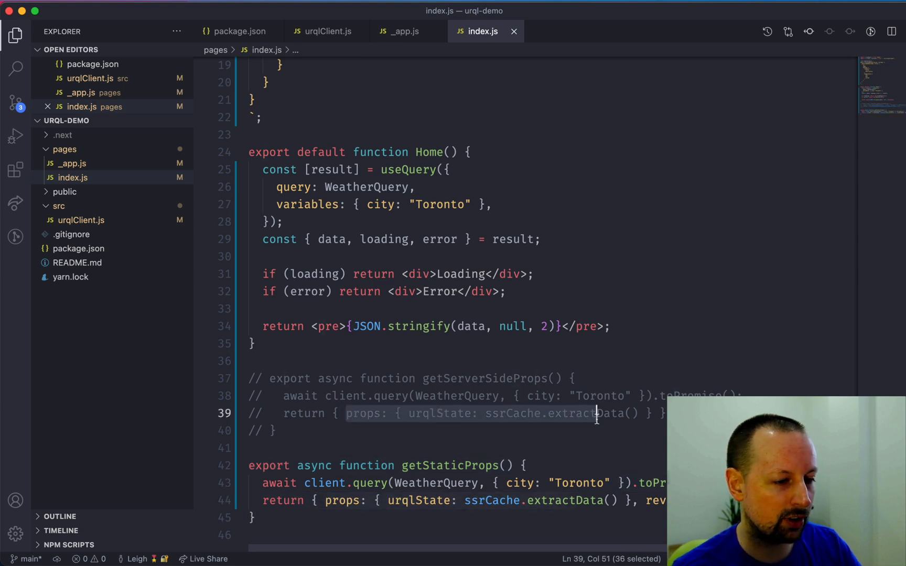
Review the exchanges array in urqlClient.js, selecting cacheExchange and fetchExchange.
click(403, 31)
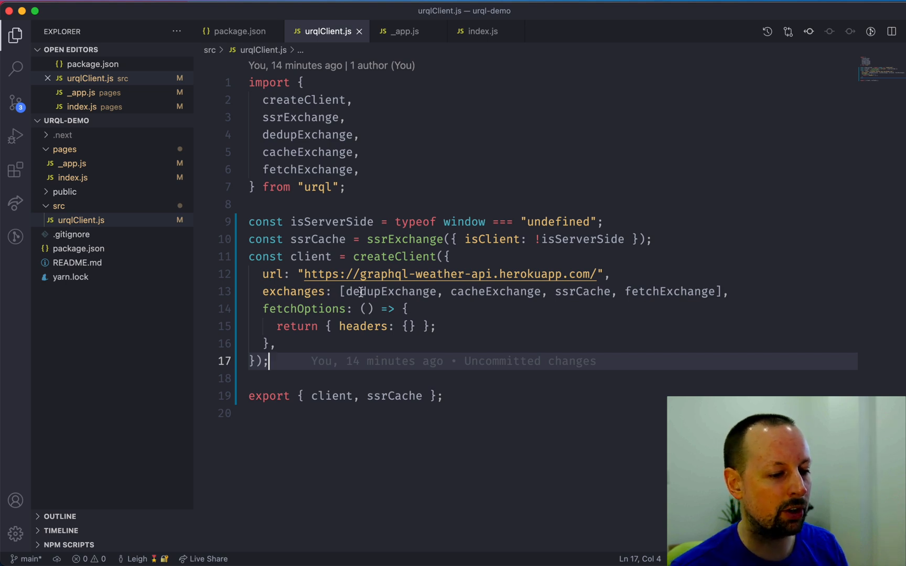
click(584, 291)
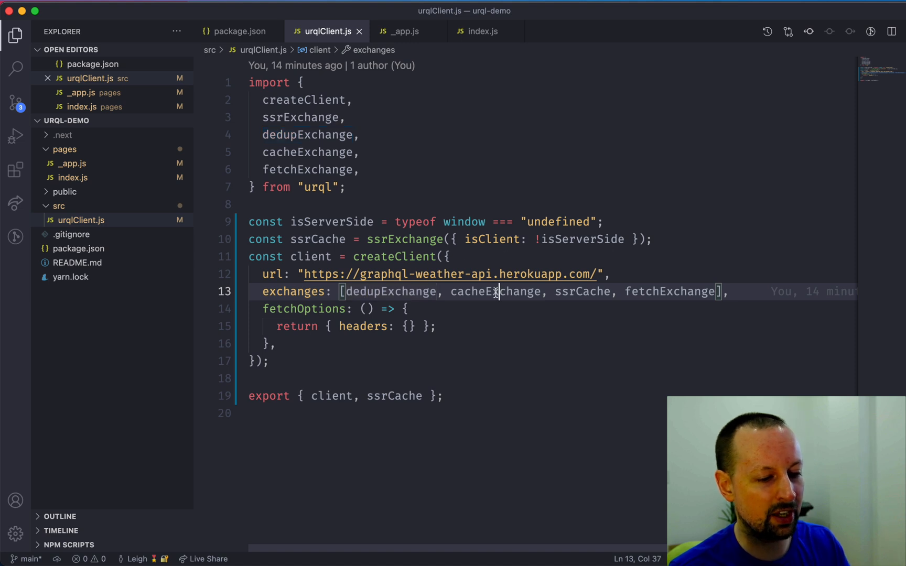
double_click(583, 291)
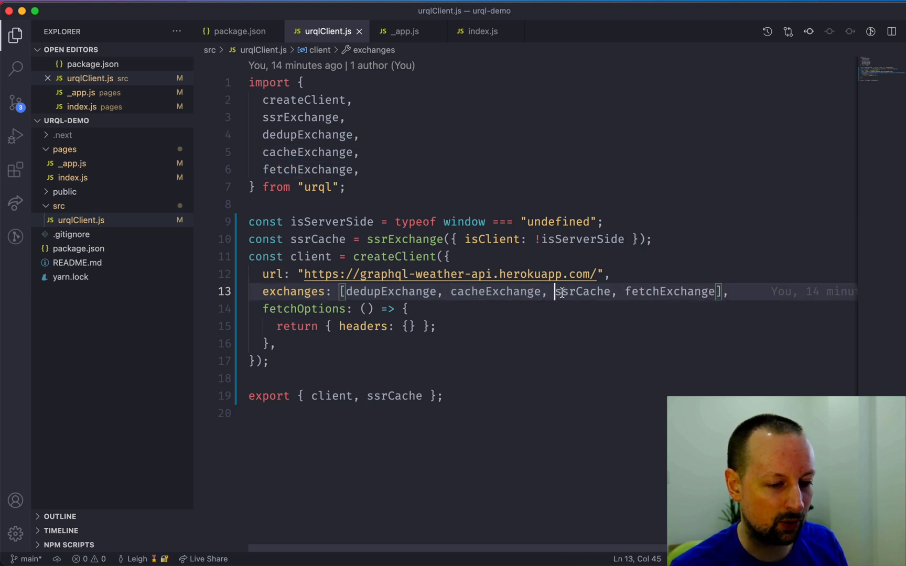
double_click(584, 292)
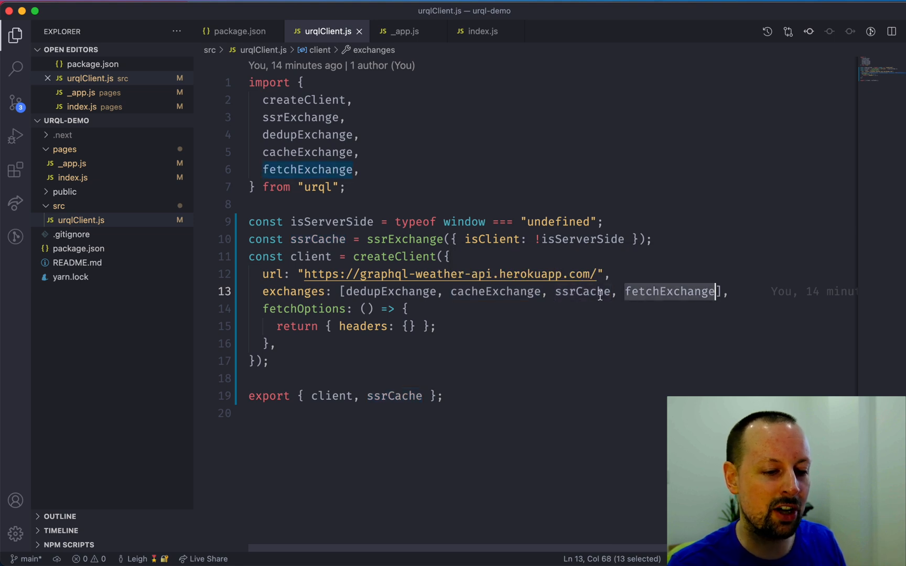
mouse_move(582, 291)
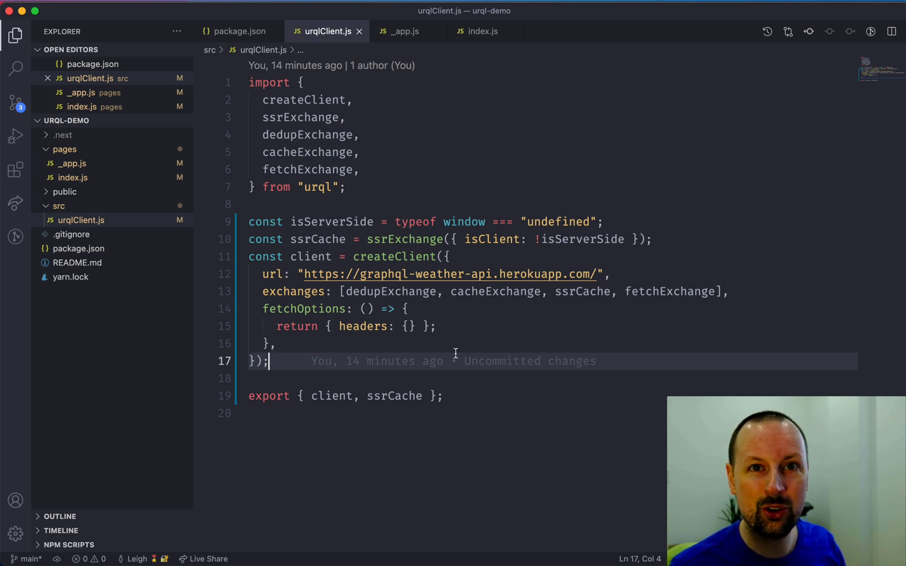
mouse_move(264, 541)
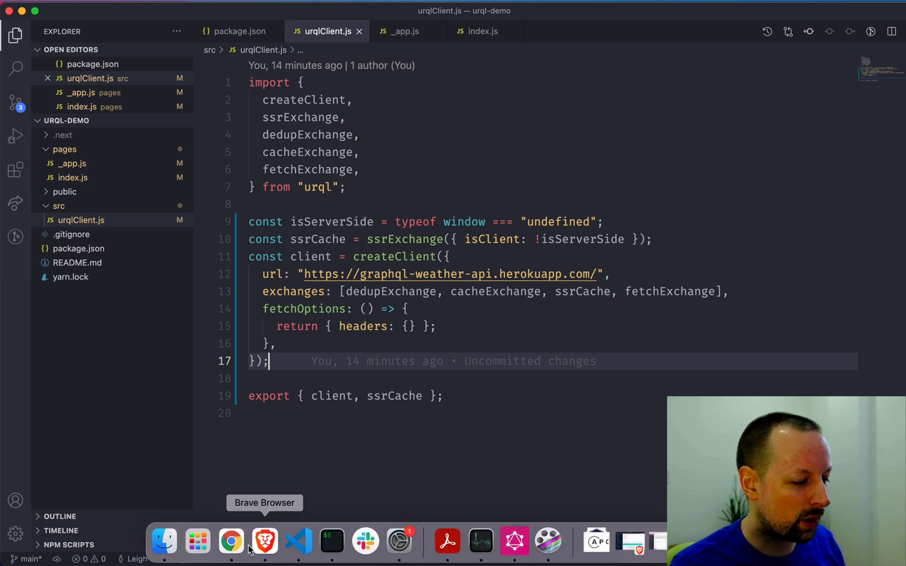
Return to Brave Browser showing the localhost page with the Toronto weather JSON.
click(264, 542)
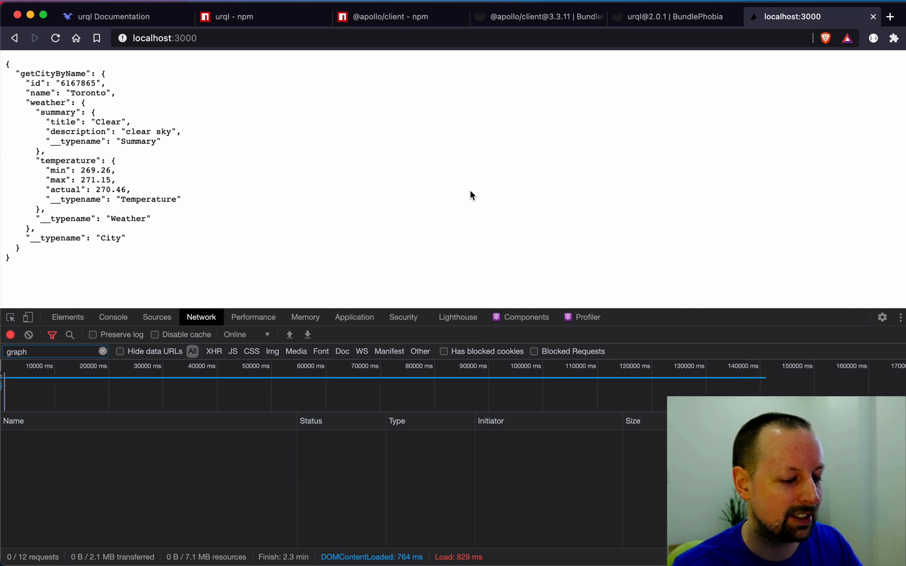
Switch to the 'Next Level Next.js' course landing page tab.
click(890, 16)
text(next.leighhalliday.com)
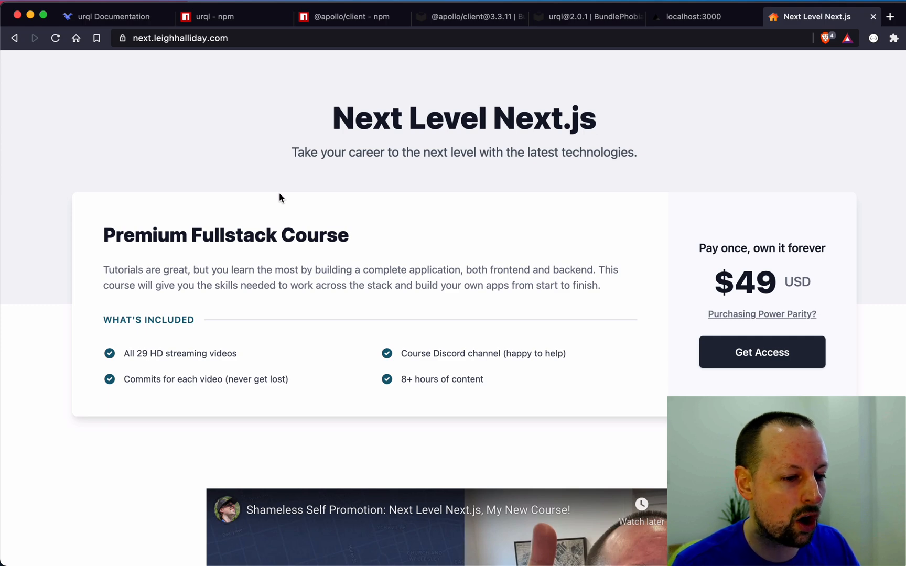
mouse_move(291, 347)
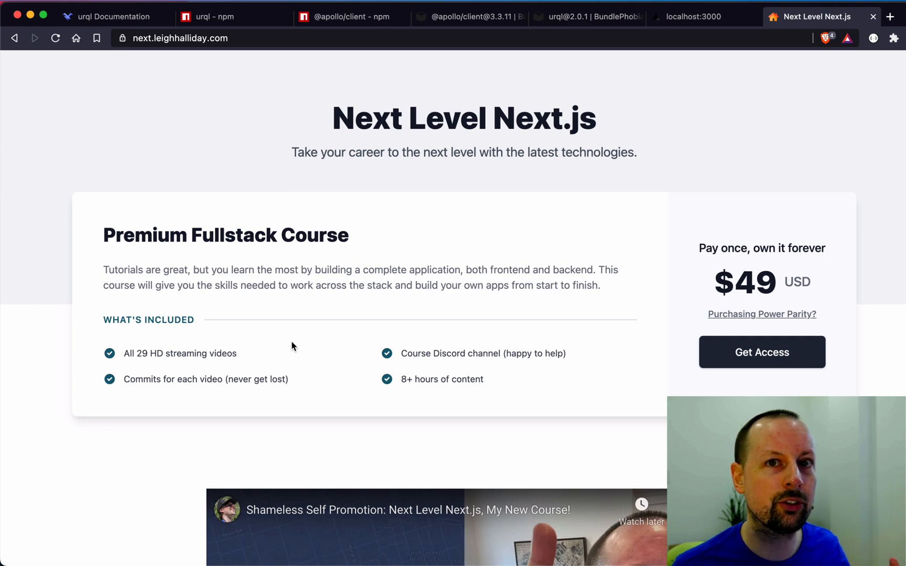